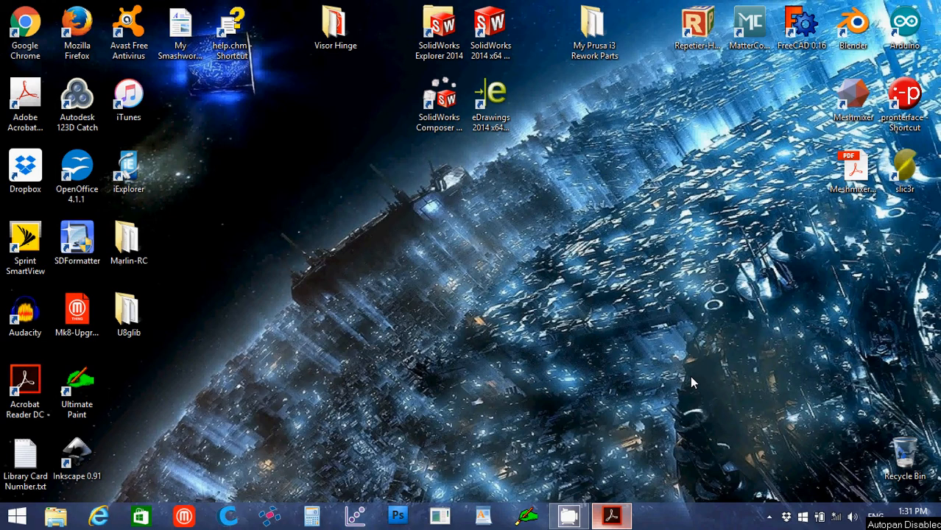
mouse_move(742, 294)
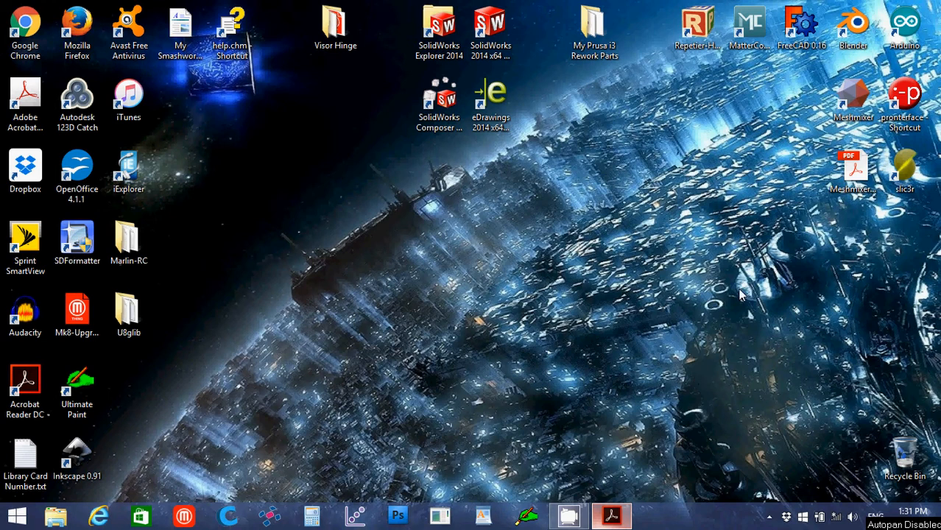
mouse_move(692, 6)
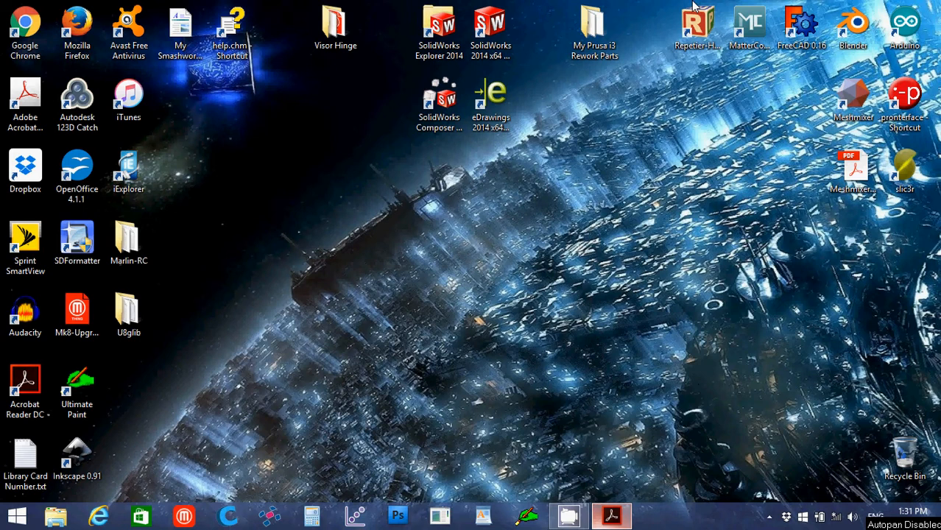
mouse_move(906, 26)
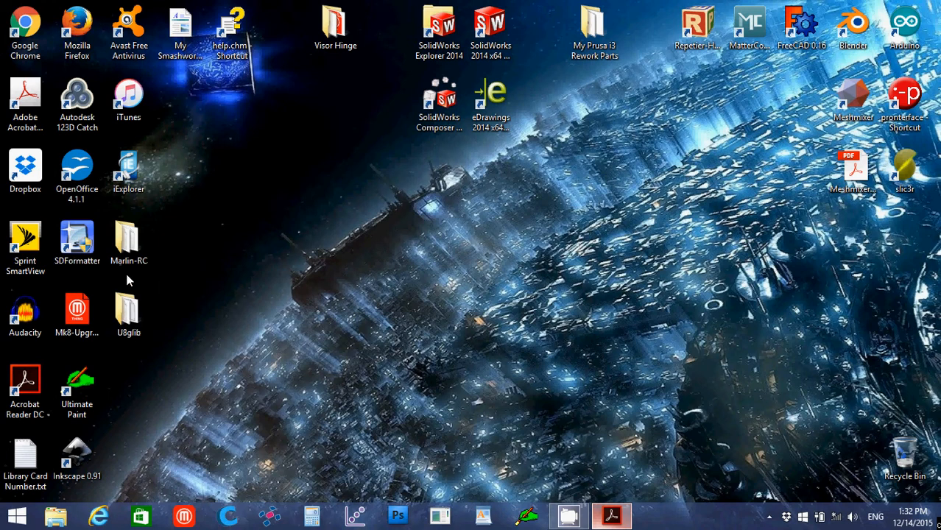
Step: Copy the U8glib library folder from the desktop and start browsing files
left_click(128, 309)
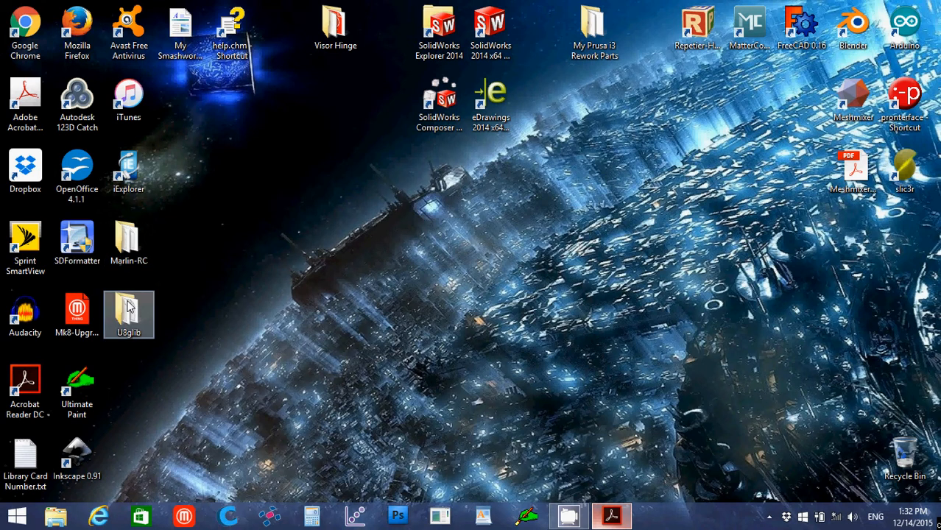
right_click(130, 315)
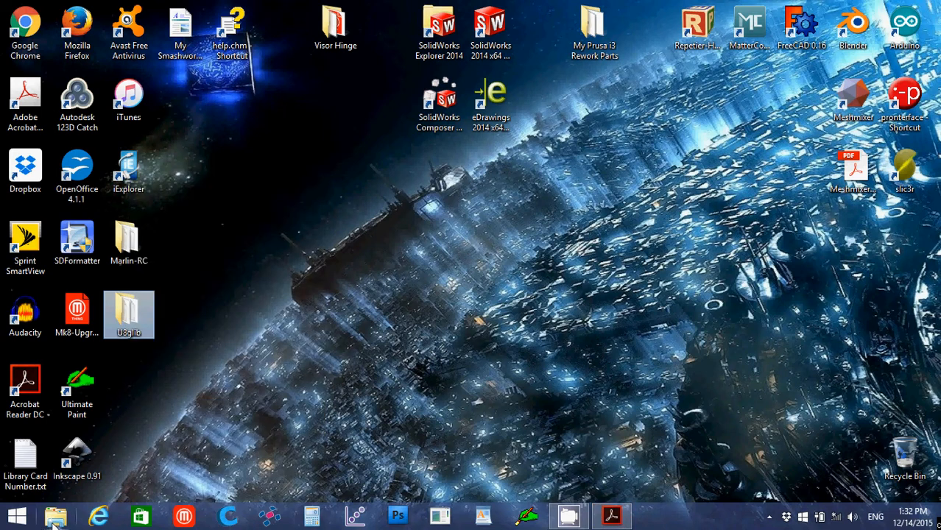
left_click(56, 516)
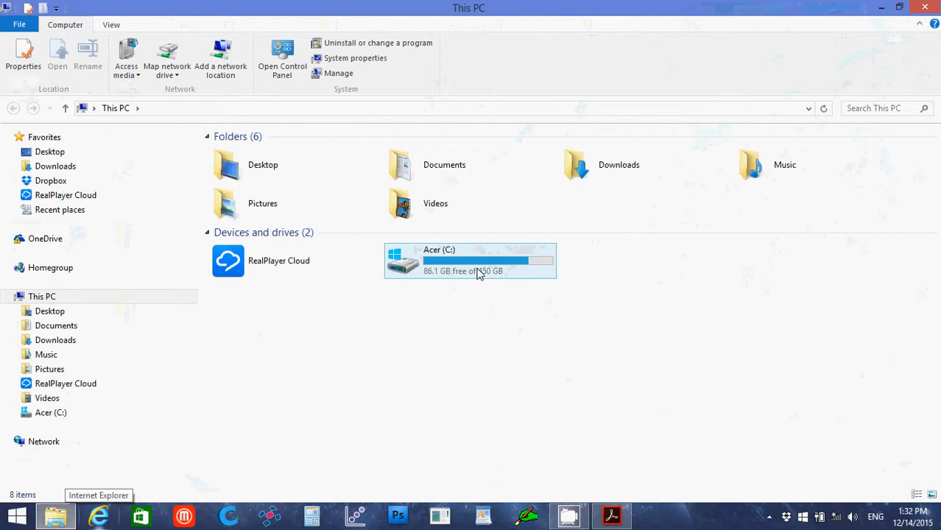
Step: Navigate to C:\Program Files (x86)\Arduino\libraries
double_click(471, 260)
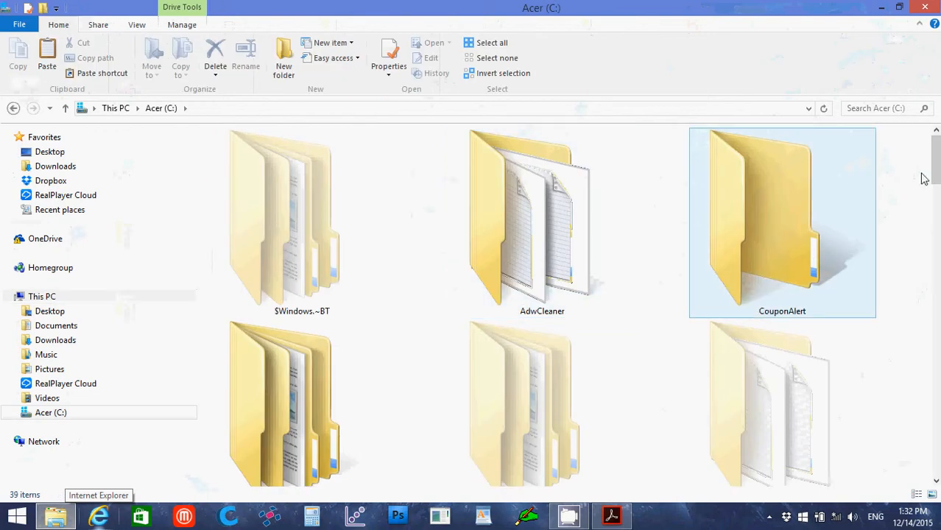
scroll("down", 3)
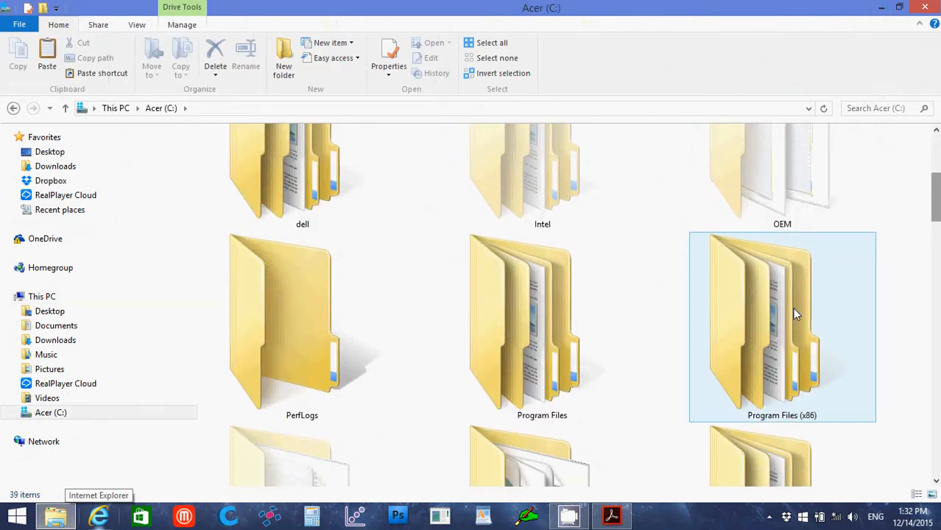
double_click(781, 327)
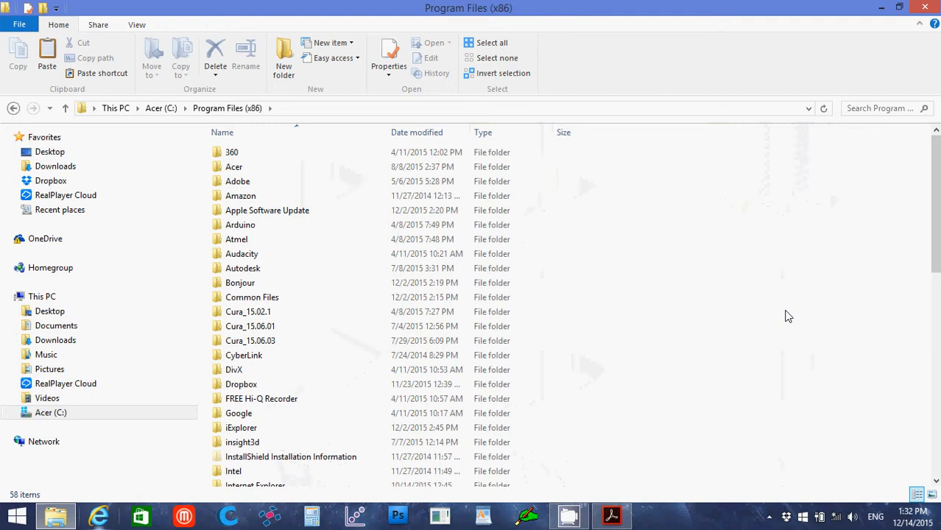
left_click(240, 224)
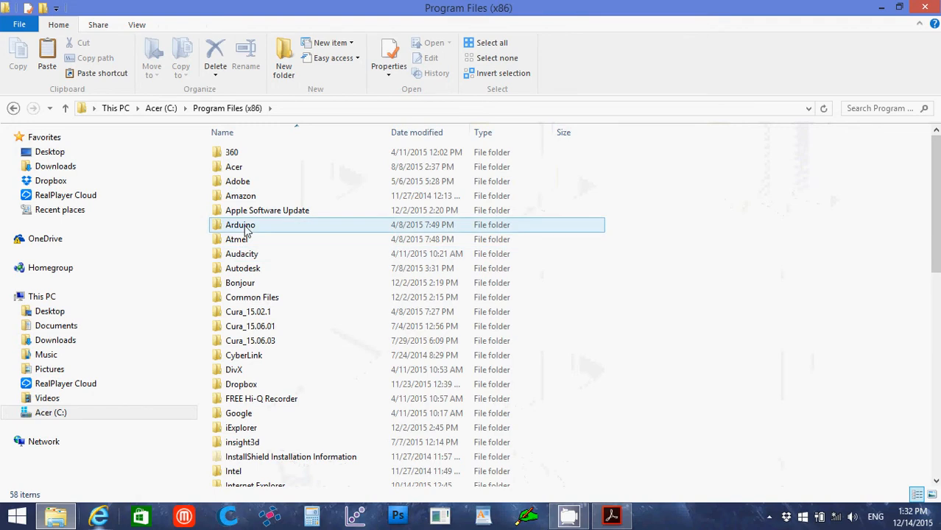
double_click(240, 224)
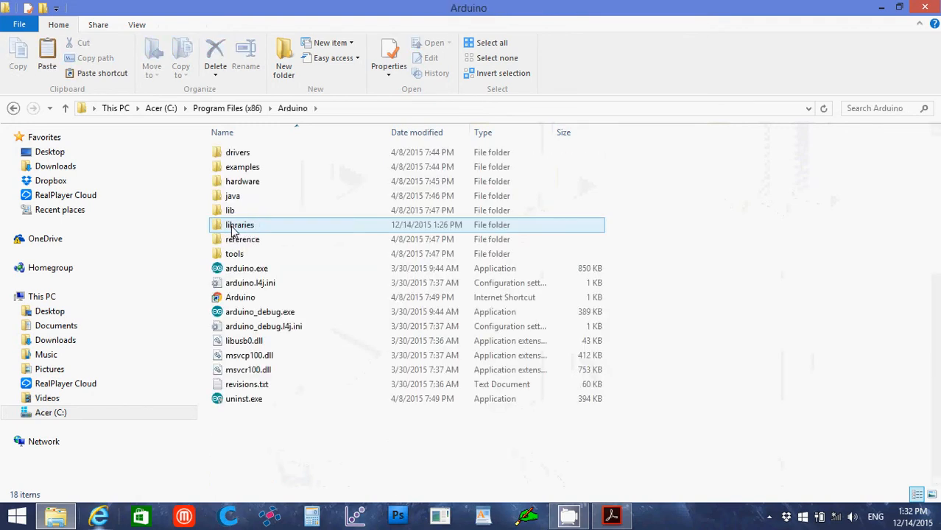
double_click(238, 224)
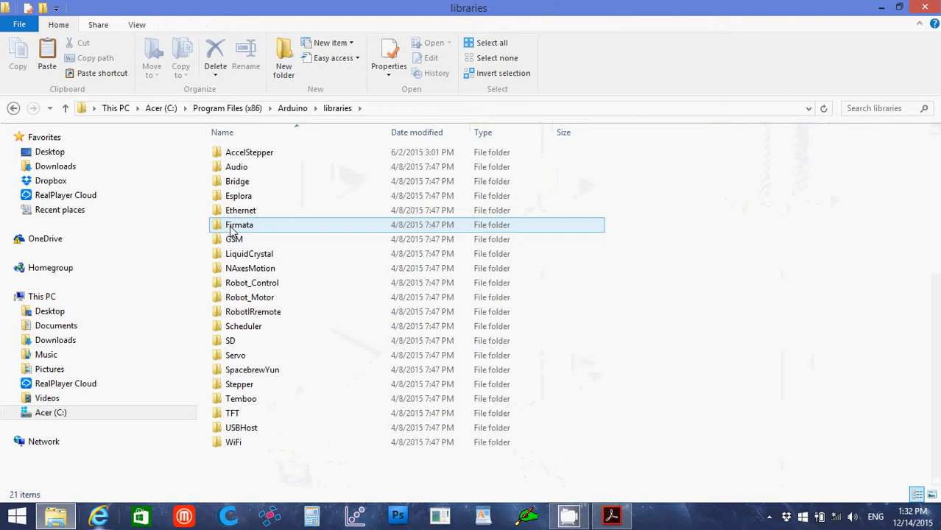
Step: Paste U8glib into the libraries folder, granting administrator permission
left_click(251, 268)
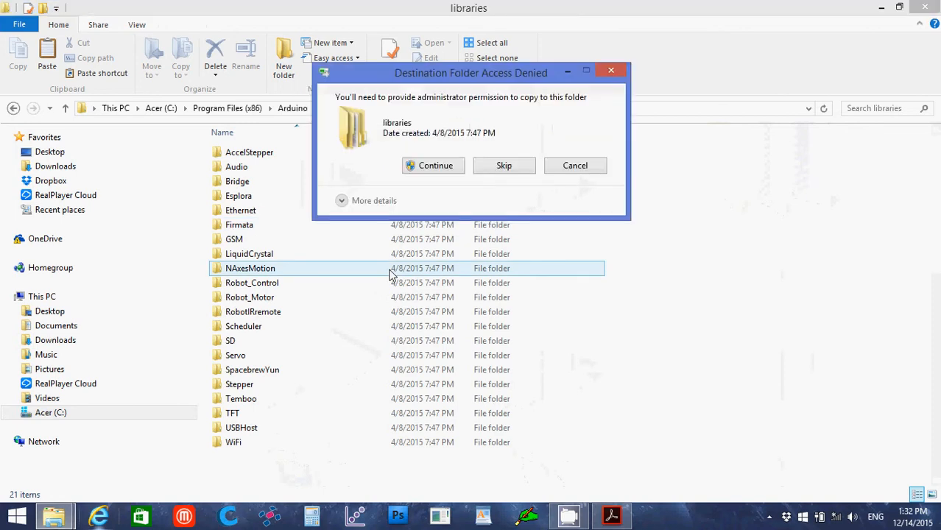
left_click(433, 165)
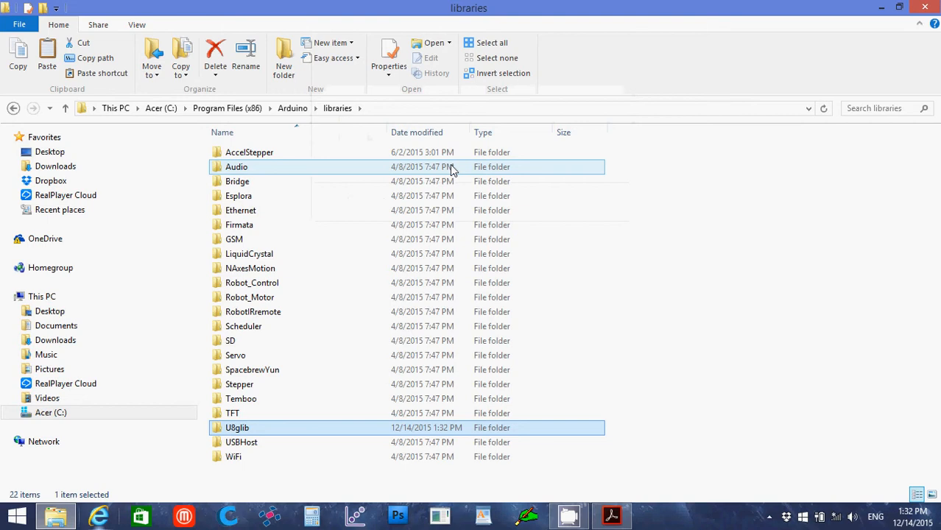
mouse_move(377, 230)
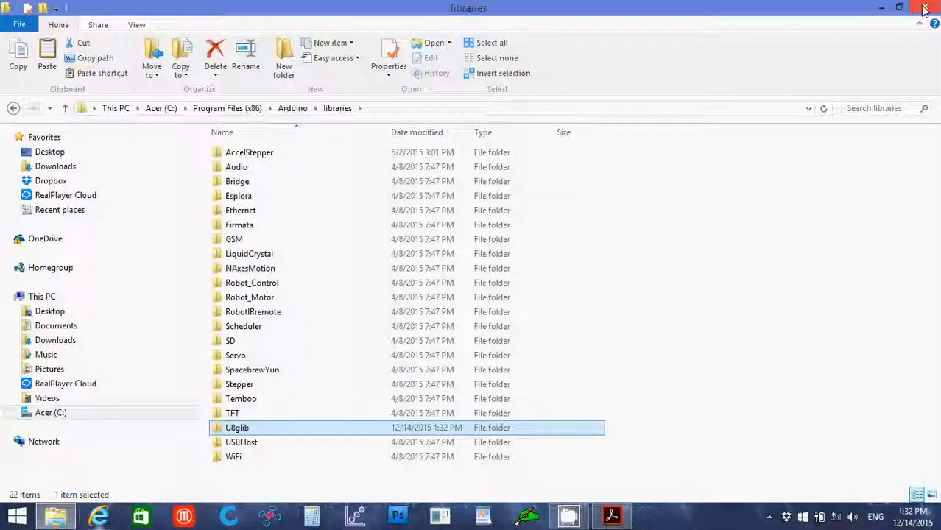
Step: Close the libraries window and launch the Arduino IDE from the desktop shortcut
left_click(926, 9)
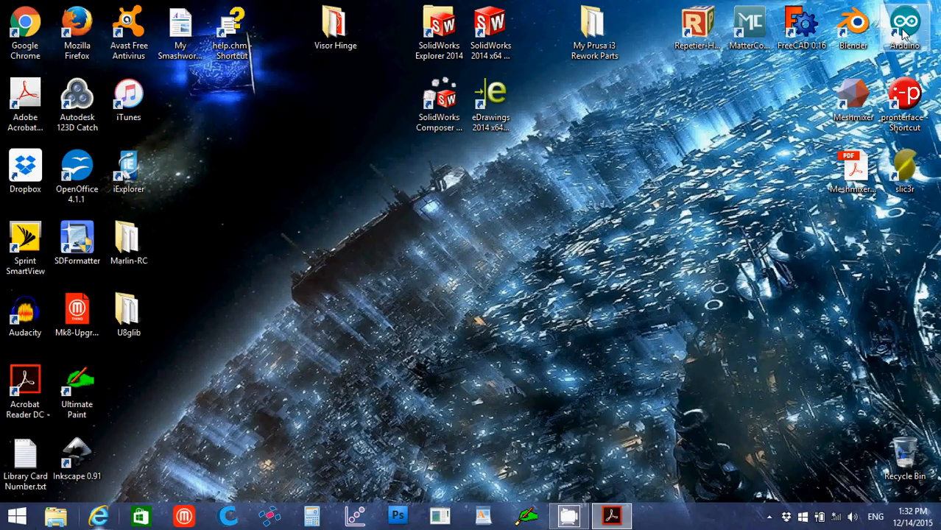
double_click(904, 26)
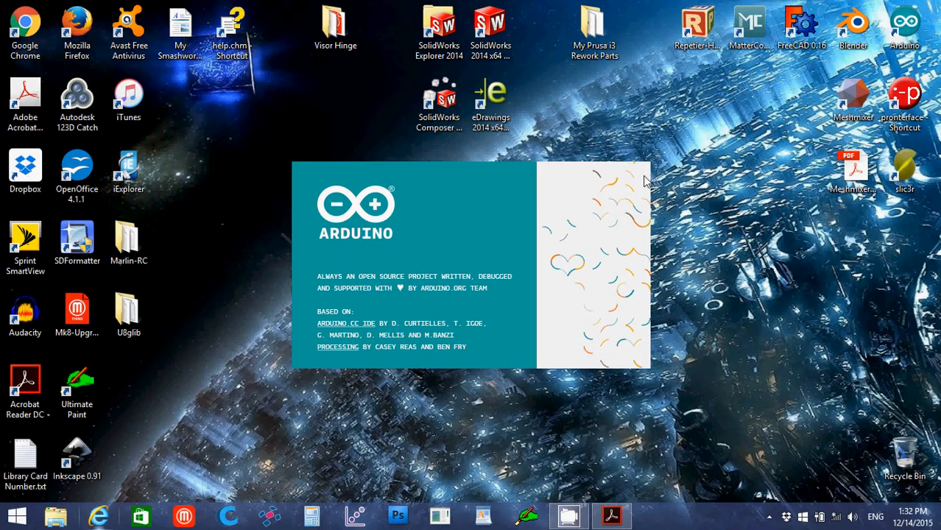
mouse_move(551, 235)
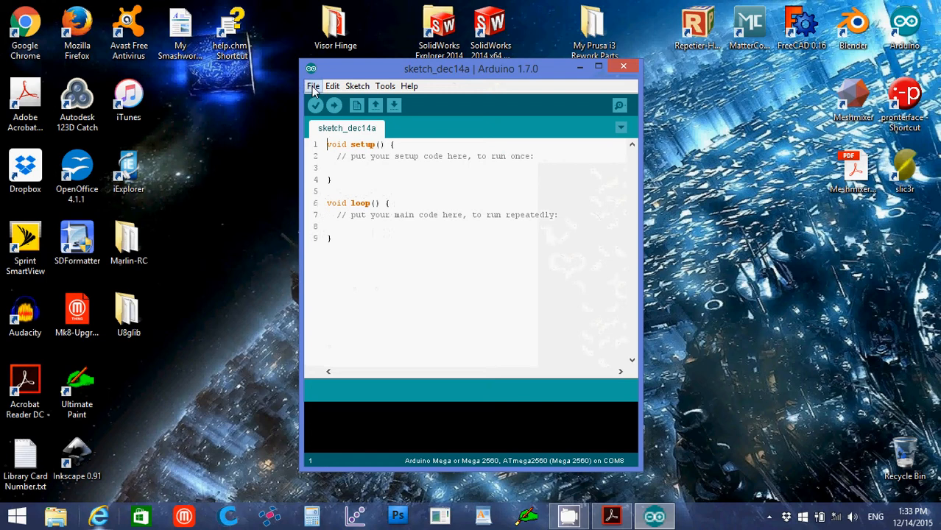
Step: Browse to Desktop\Marlin-RC\Marlin and select the Marlin.ino sketch file
left_click(312, 85)
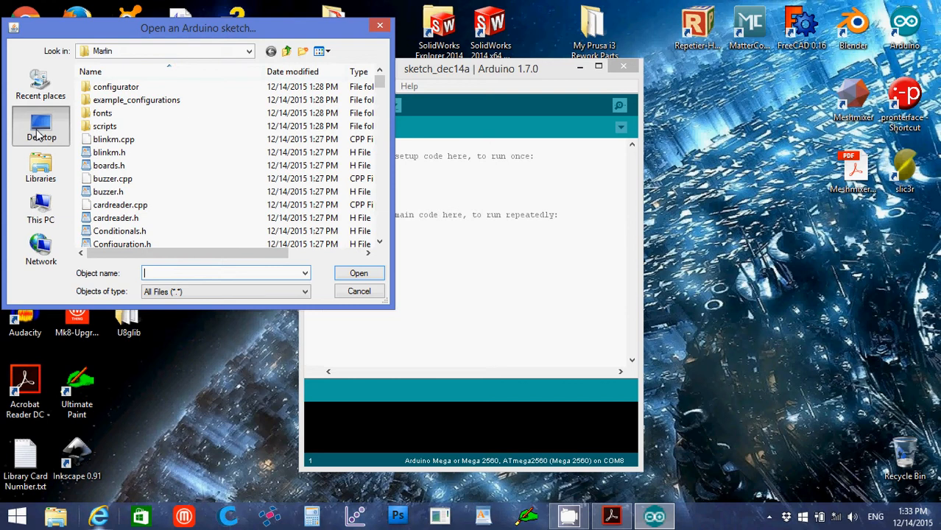
left_click(40, 125)
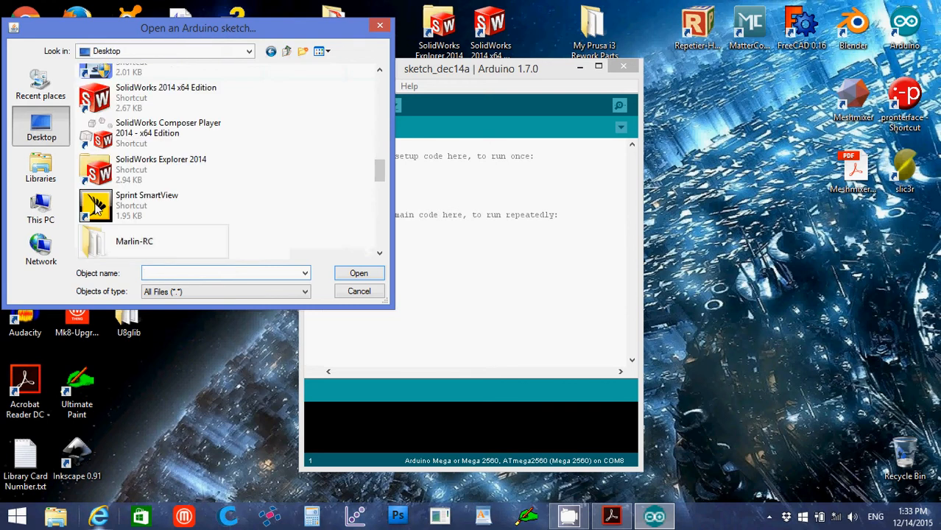
double_click(134, 241)
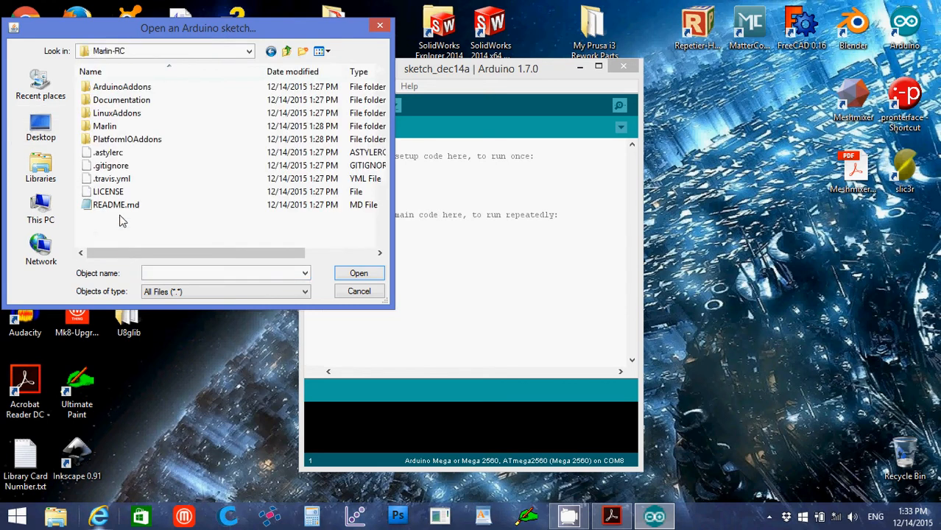
left_click(105, 126)
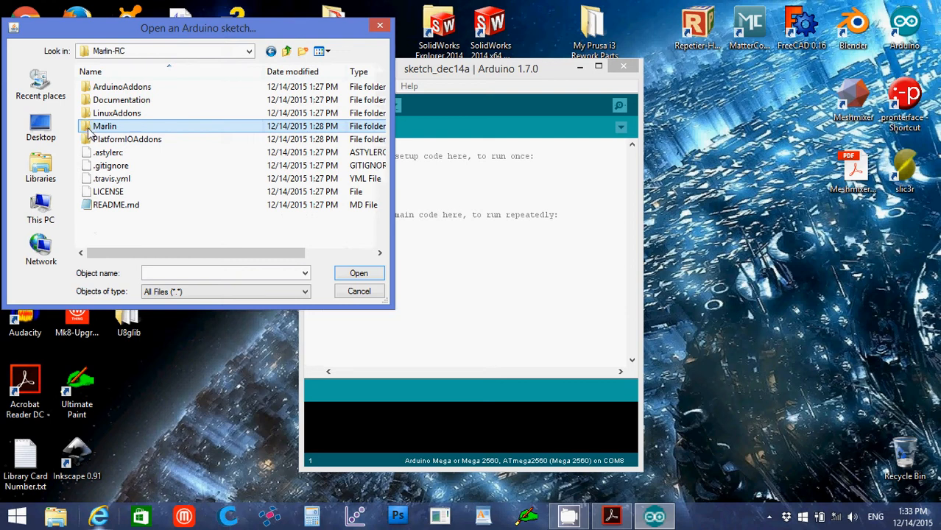
double_click(103, 126)
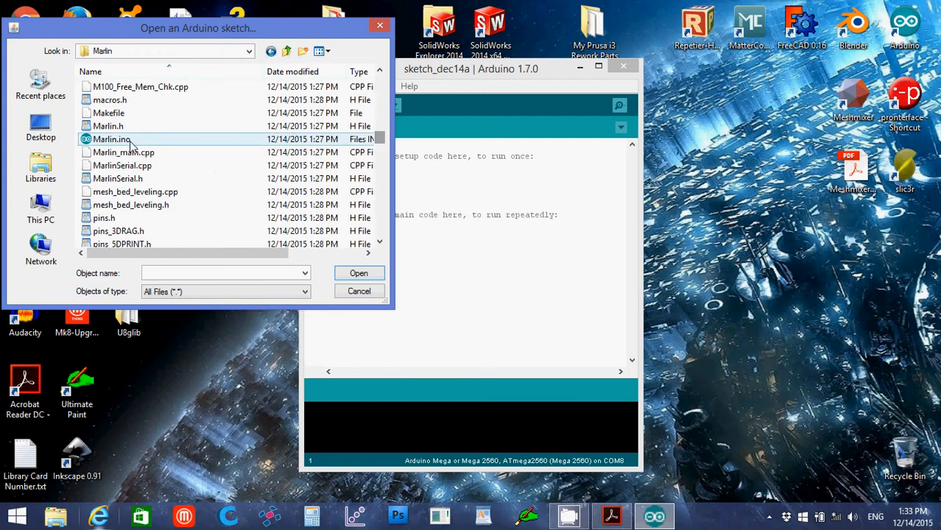
mouse_move(112, 139)
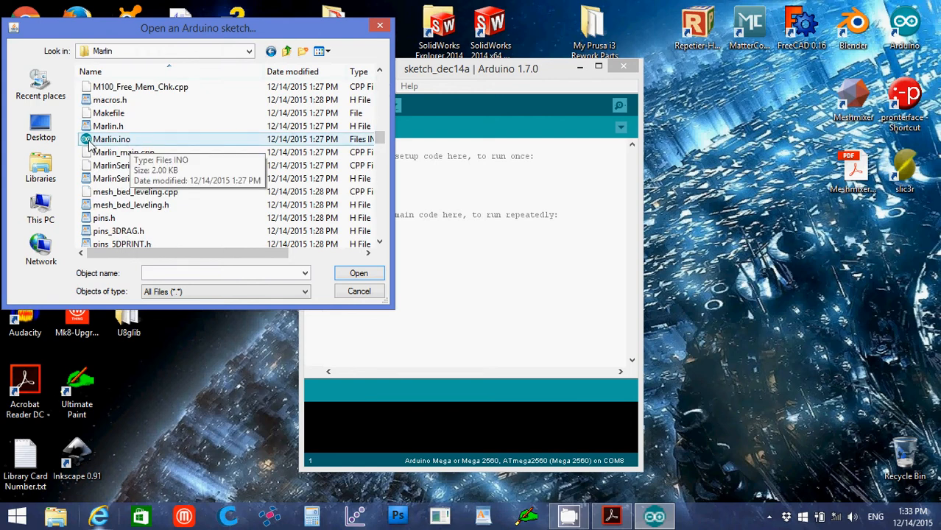
mouse_move(84, 144)
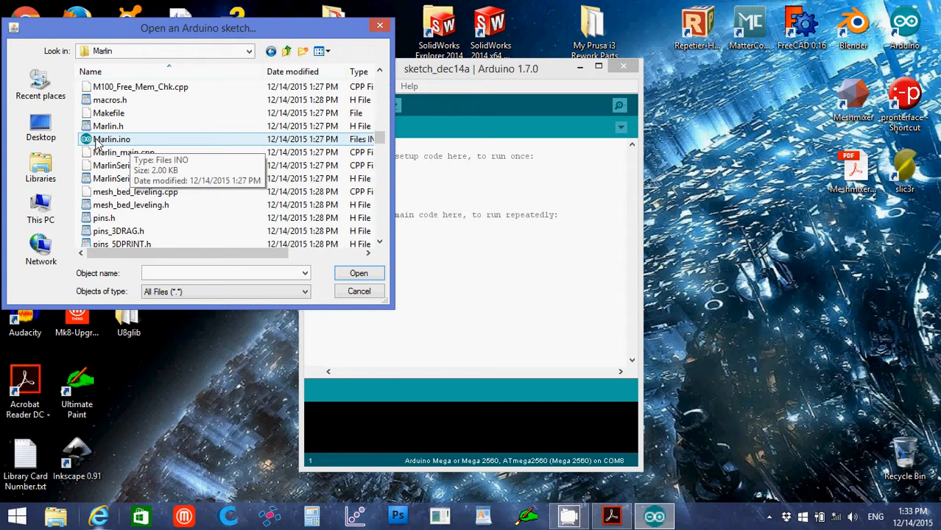
left_click(112, 139)
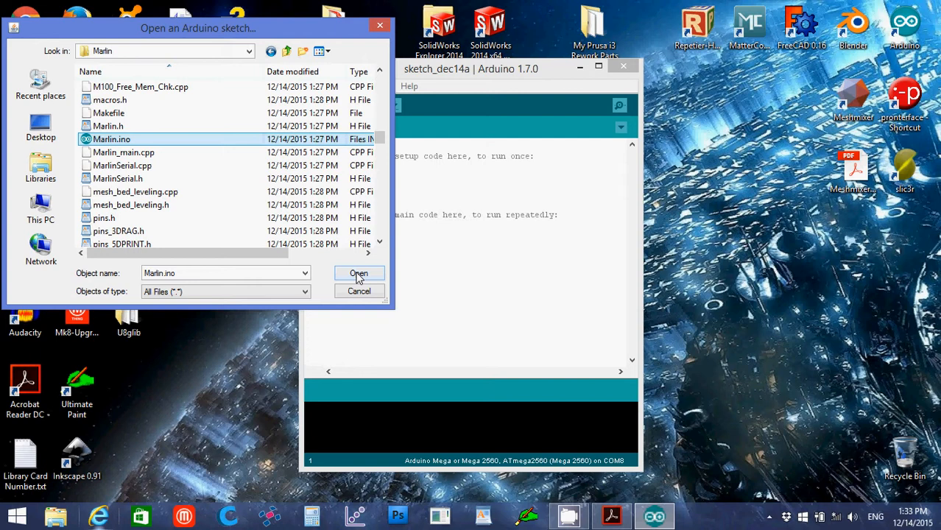
Step: Open the Marlin.ino sketch and show the list of all its files
left_click(360, 273)
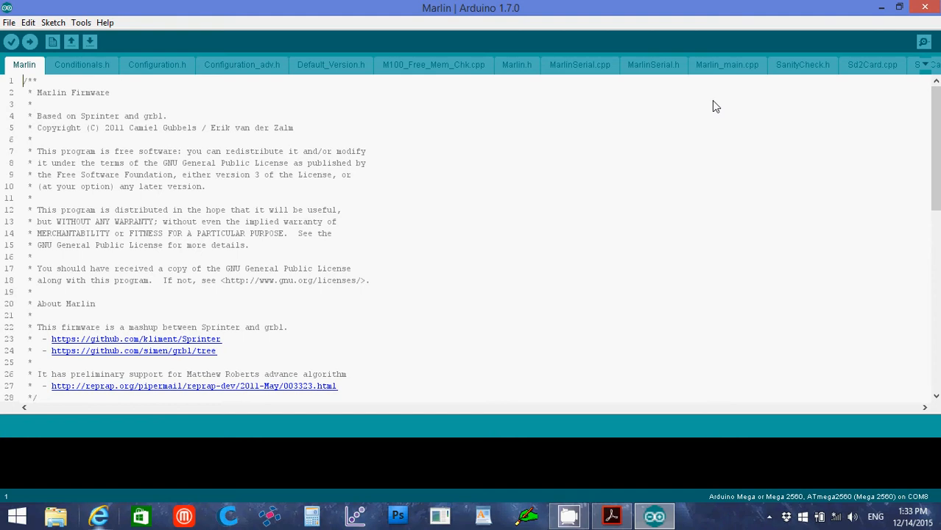
mouse_move(931, 66)
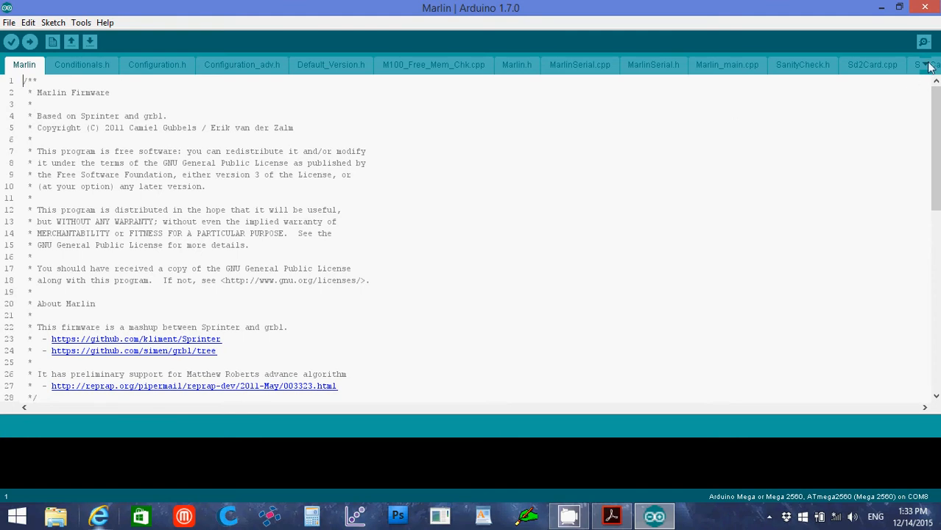
left_click(925, 65)
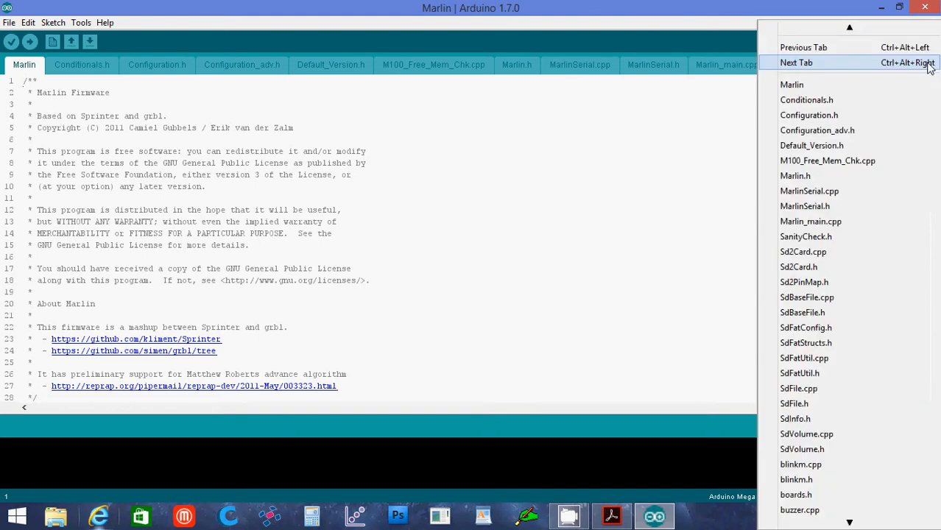
mouse_move(851, 449)
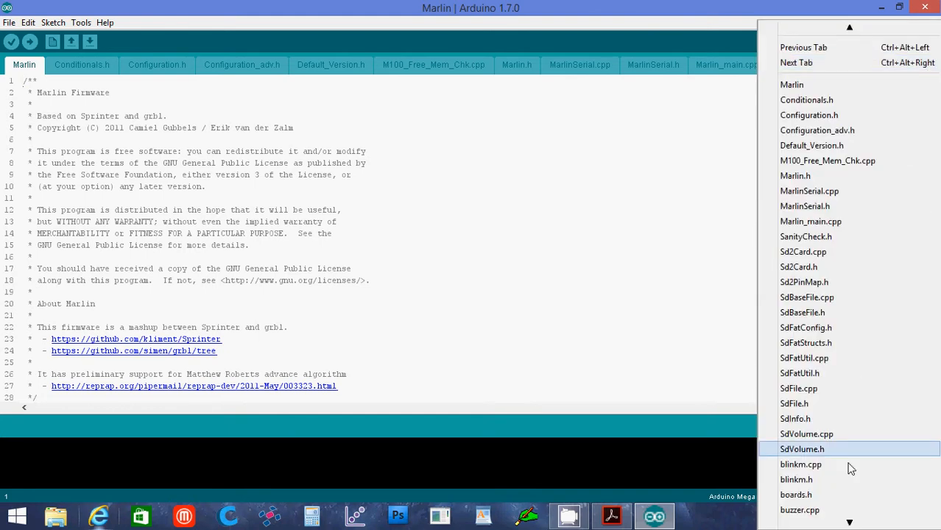
mouse_move(816, 495)
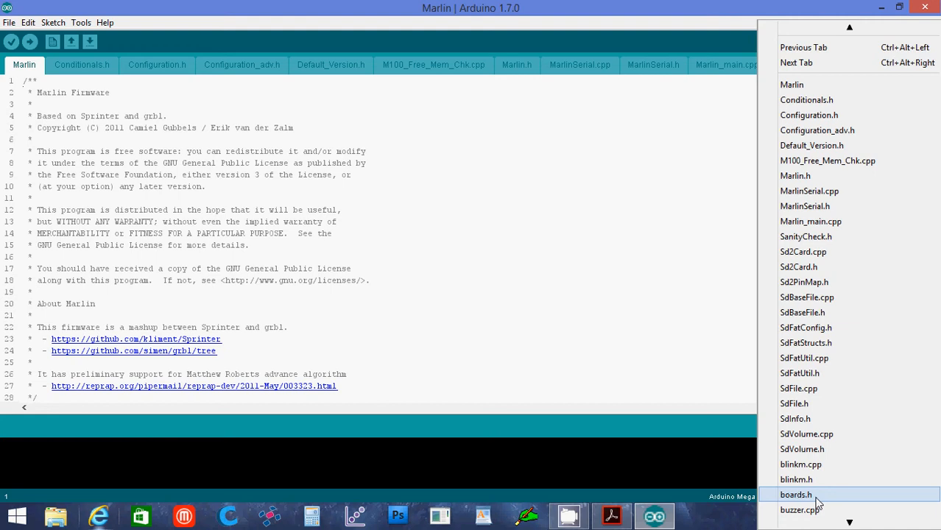
Step: Open boards.h to view the numbered board definitions
left_click(796, 495)
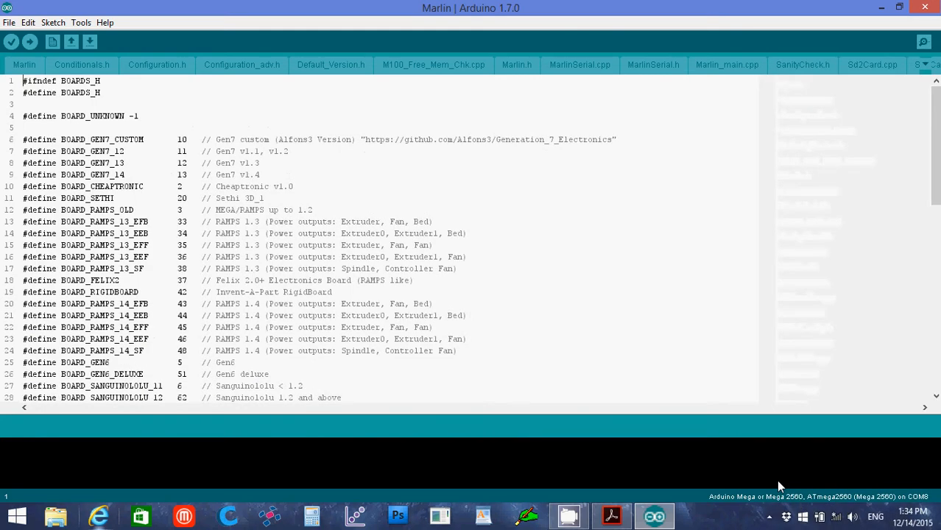
mouse_move(516, 277)
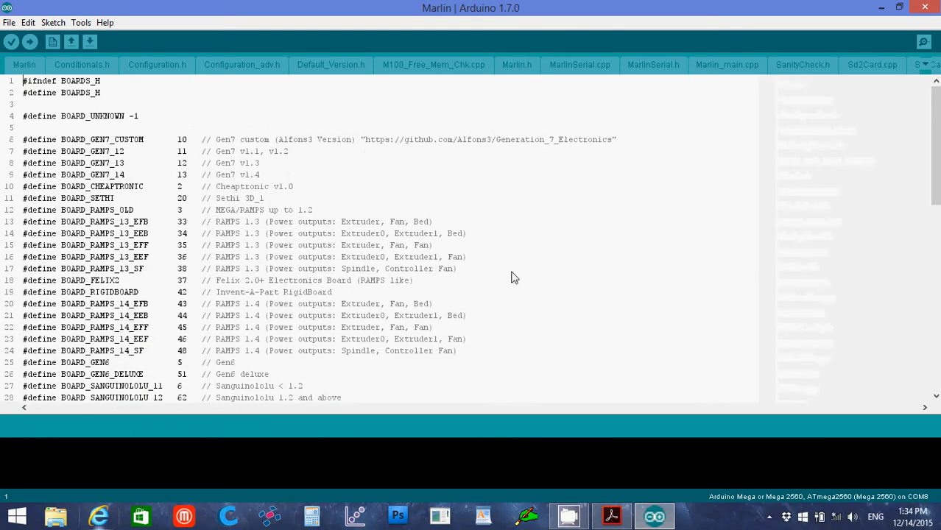
mouse_move(186, 310)
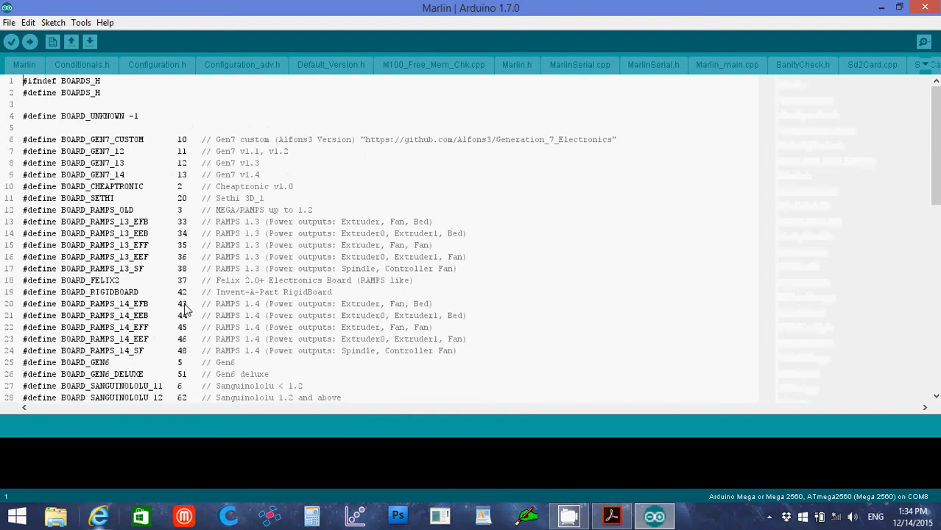
mouse_move(182, 308)
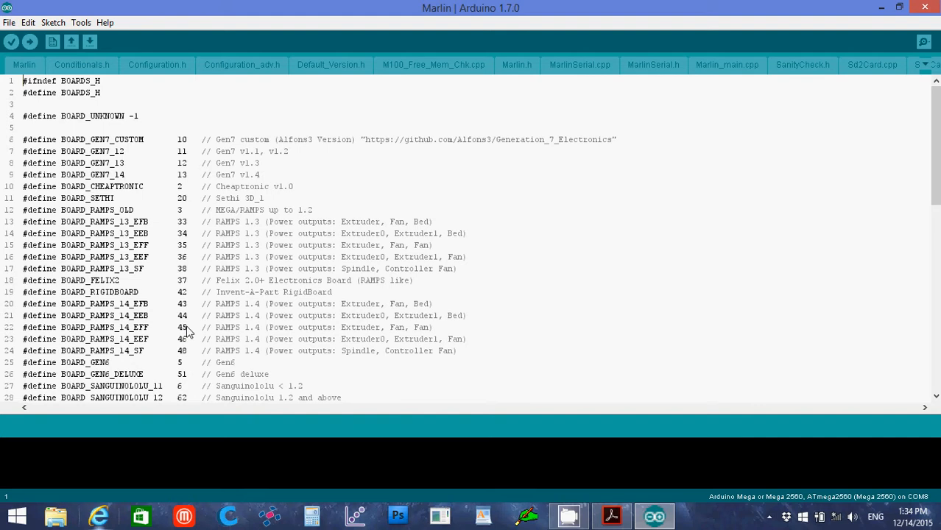
mouse_move(375, 321)
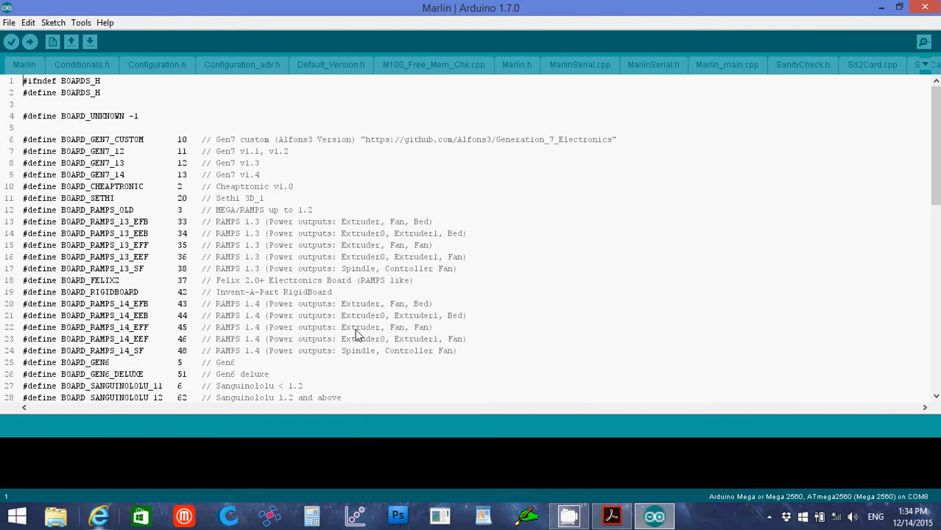
mouse_move(376, 331)
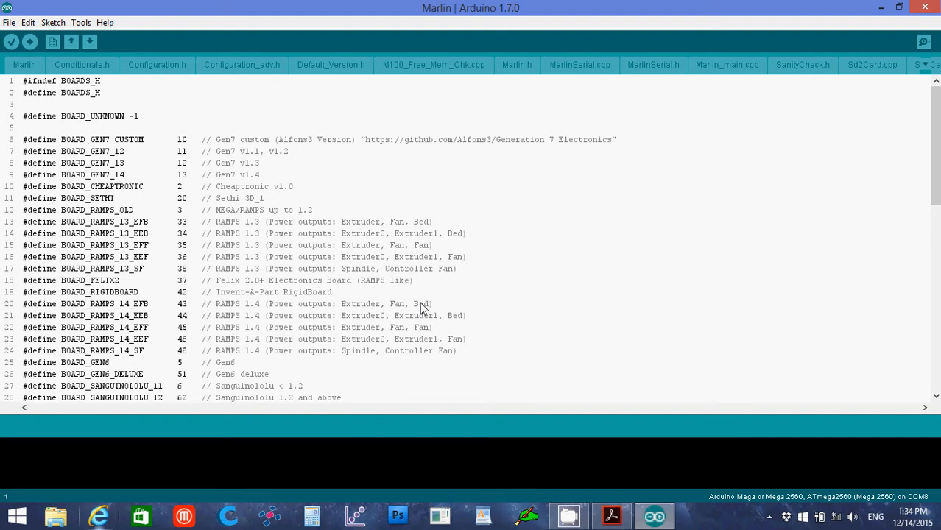
mouse_move(433, 309)
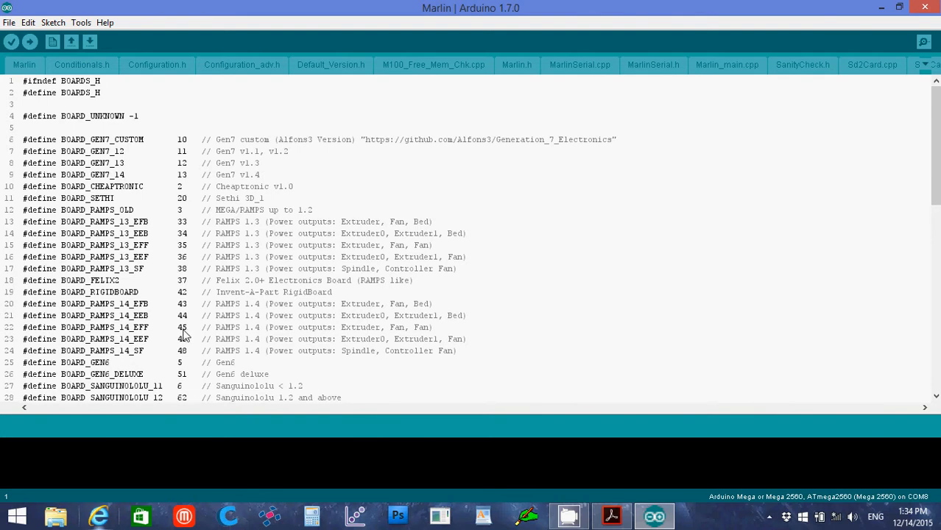
mouse_move(171, 94)
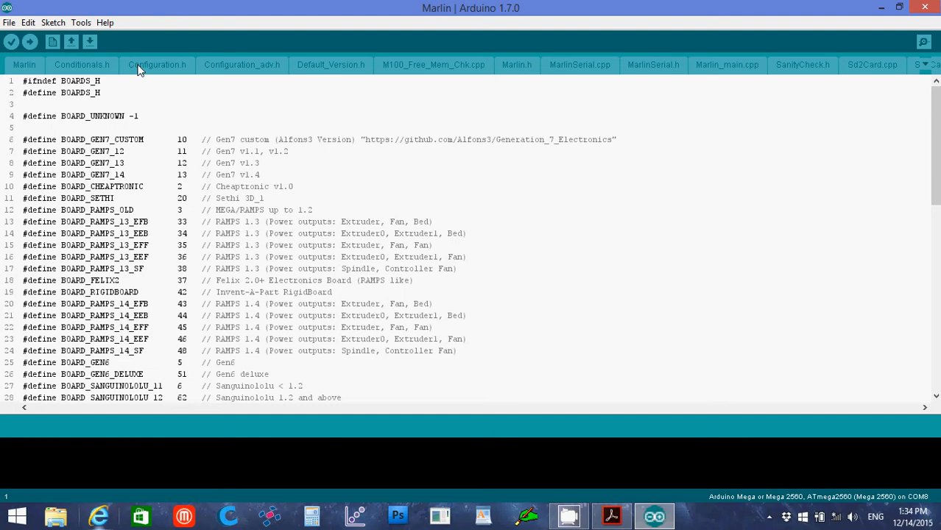
Step: In Configuration.h, change BAUDRATE from 250000 to 115200
left_click(156, 65)
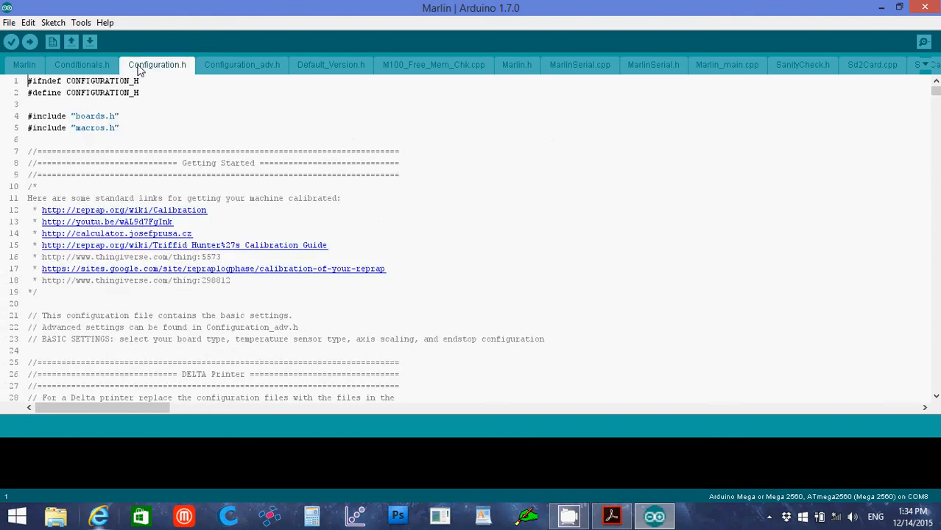
mouse_move(813, 366)
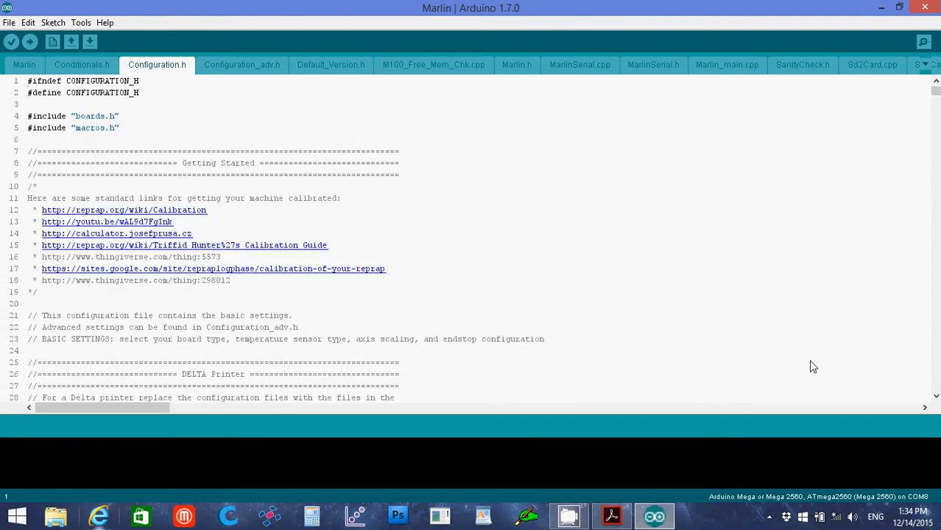
scroll("down", 3)
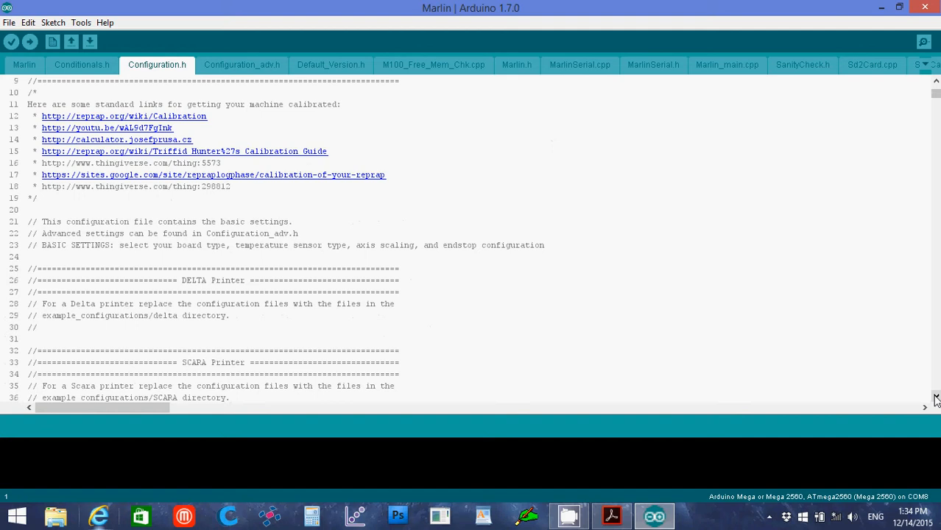
scroll("down", 3)
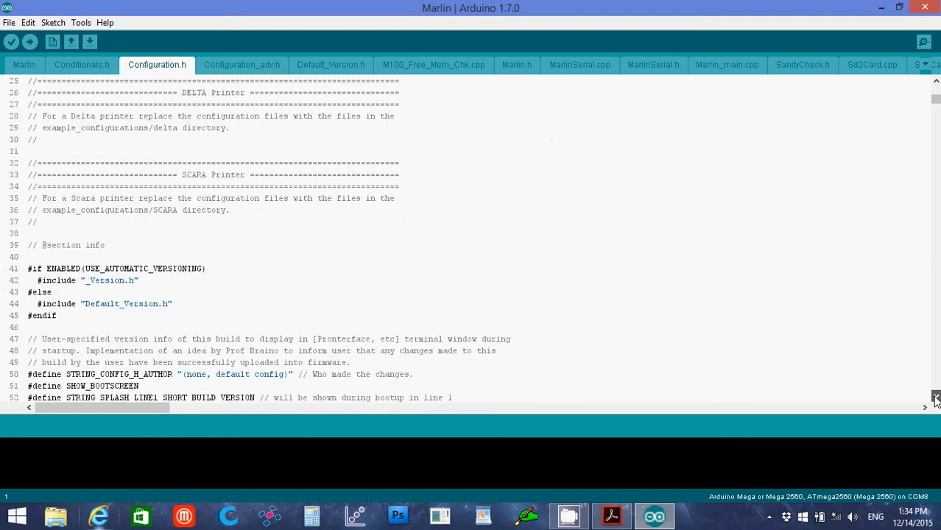
scroll("down", 3)
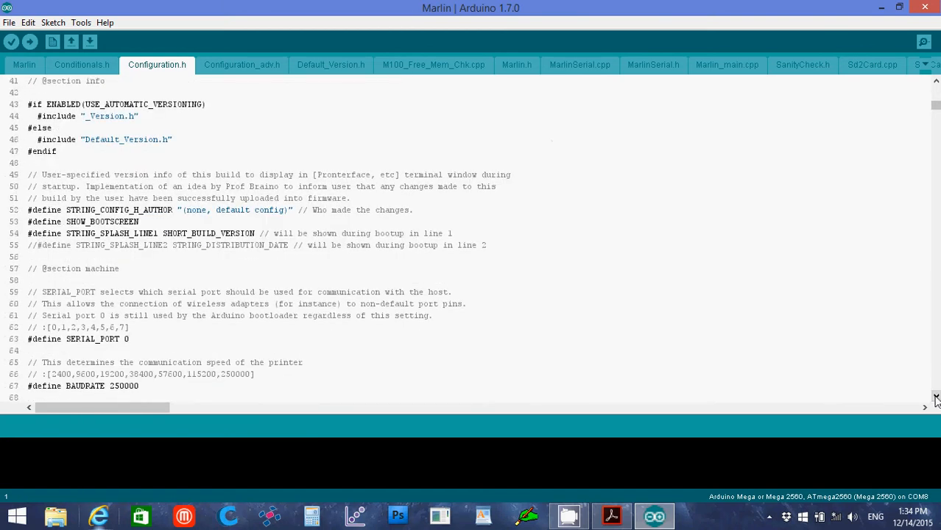
scroll("down", 3)
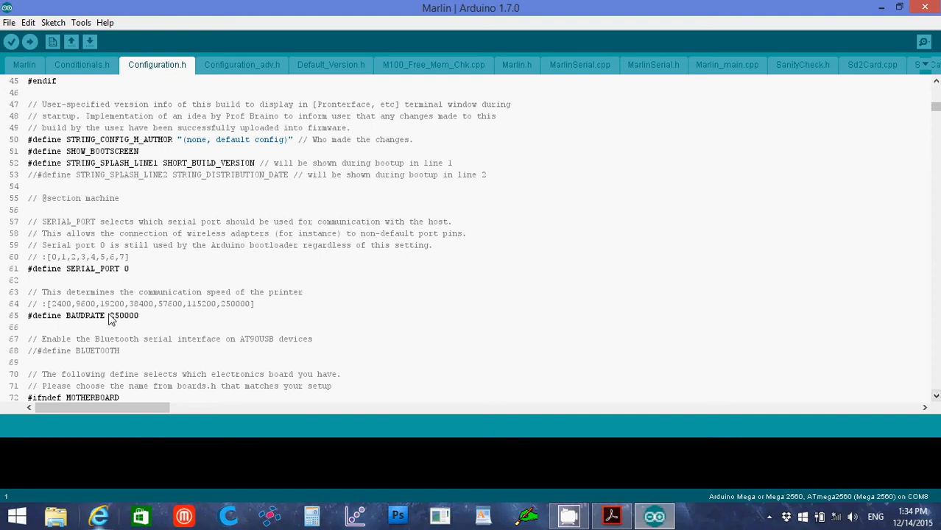
double_click(123, 315)
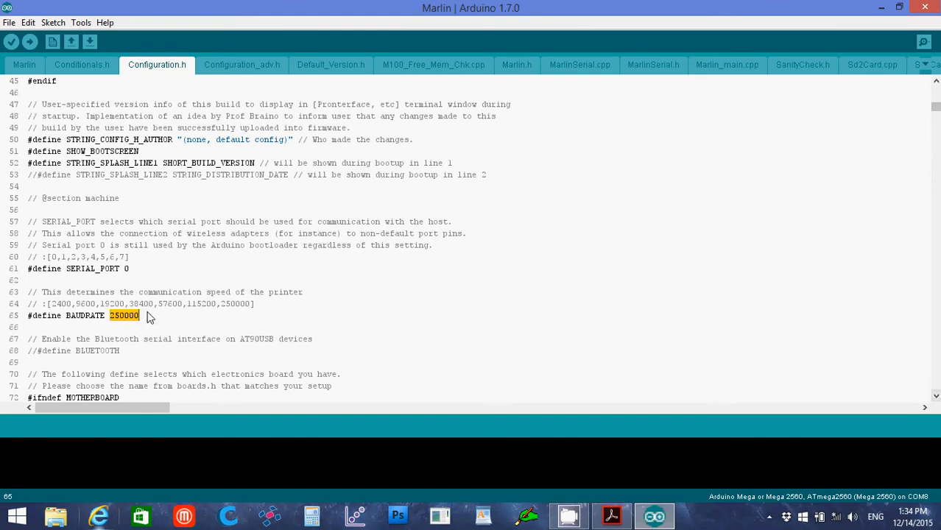
type("115200")
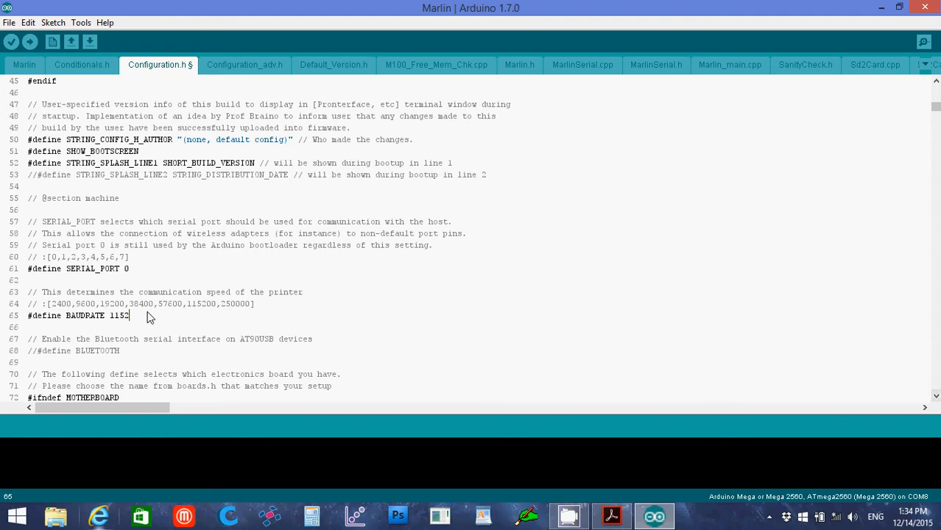
type("00")
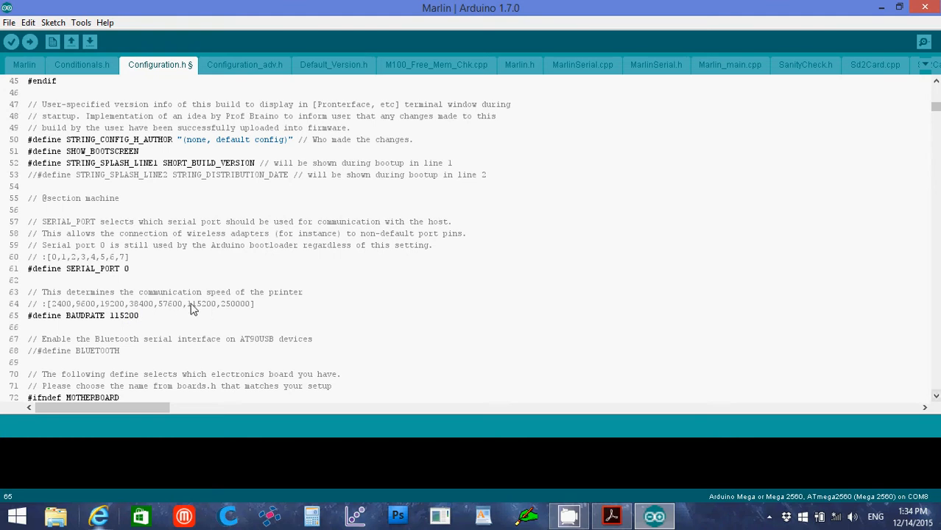
double_click(200, 303)
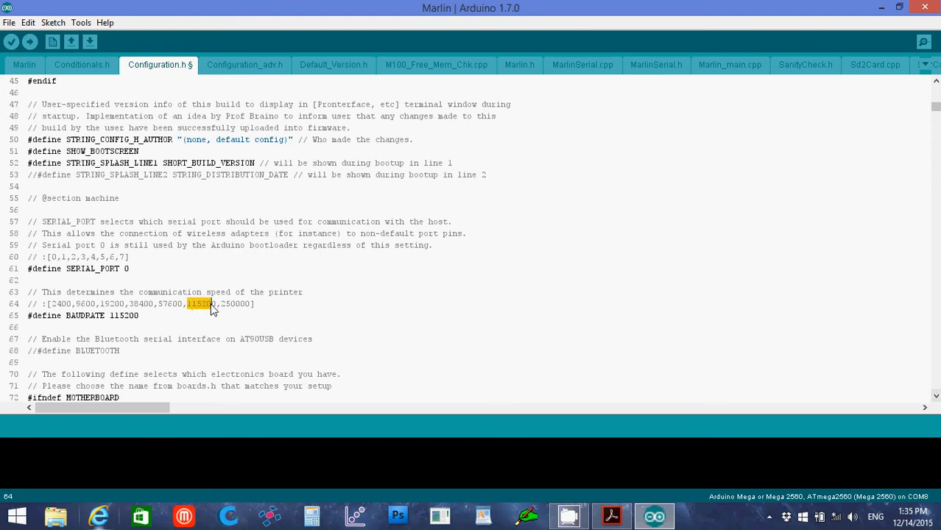
mouse_move(271, 327)
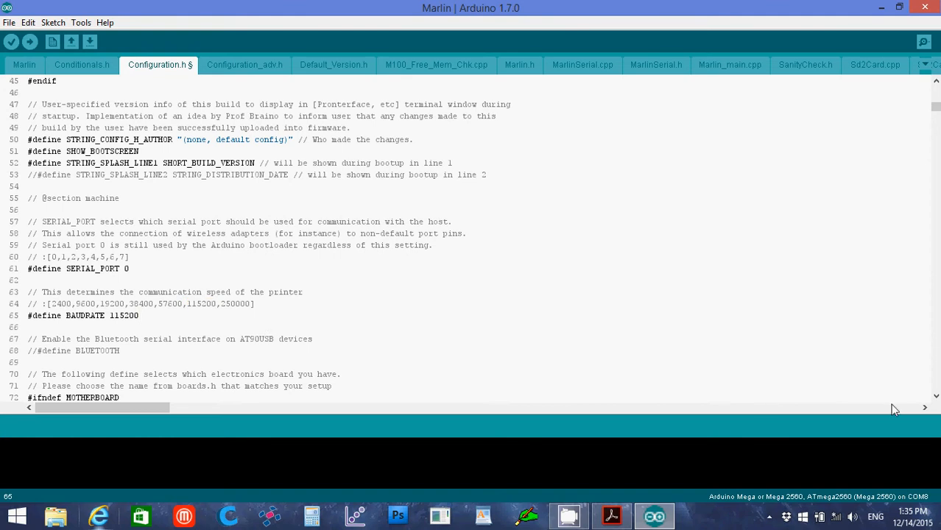
scroll("down", 3)
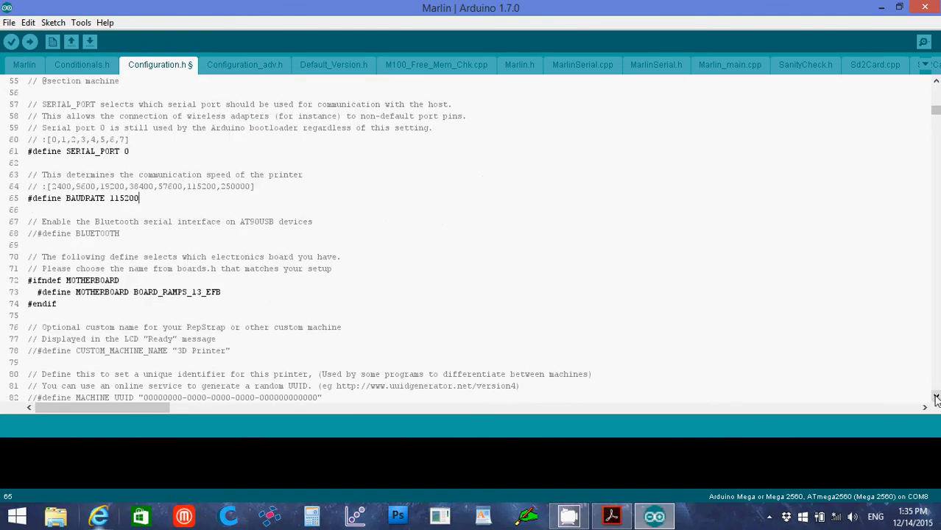
double_click(196, 292)
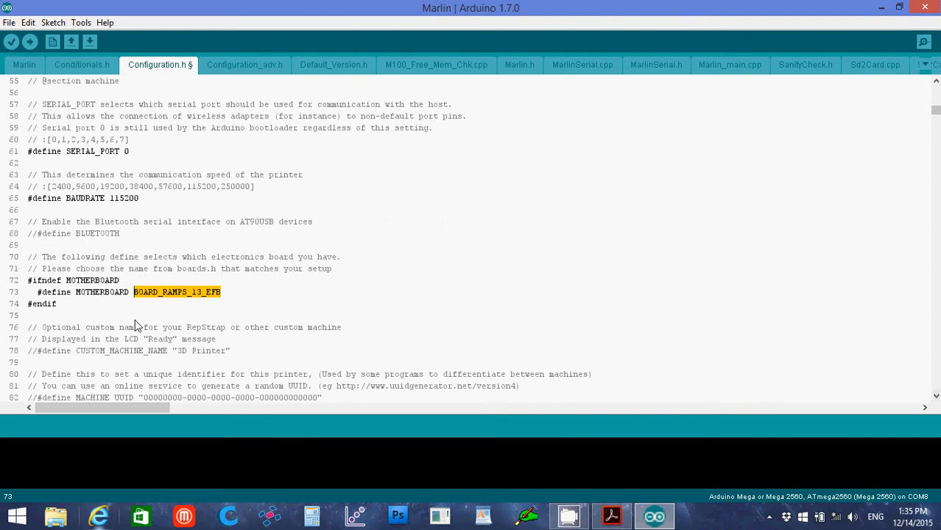
type("45")
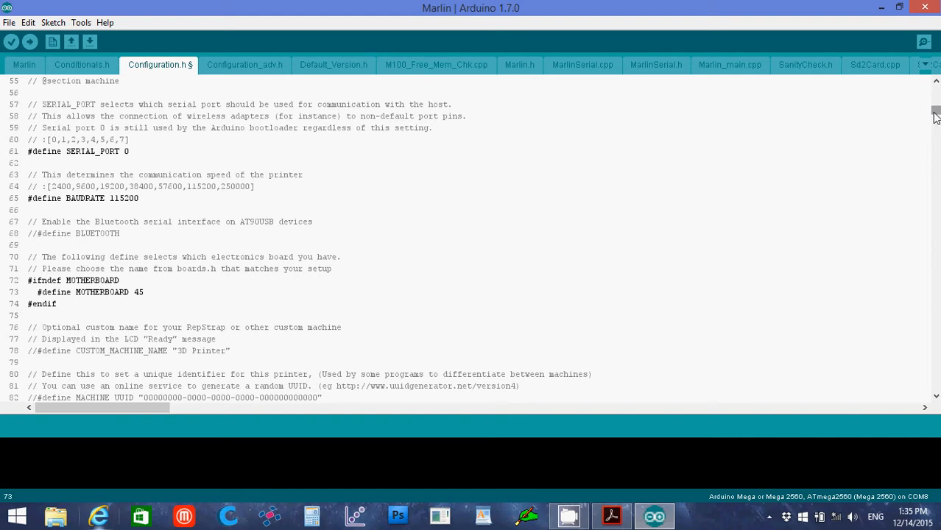
scroll("down", 3)
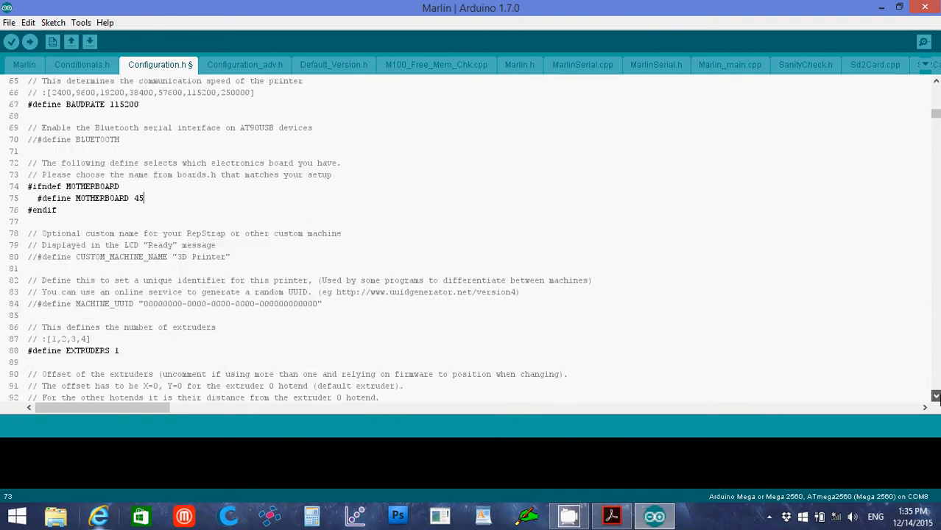
scroll("down", 3)
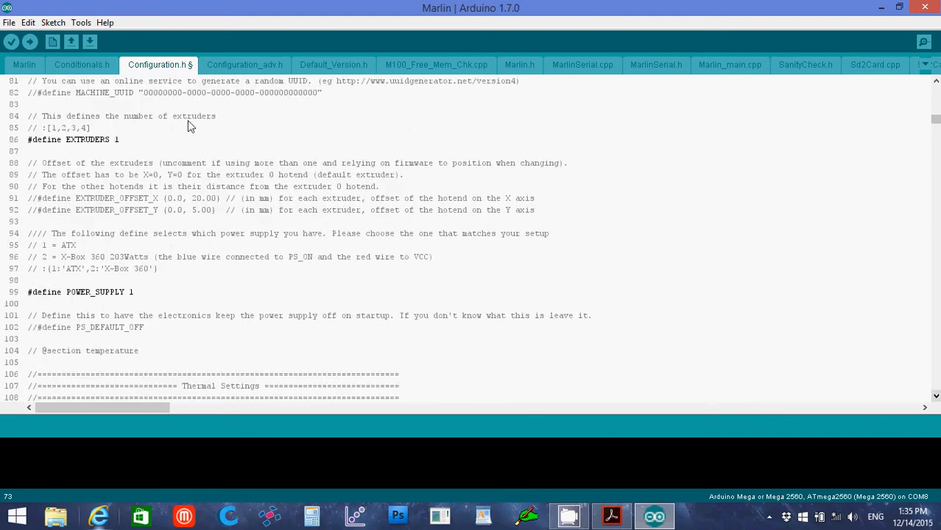
mouse_move(144, 288)
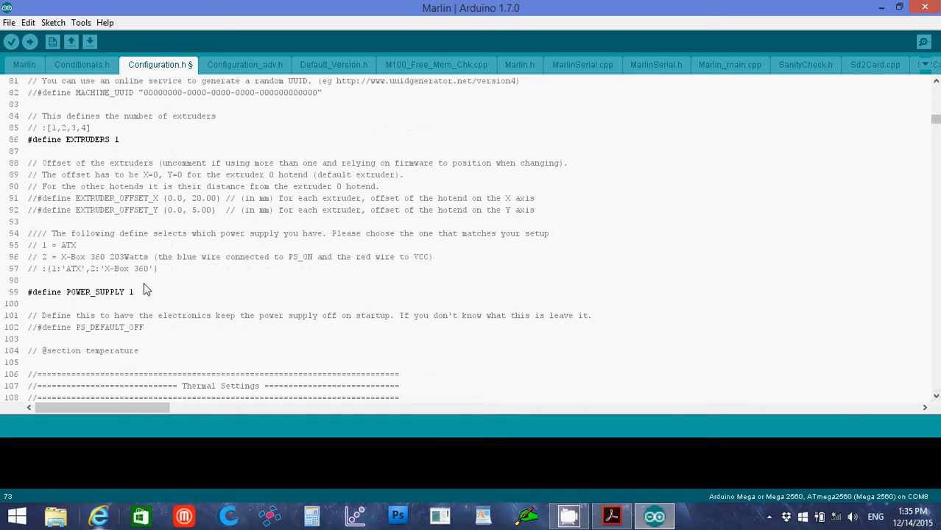
mouse_move(68, 251)
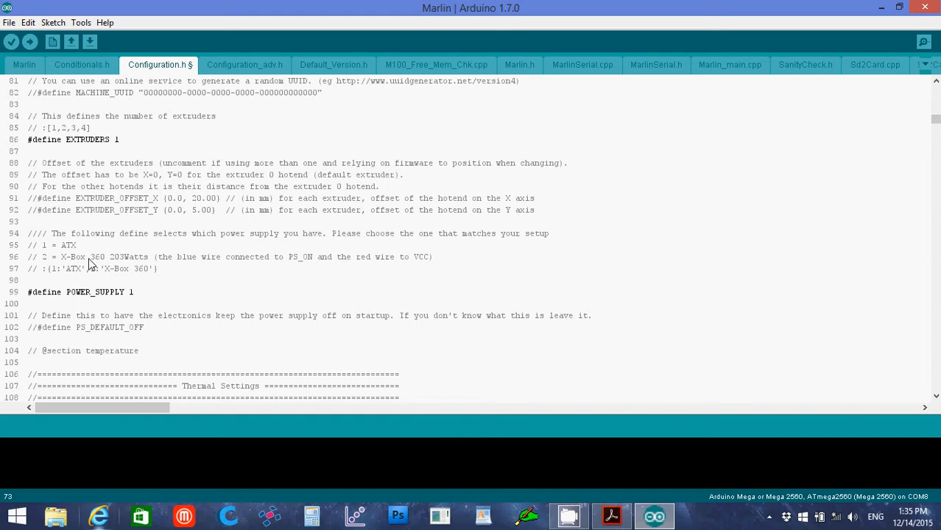
mouse_move(81, 272)
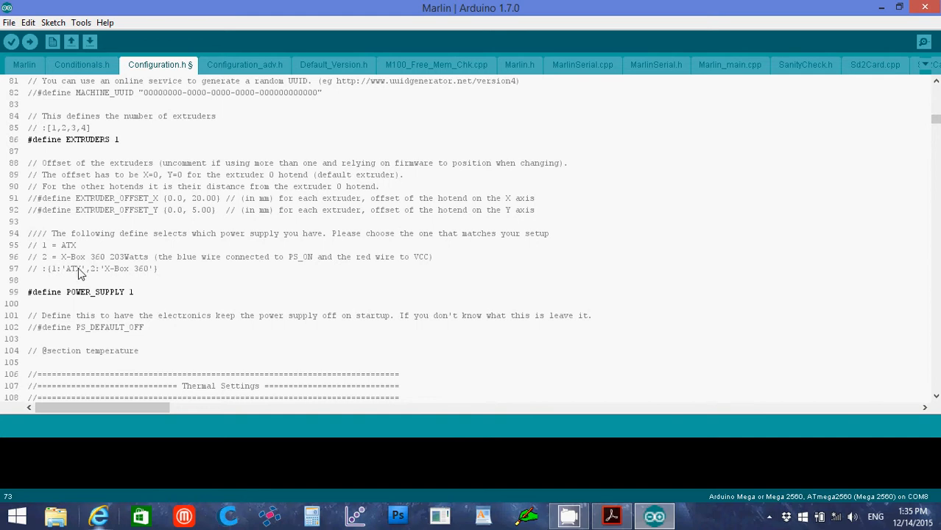
Step: Scroll to Thermal Settings and set TEMP_SENSOR_0 to thermistor type 5
scroll("down", 3)
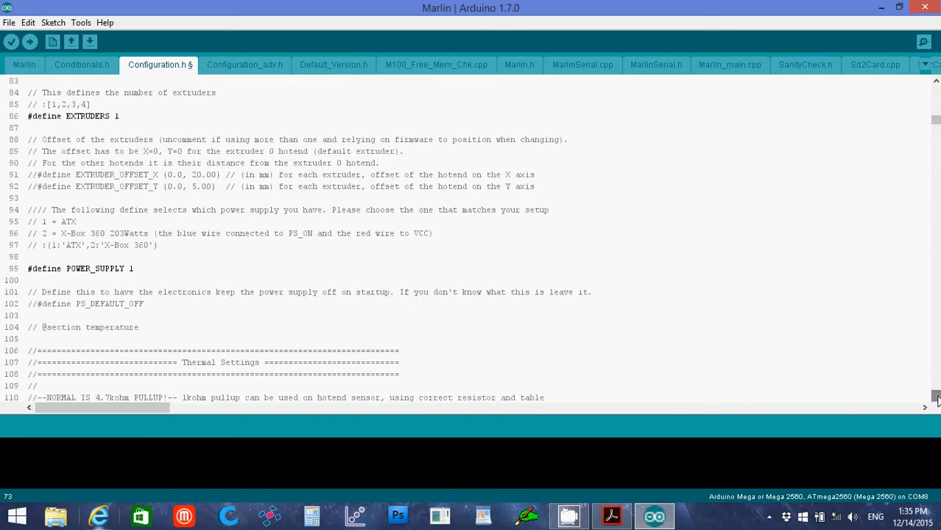
scroll("down", 3)
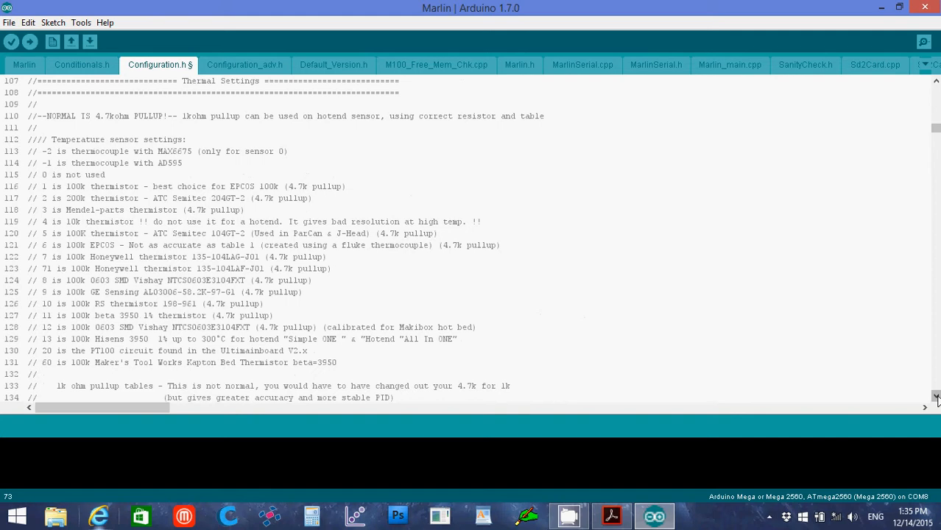
scroll("down", 3)
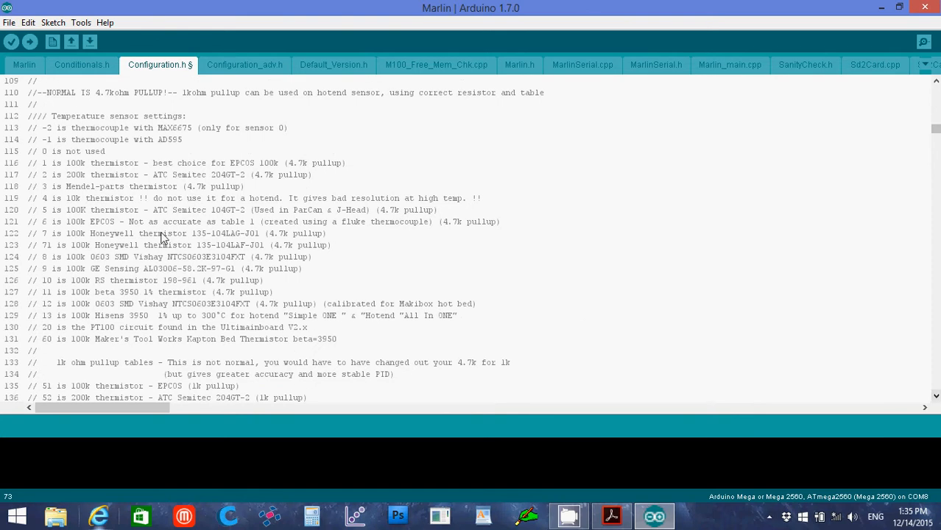
mouse_move(147, 136)
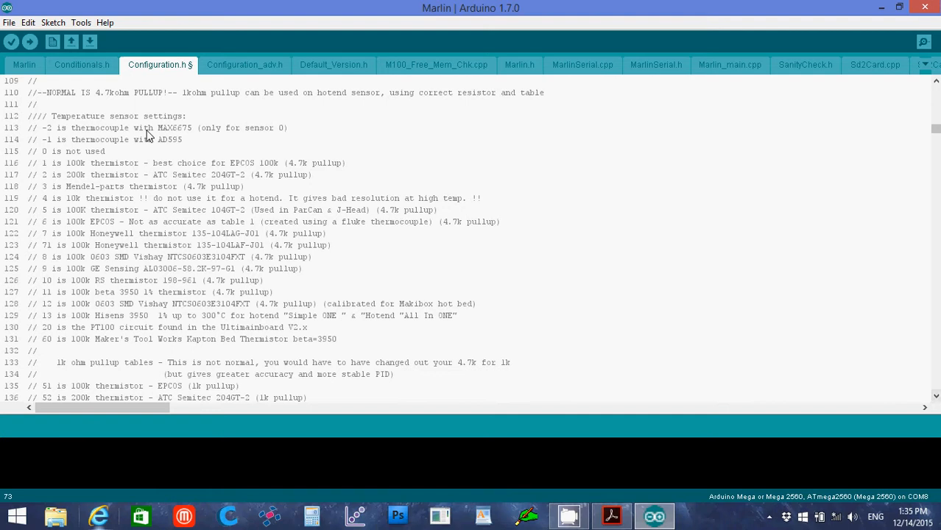
mouse_move(58, 218)
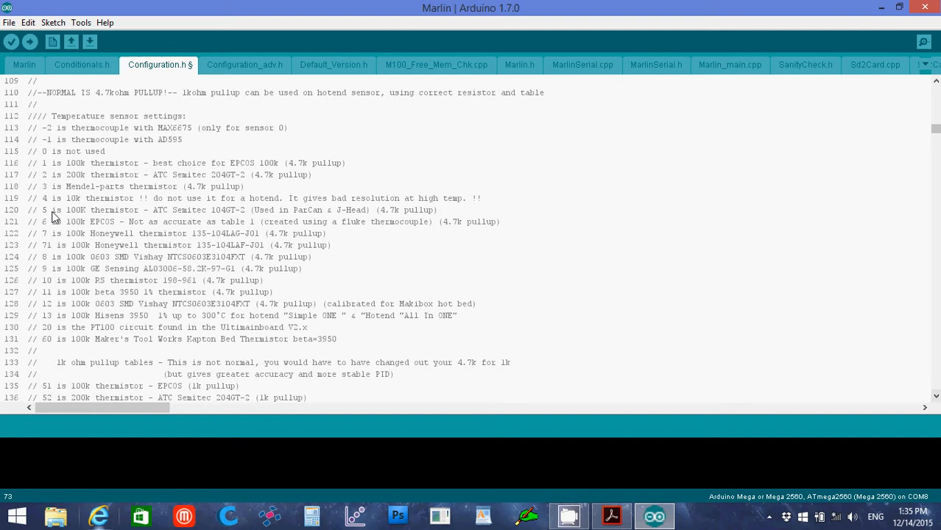
mouse_move(50, 216)
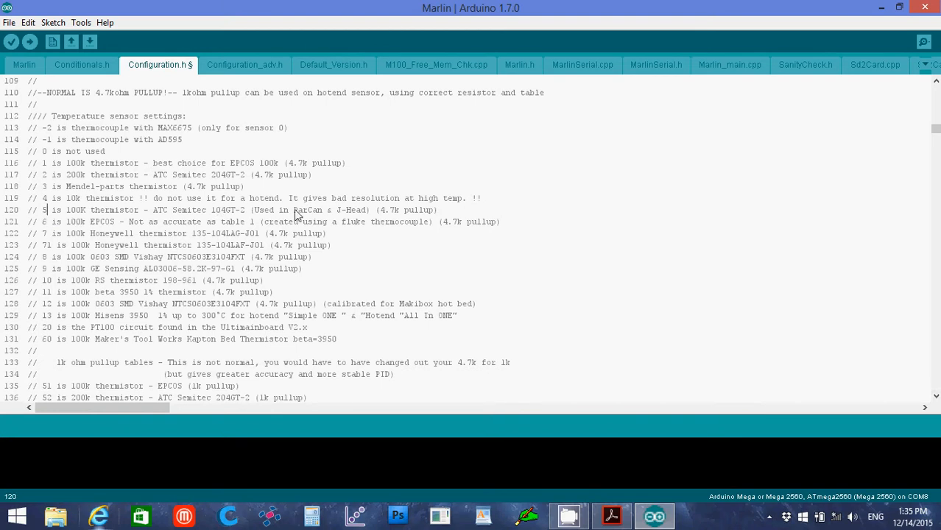
mouse_move(837, 339)
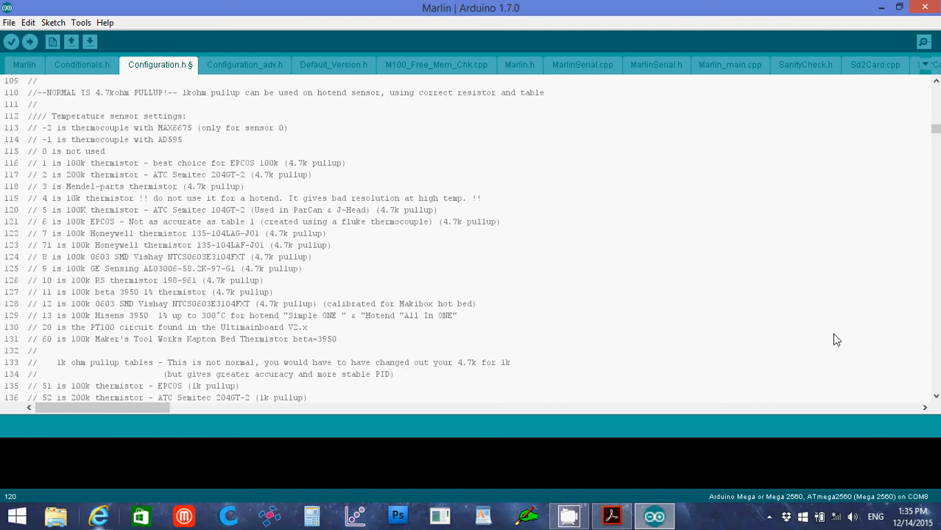
scroll("down", 3)
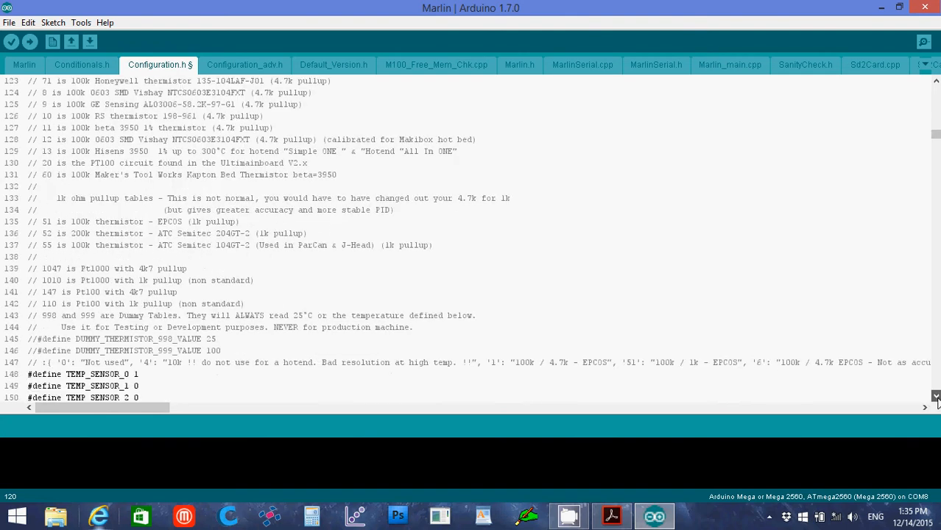
scroll("down", 3)
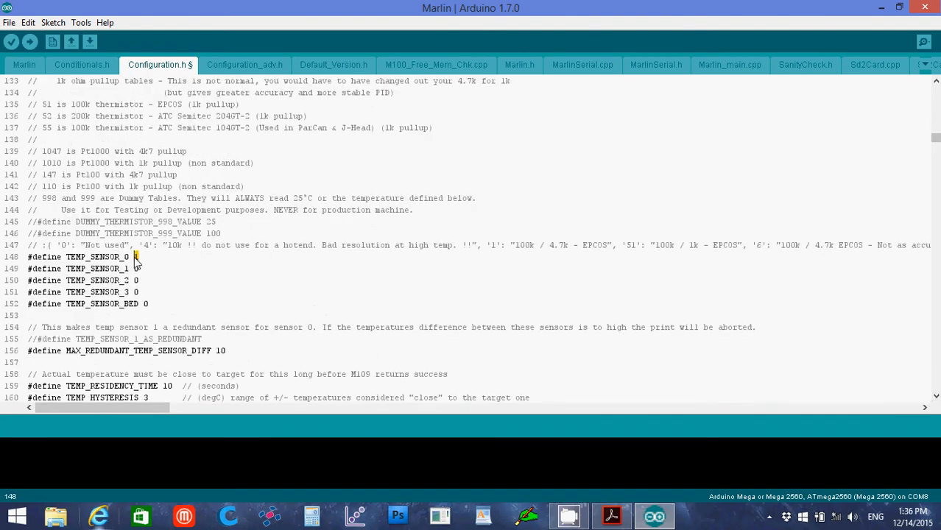
type("5")
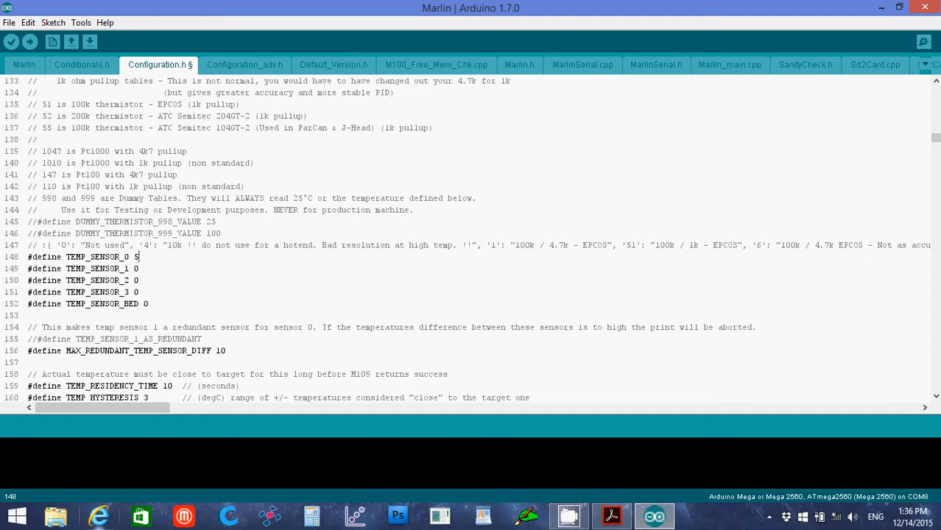
Step: Set TEMP_RESIDENCY_TIME to 5 seconds and BED_MINTEMP to 0
scroll("down", 3)
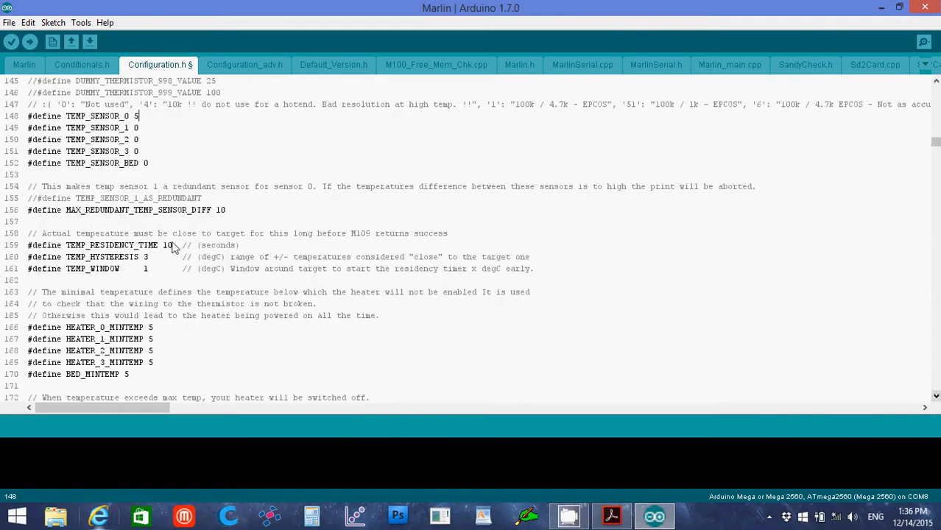
double_click(168, 245)
type("5")
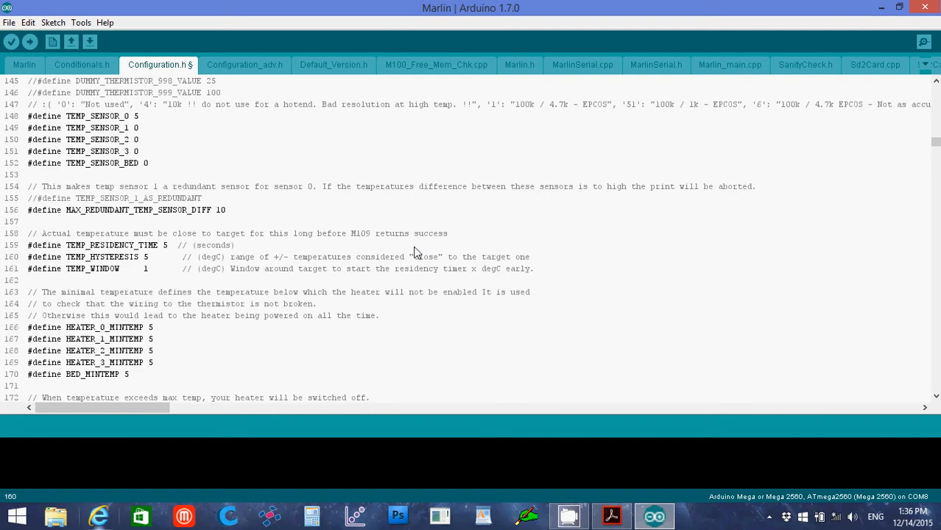
mouse_move(748, 374)
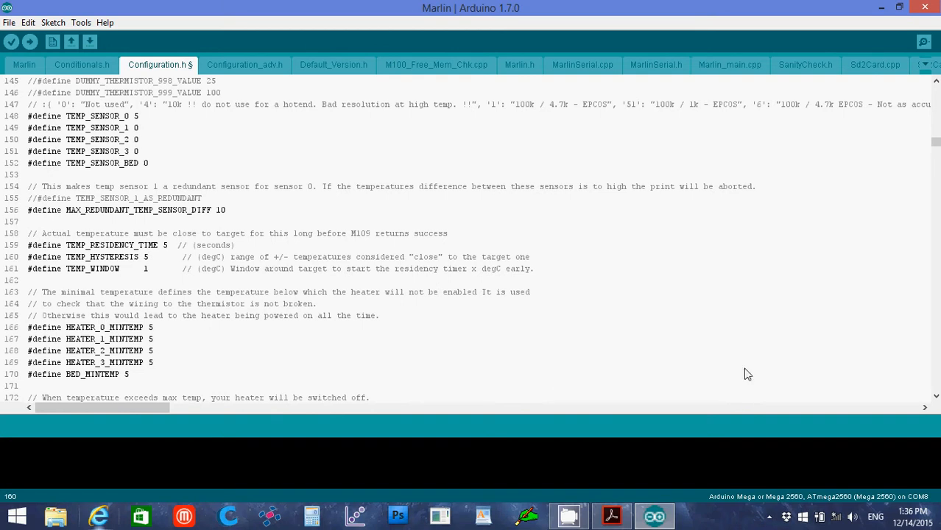
mouse_move(131, 379)
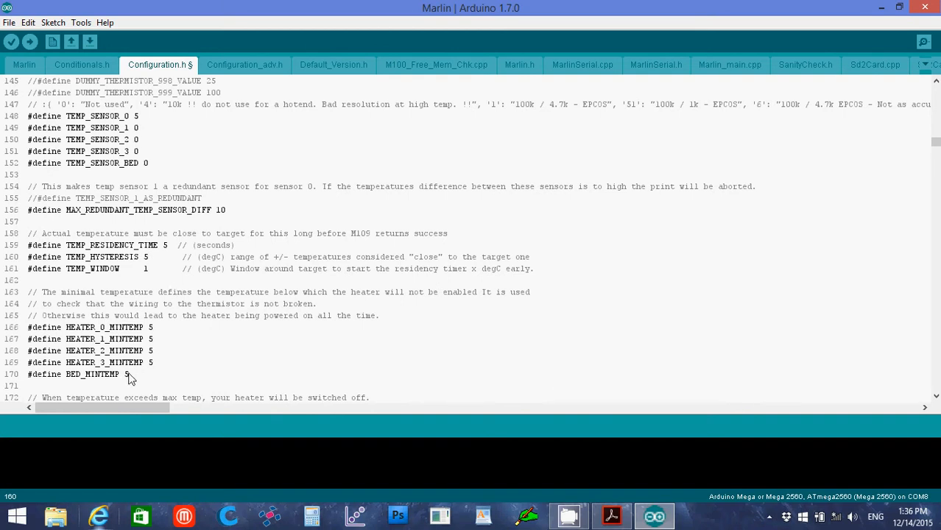
scroll("down", 3)
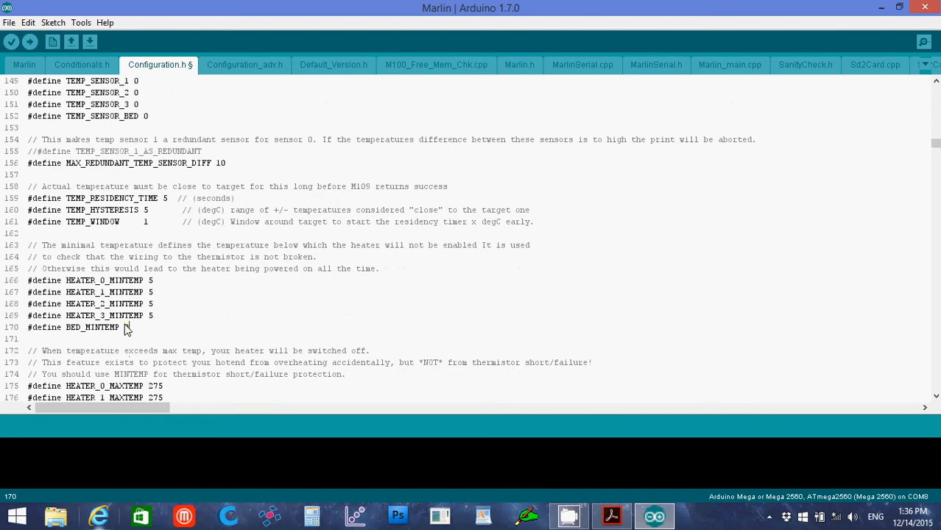
type("0")
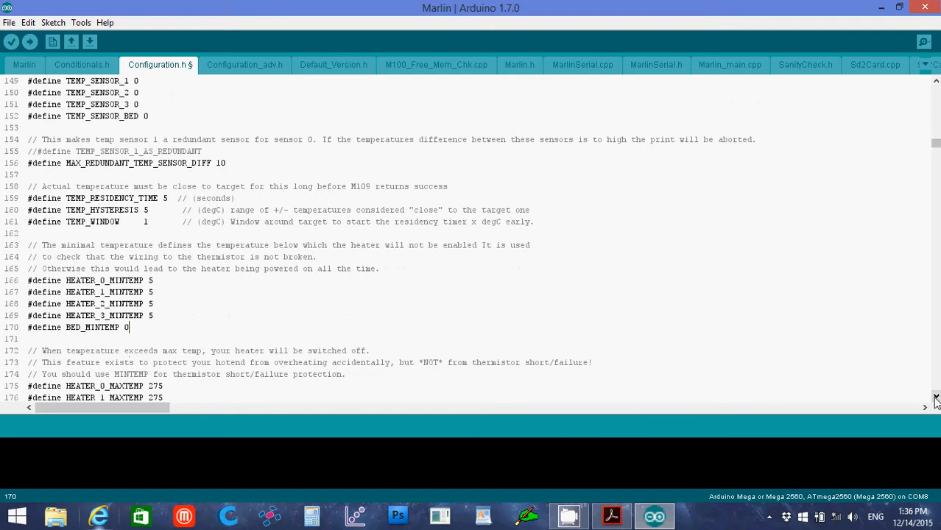
scroll("down", 3)
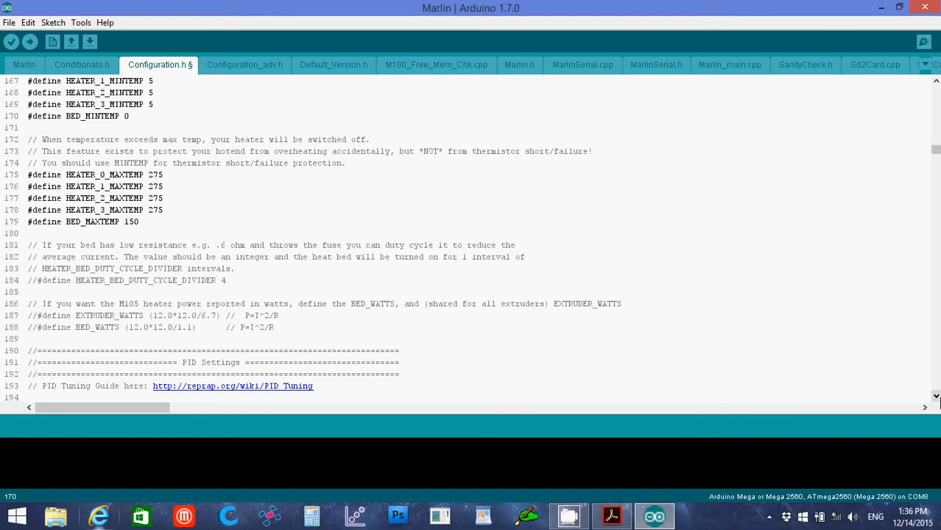
scroll("down", 3)
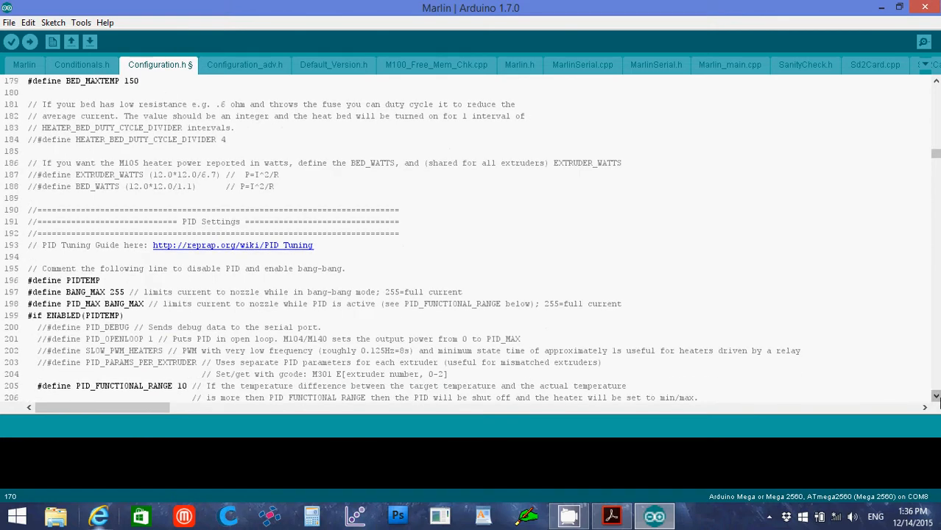
scroll("down", 3)
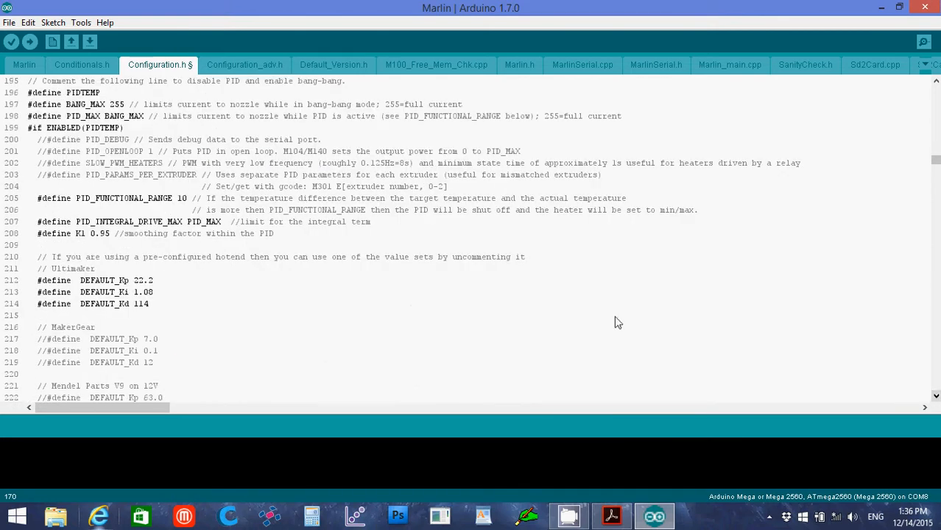
mouse_move(107, 288)
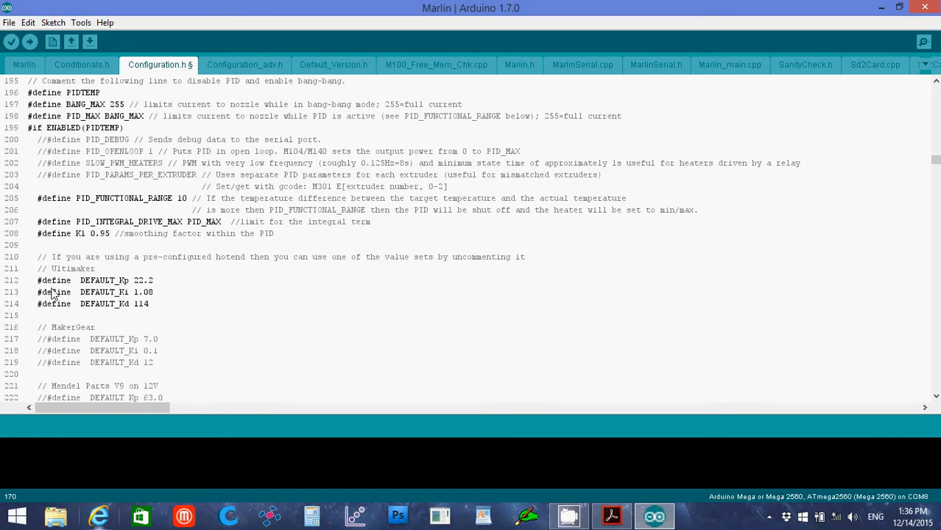
mouse_move(129, 303)
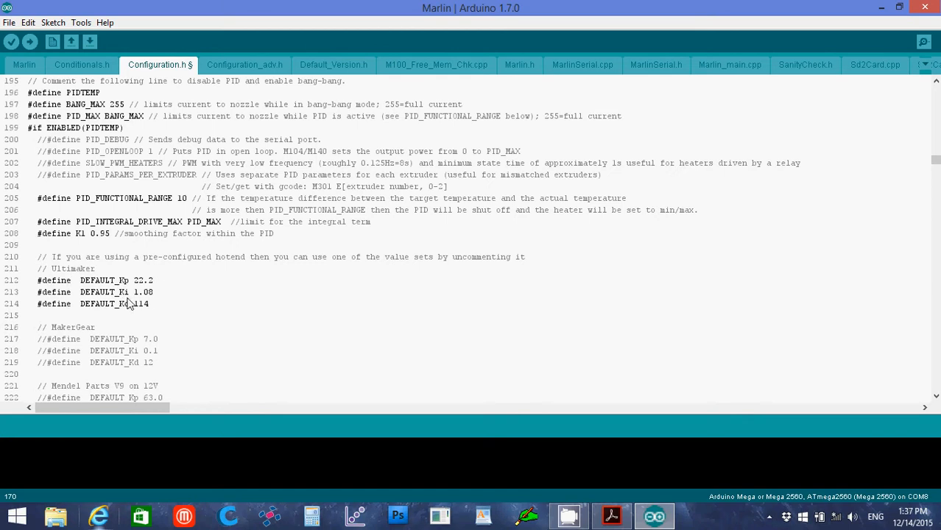
mouse_move(118, 279)
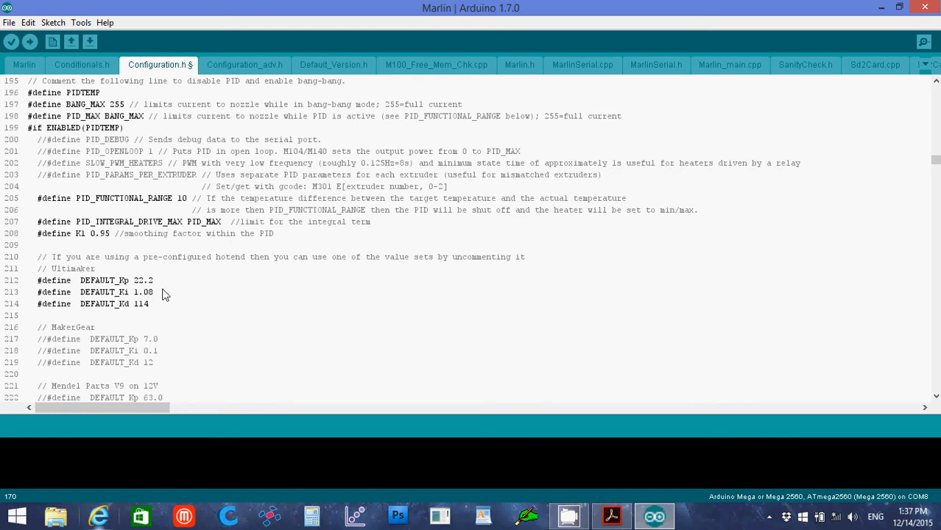
mouse_move(301, 309)
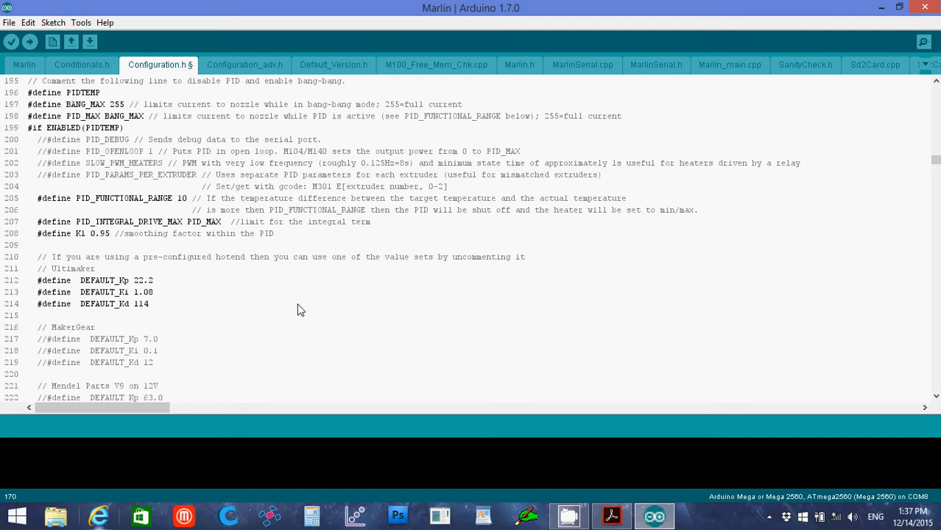
Step: Scroll Configuration.h down past bed PID and thermal protection to the endstop settings
scroll("down", 3)
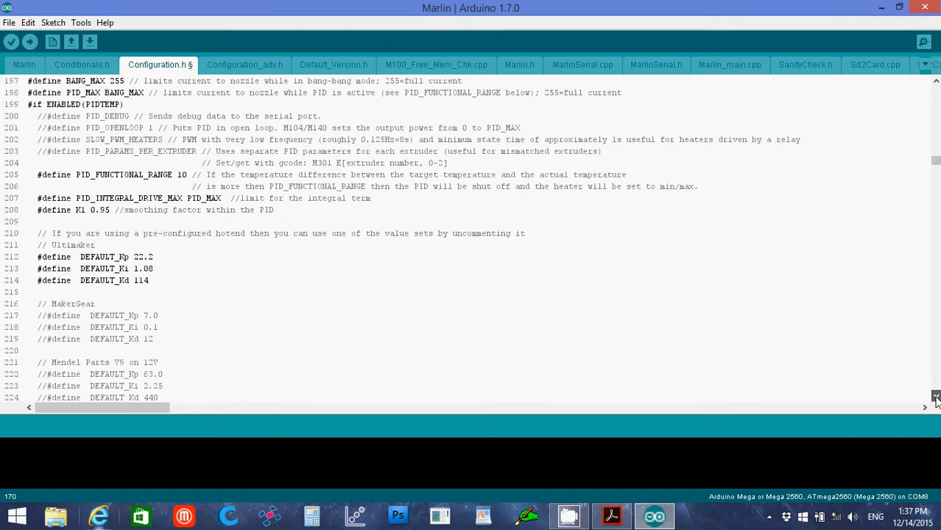
scroll("down", 3)
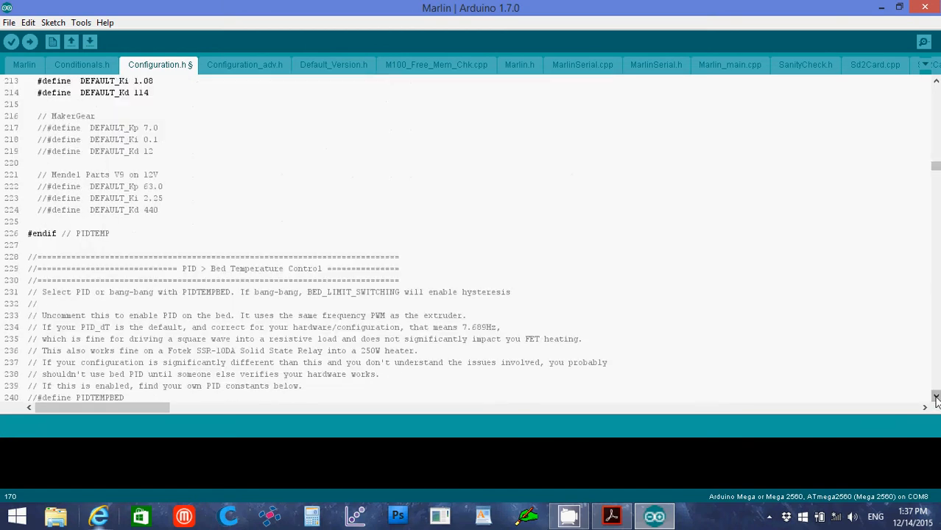
scroll("down", 3)
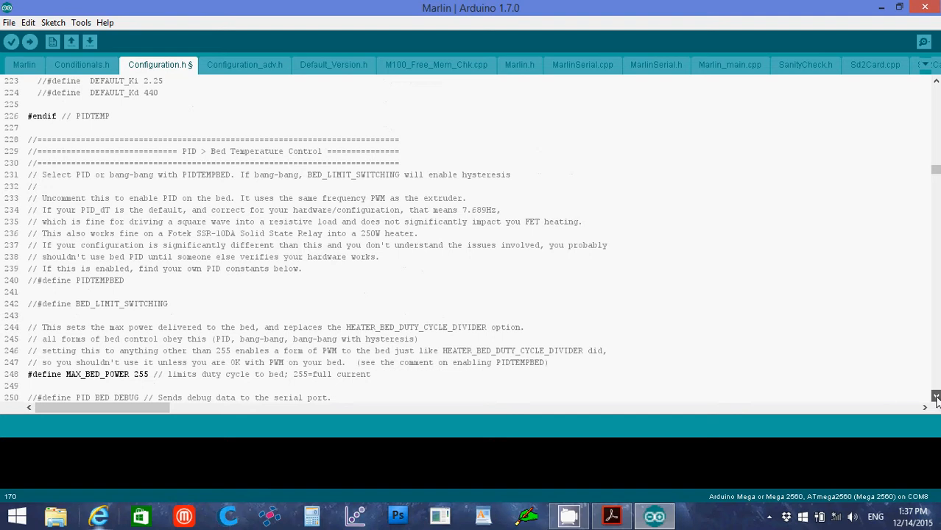
scroll("down", 3)
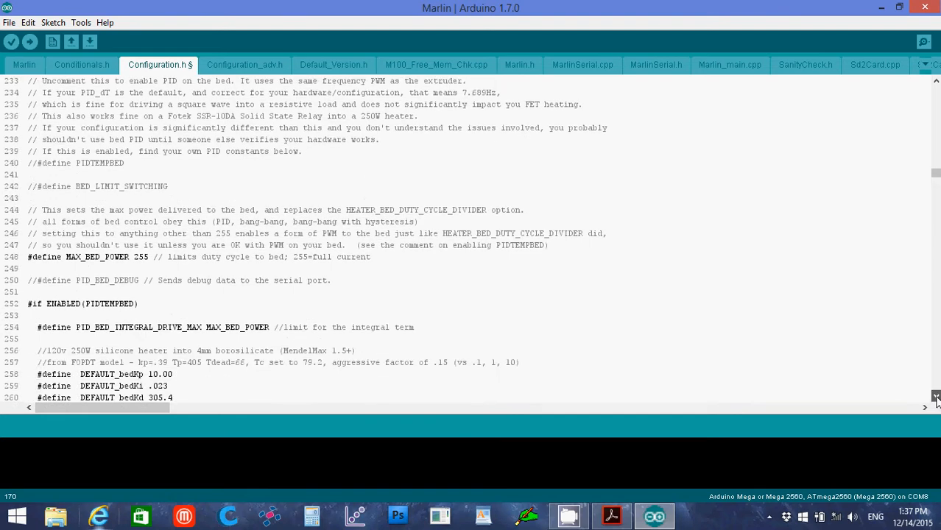
scroll("down", 3)
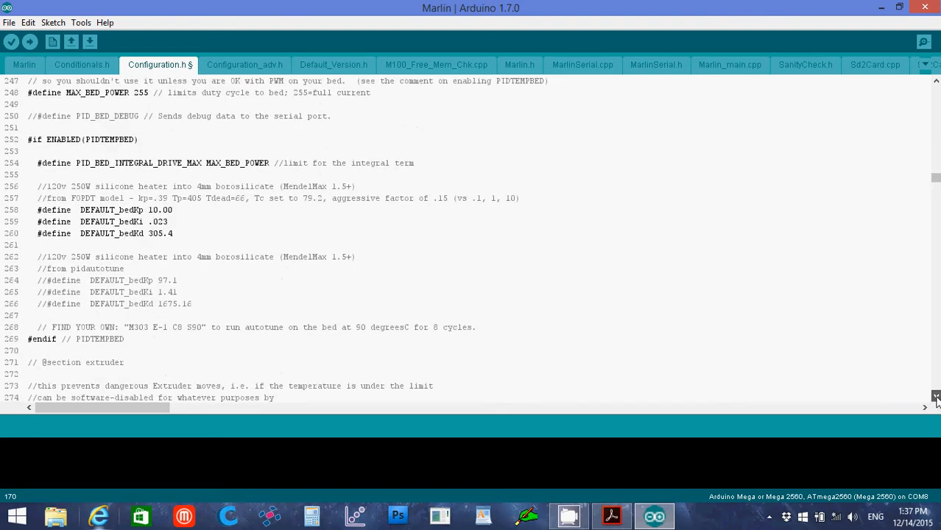
scroll("down", 3)
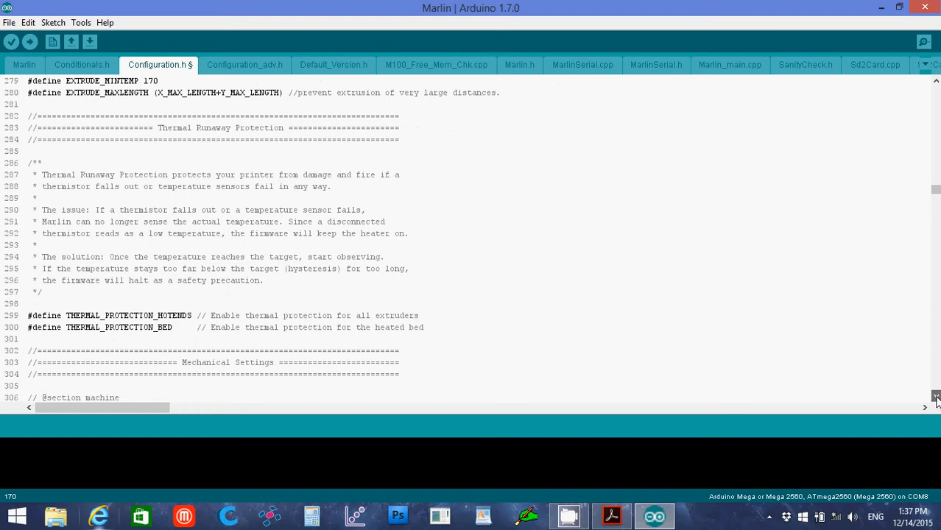
scroll("down", 3)
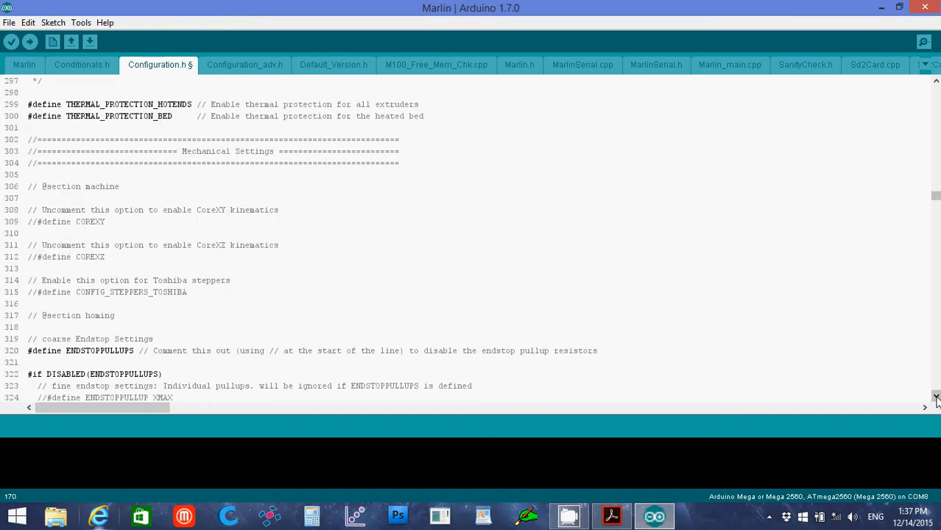
scroll("down", 3)
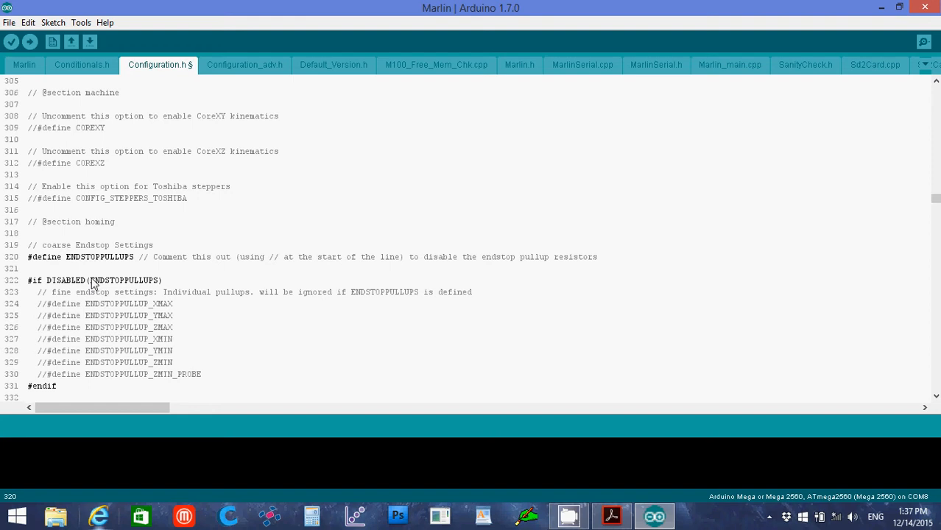
Step: Place the cursor at the start of the #define ENDSTOPPULLUPS line to comment it out
left_click(28, 256)
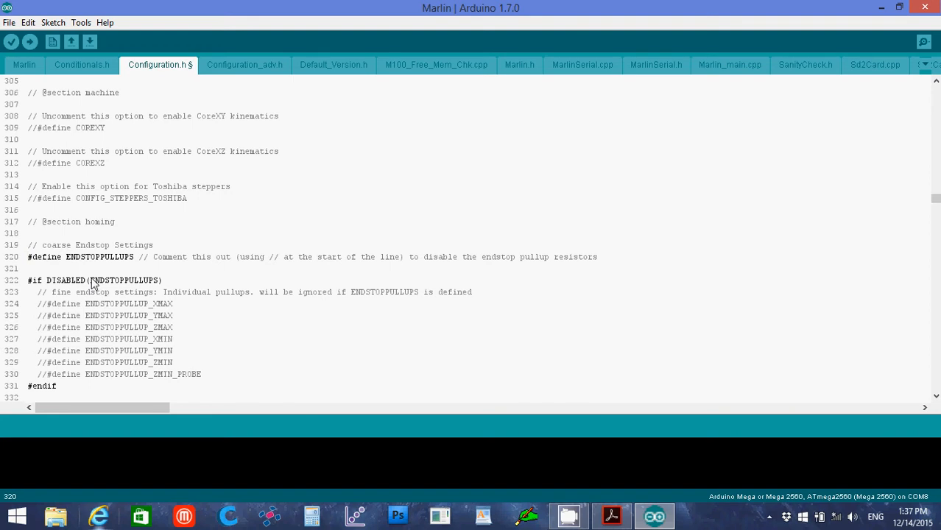
mouse_move(66, 281)
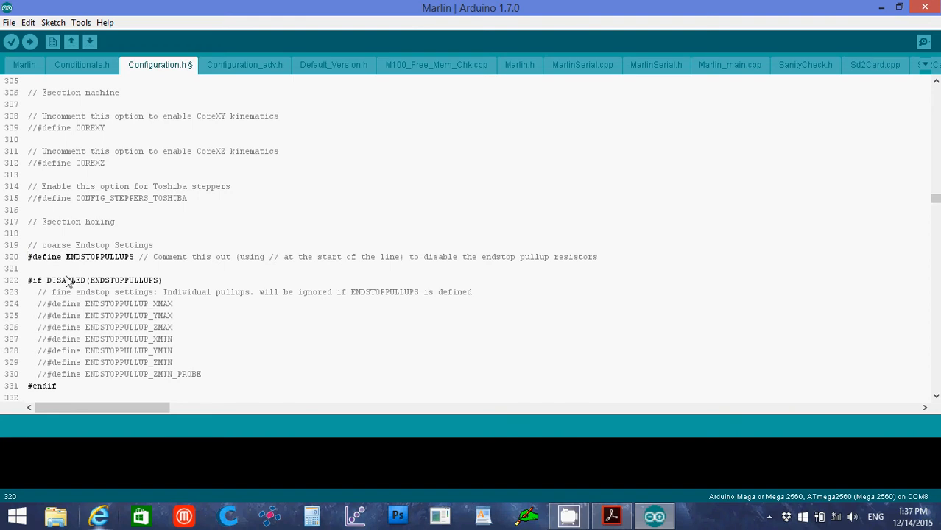
mouse_move(117, 271)
type("//")
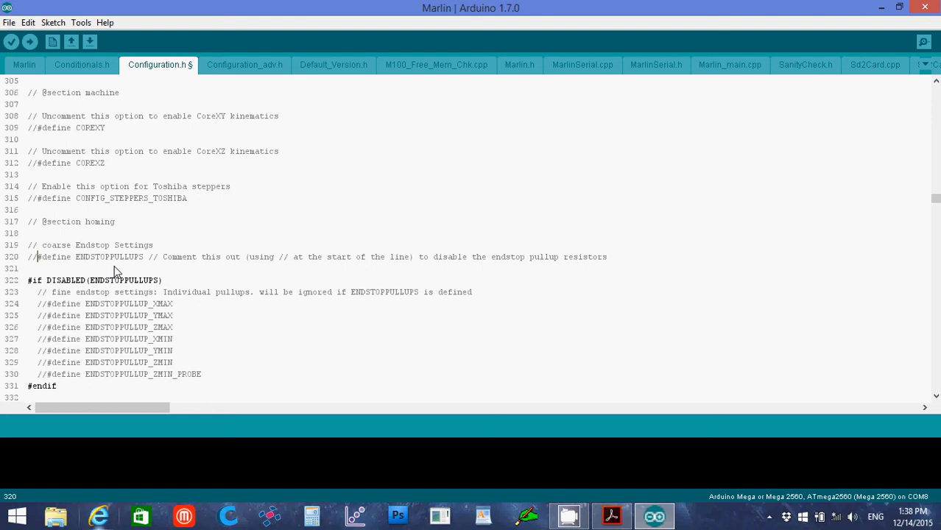
mouse_move(368, 280)
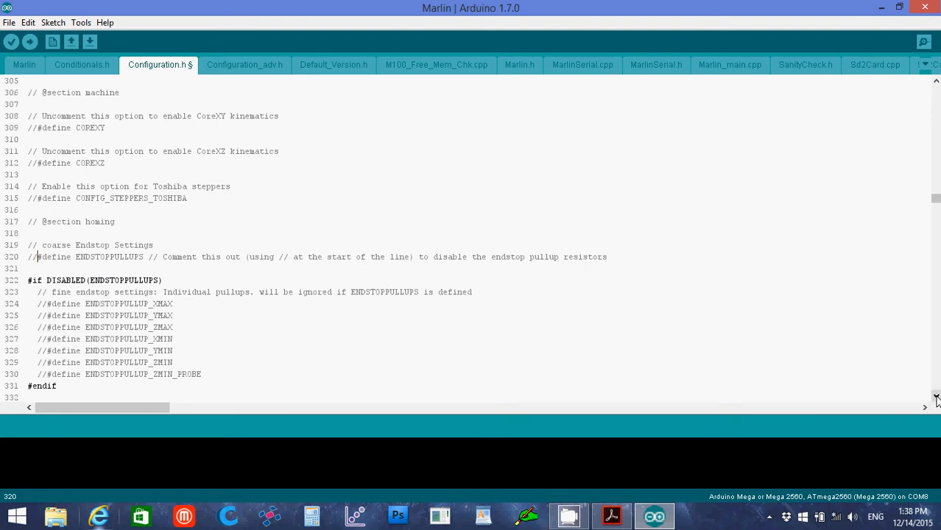
Step: Scroll to the 'Travel limits after homing' block and place the cursor on the X_MAX_POS value
scroll("down", 3)
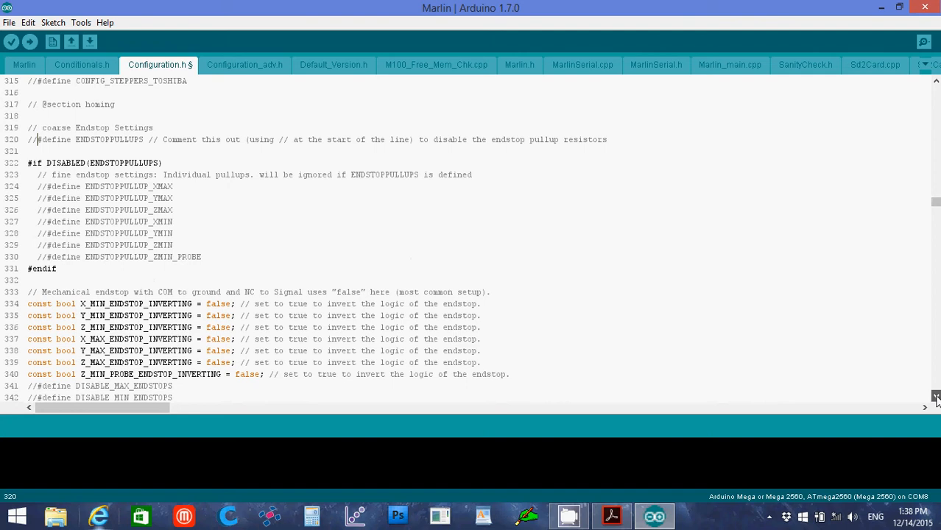
scroll("down", 3)
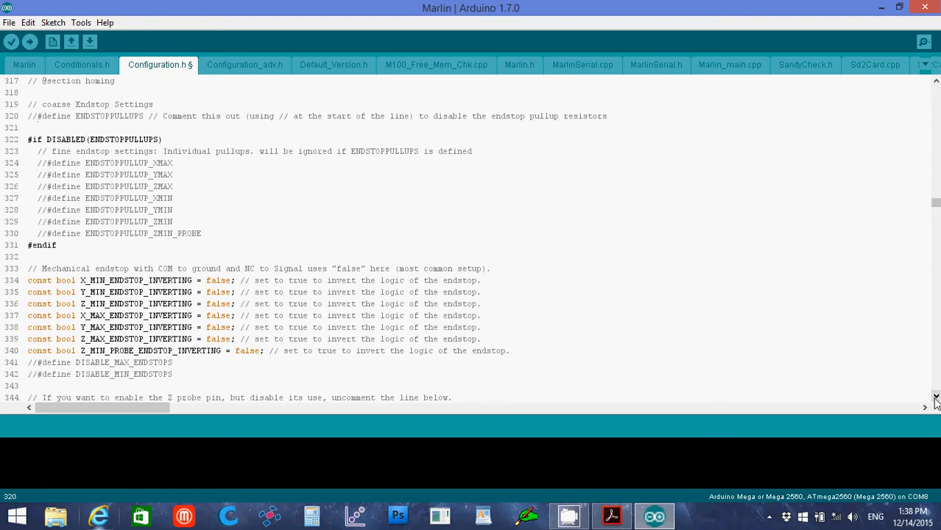
scroll("down", 3)
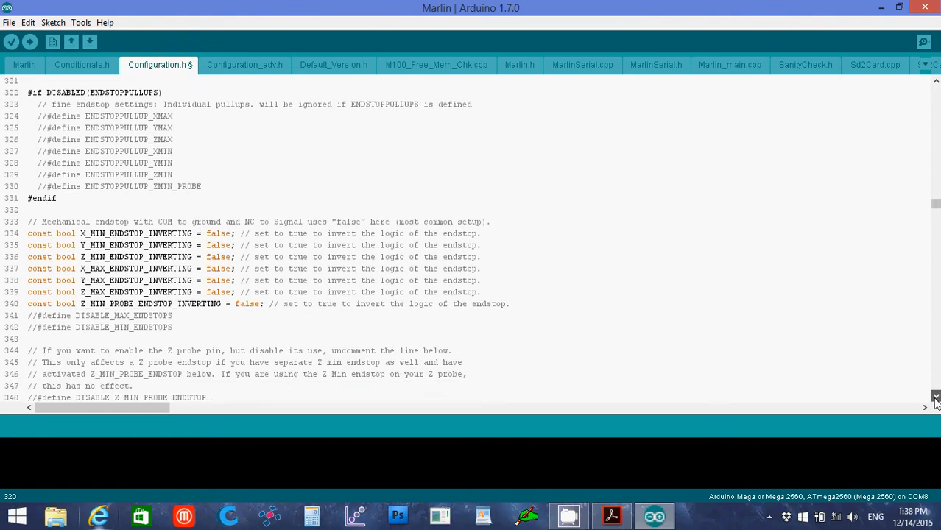
scroll("down", 3)
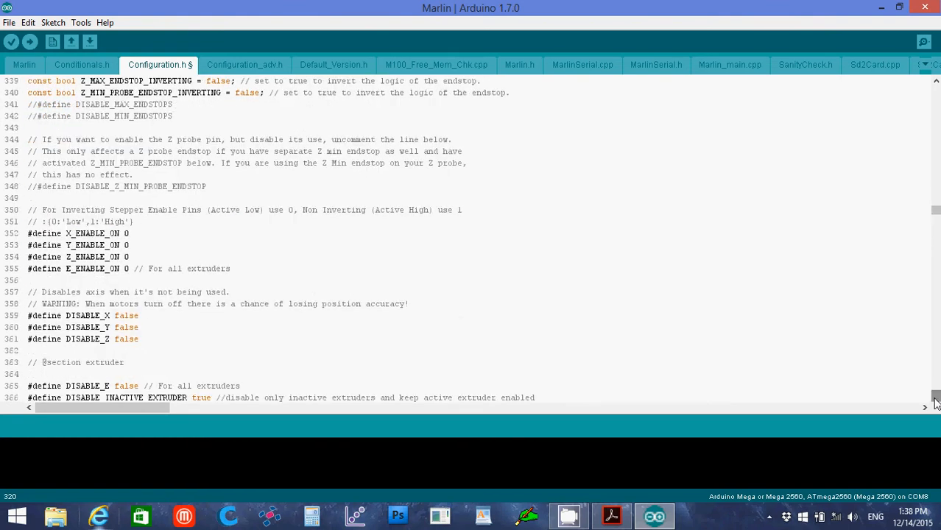
scroll("down", 3)
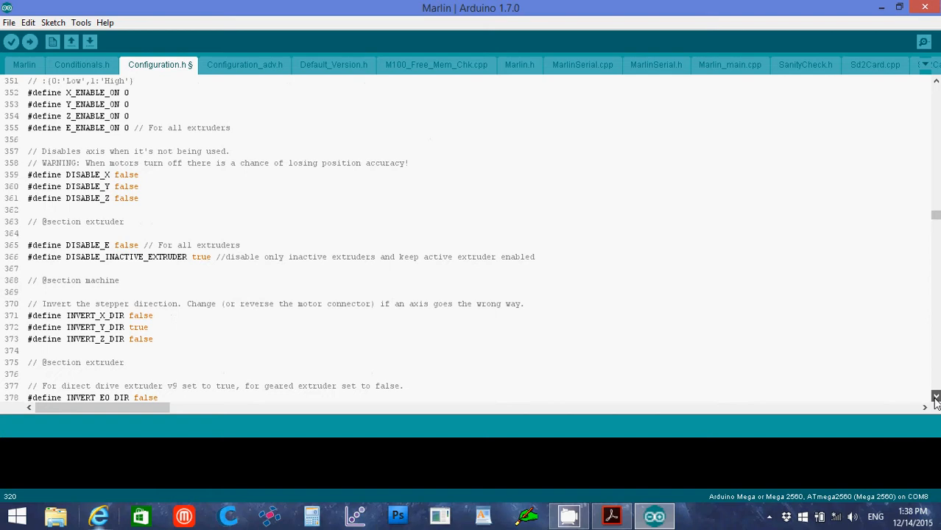
scroll("down", 3)
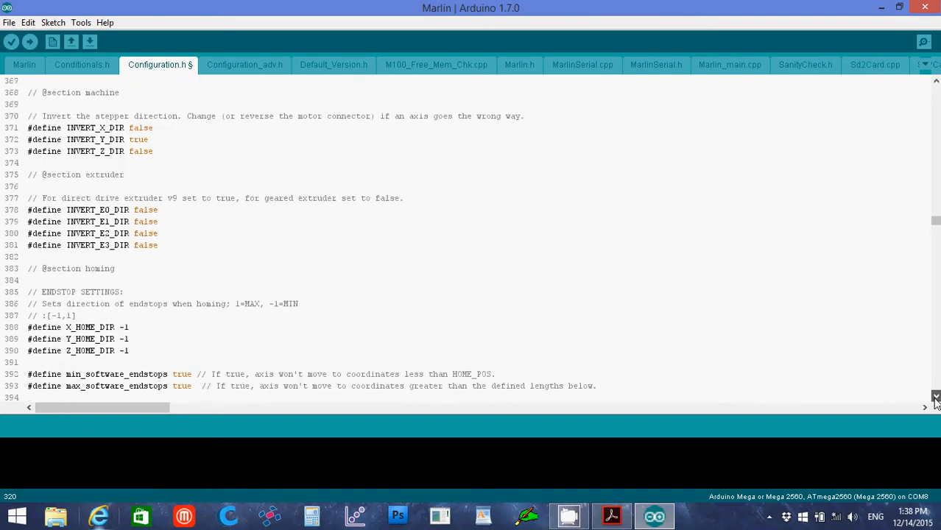
scroll("down", 3)
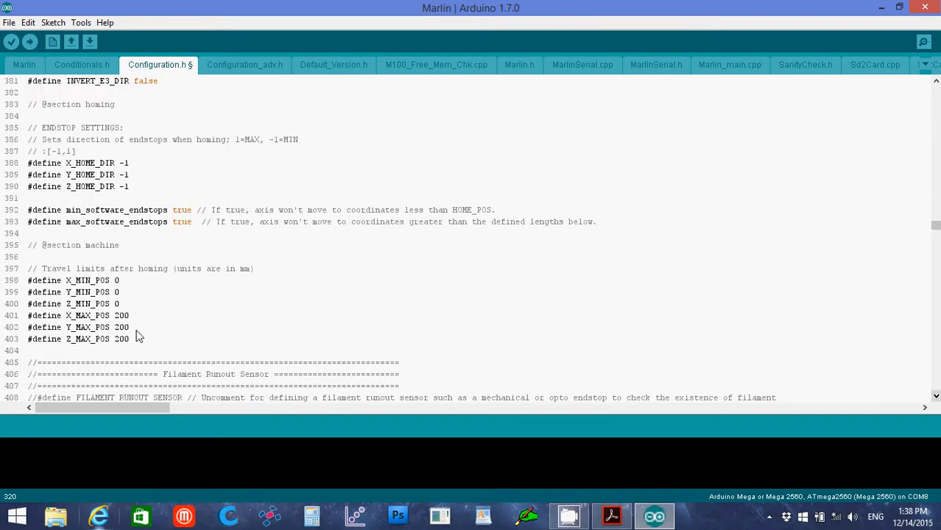
left_click(611, 515)
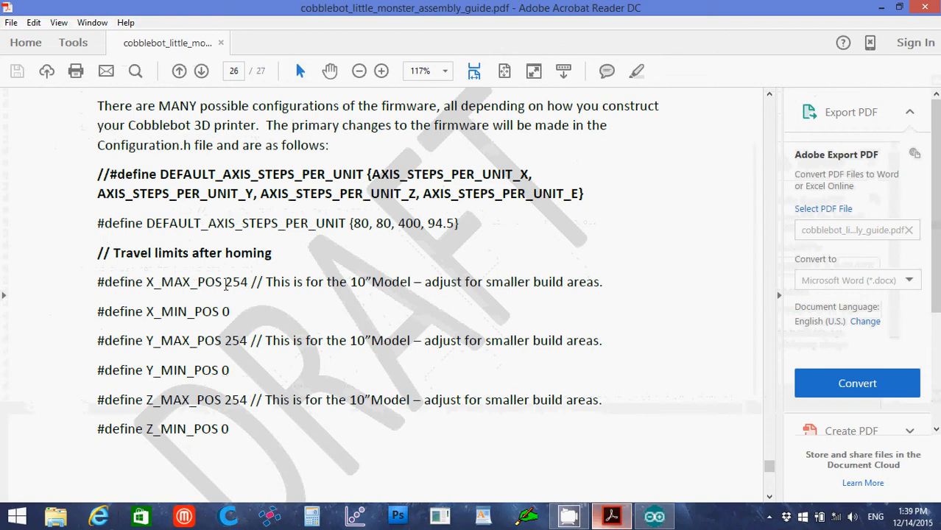
mouse_move(233, 367)
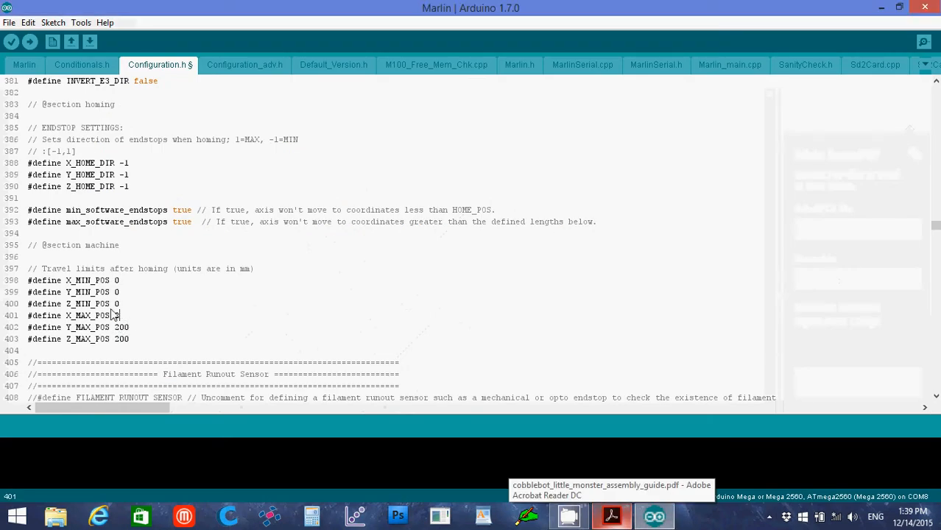
Step: Change X_MAX_POS, Y_MAX_POS and Z_MAX_POS from 200 to 254
type("254")
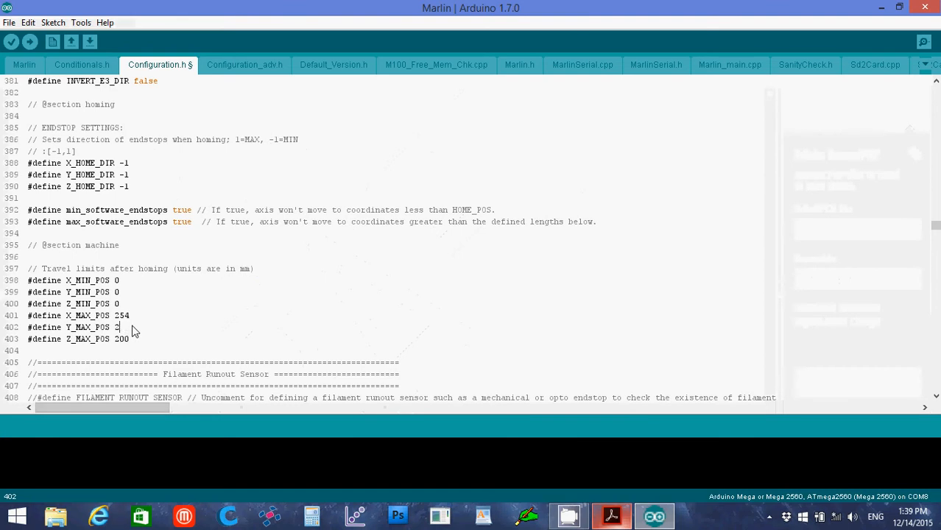
type("54")
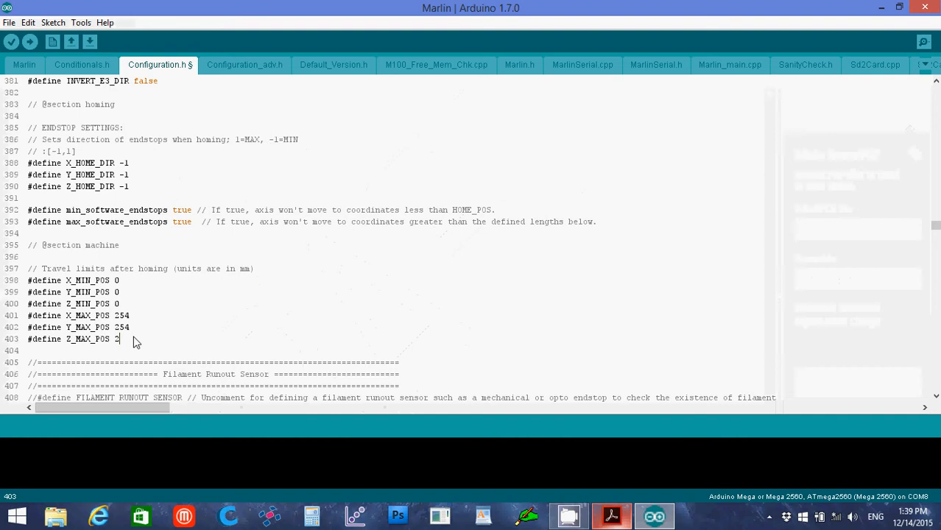
type("54")
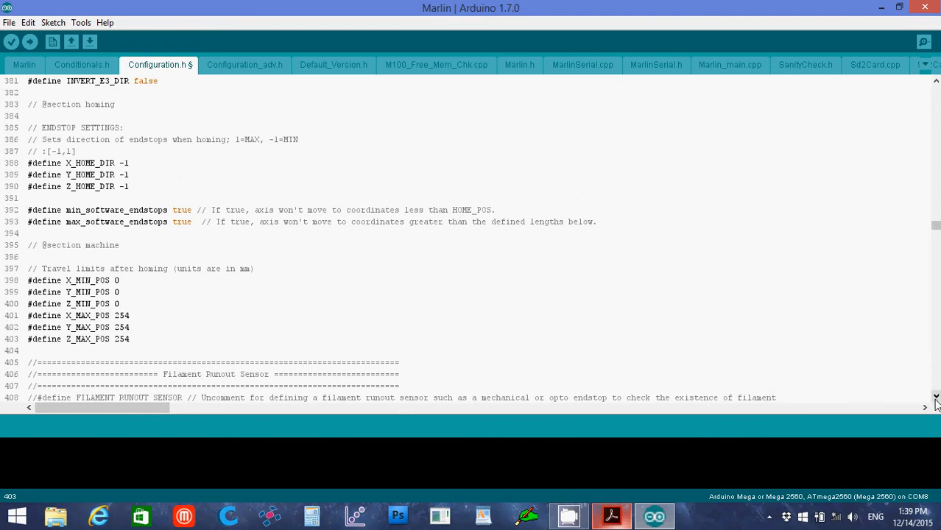
Step: Scroll to DEFAULT_AXIS_STEPS_PER_UNIT, then switch to the Cobblebot assembly guide PDF
scroll("down", 3)
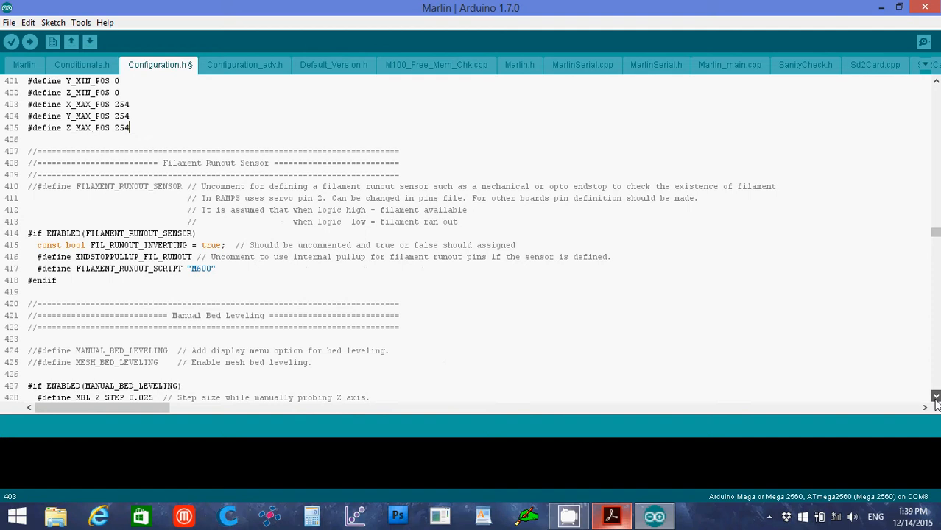
scroll("down", 3)
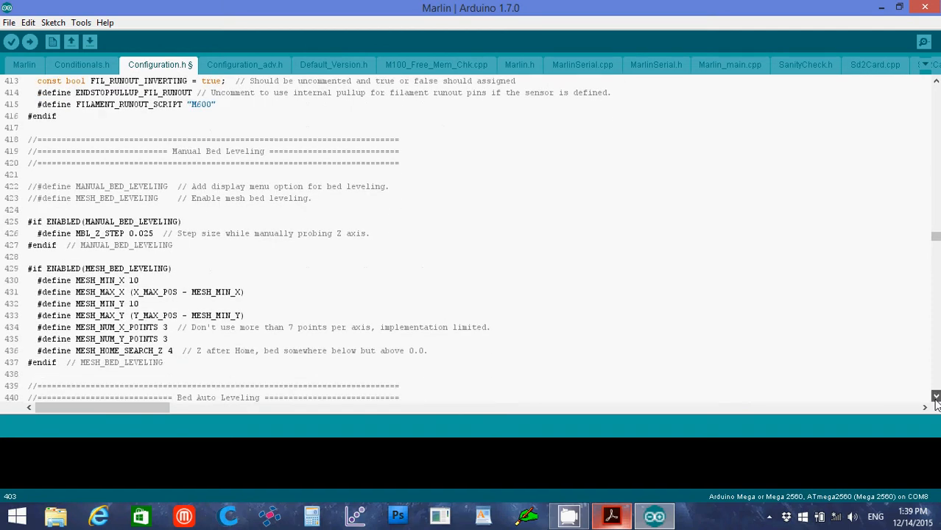
scroll("down", 3)
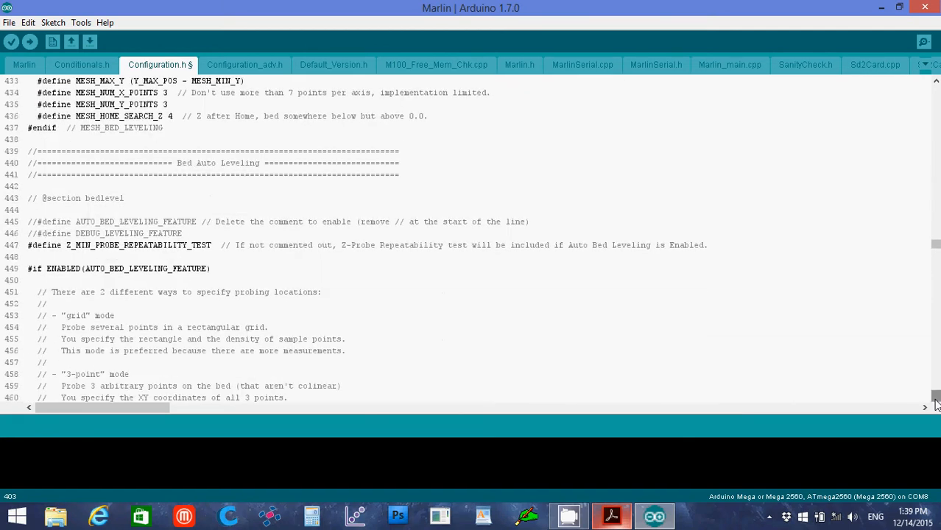
scroll("down", 3)
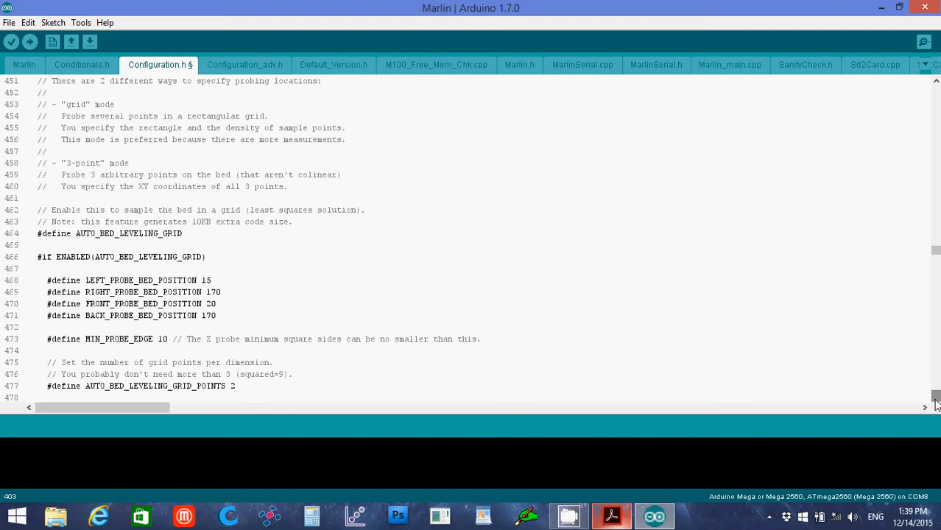
scroll("down", 3)
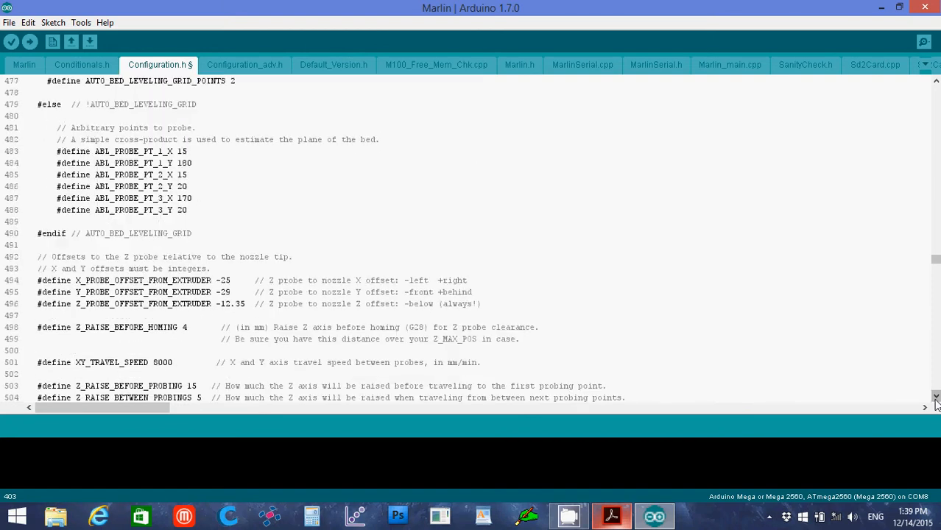
scroll("down", 3)
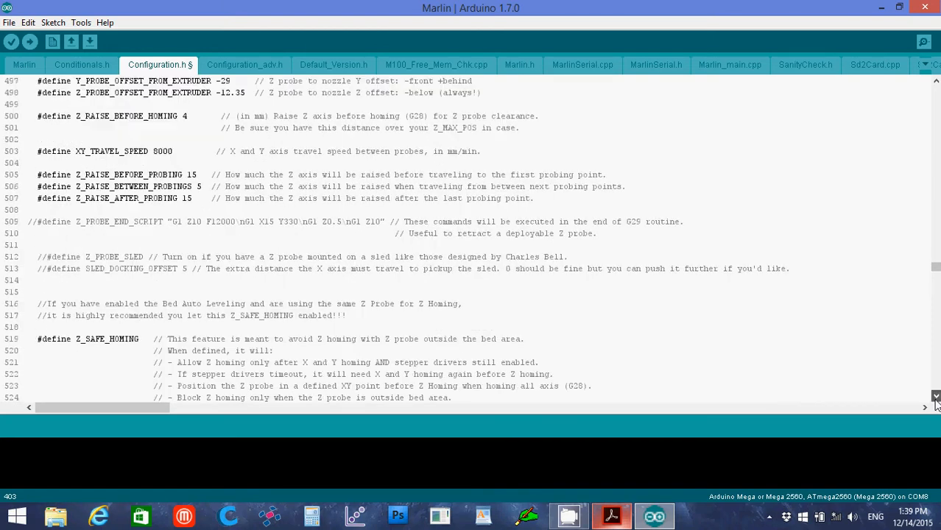
scroll("down", 3)
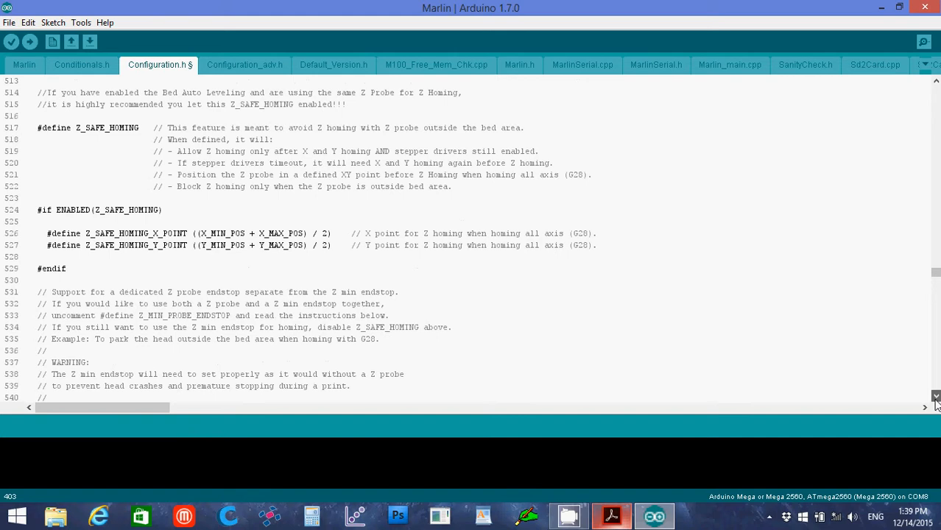
scroll("down", 3)
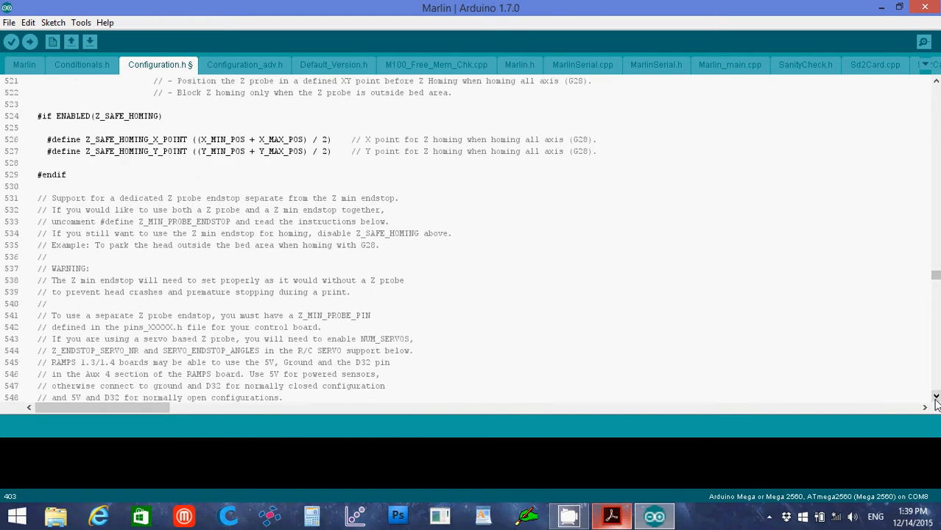
scroll("down", 3)
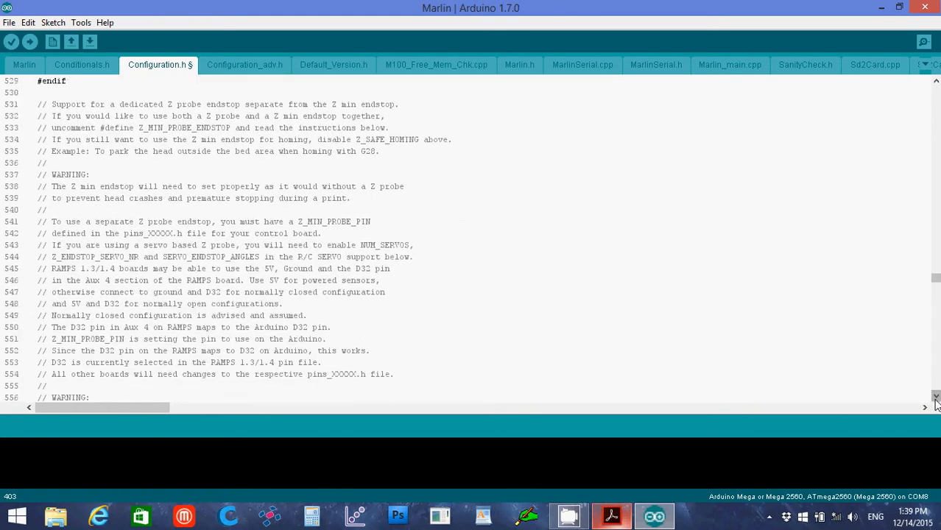
scroll("down", 3)
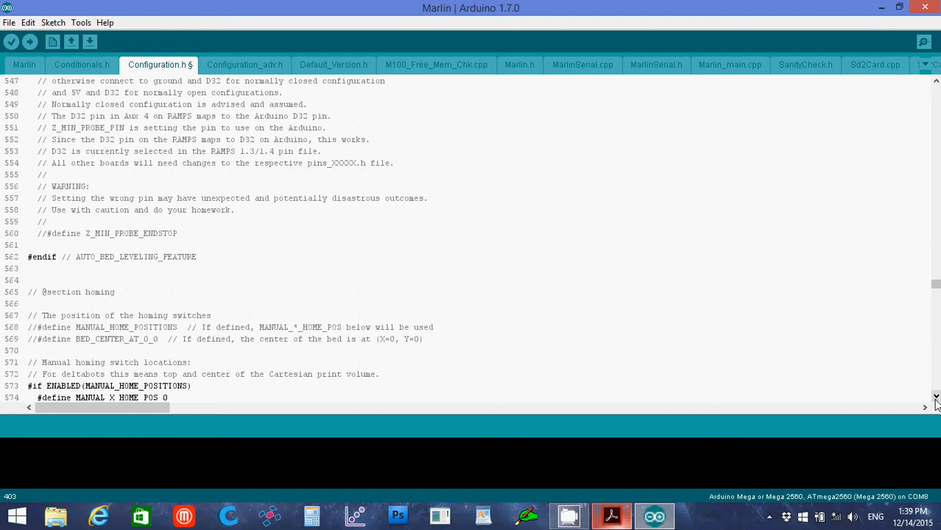
scroll("down", 3)
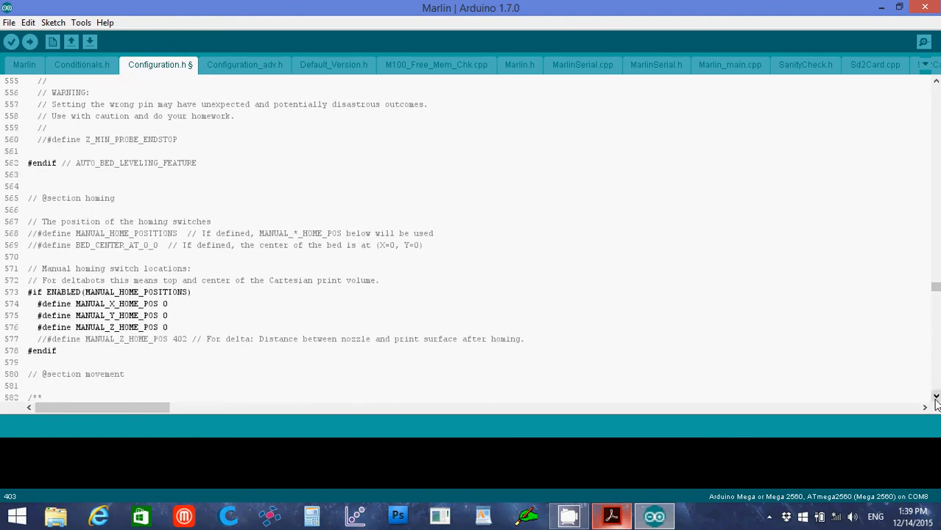
scroll("down", 3)
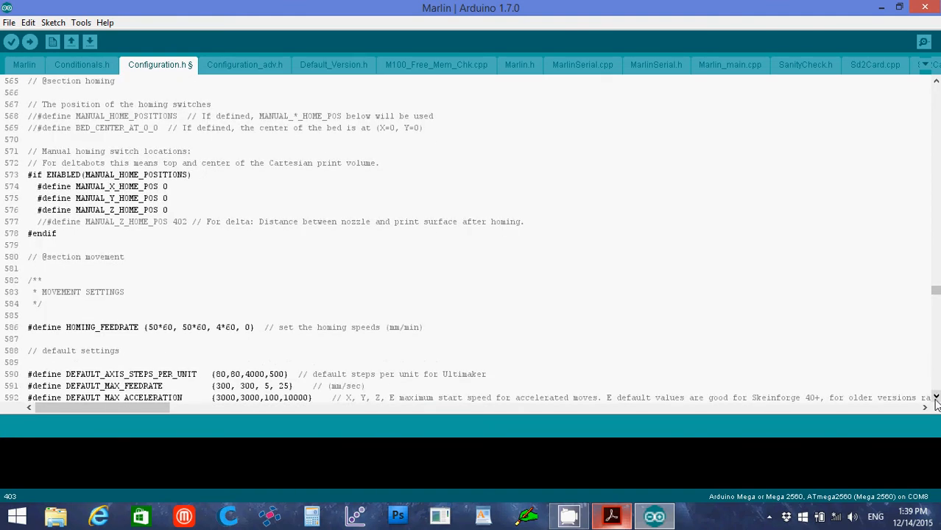
scroll("down", 3)
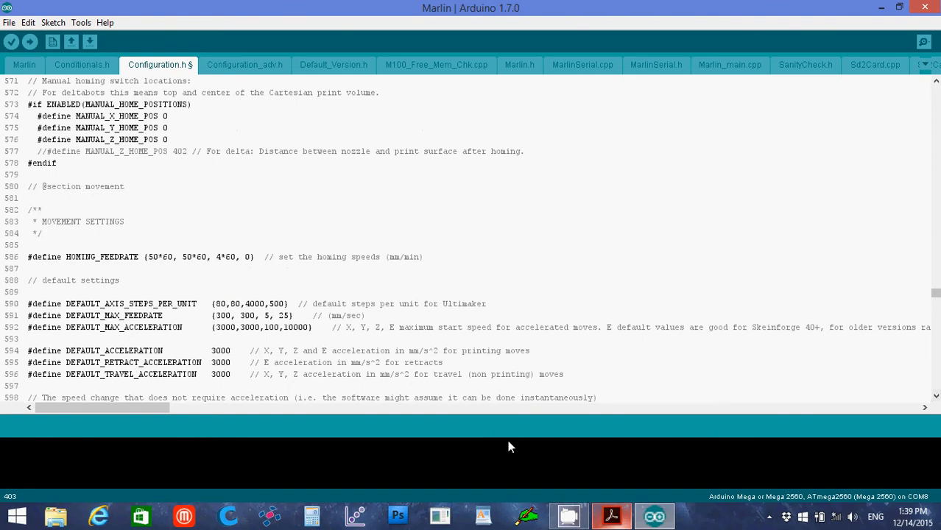
left_click(611, 515)
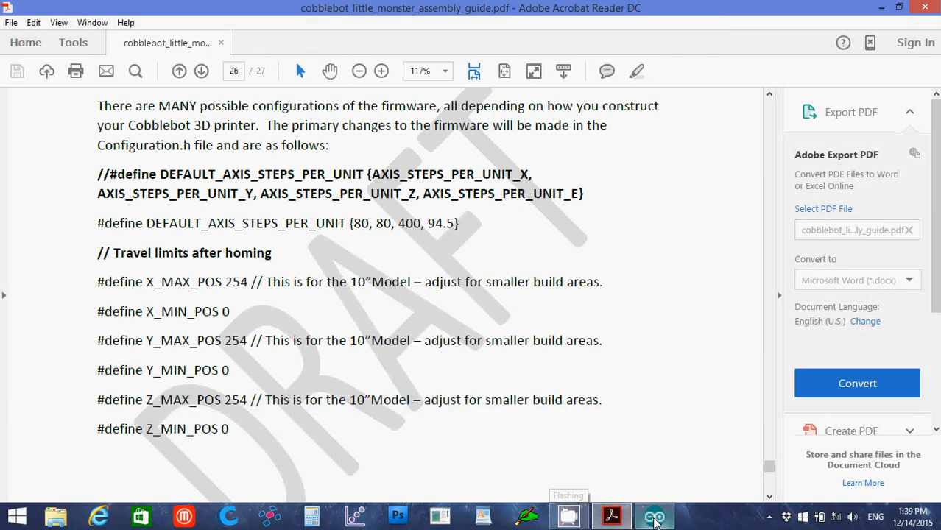
Step: Return from the guide's steps-per-unit page to the Marlin Configuration.h sketch
left_click(654, 515)
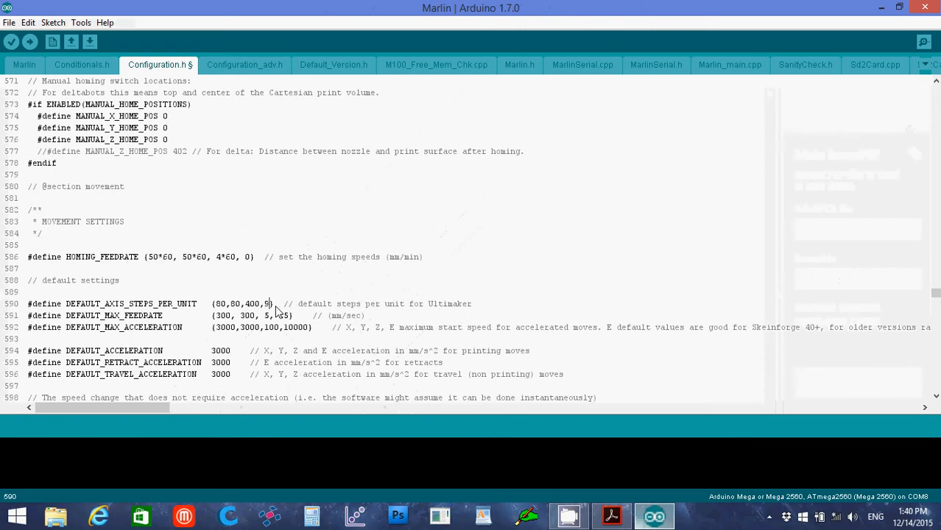
Step: Edit DEFAULT_AXIS_STEPS_PER_UNIT so Z reads 400 and the extruder reads 94.5
type("40")
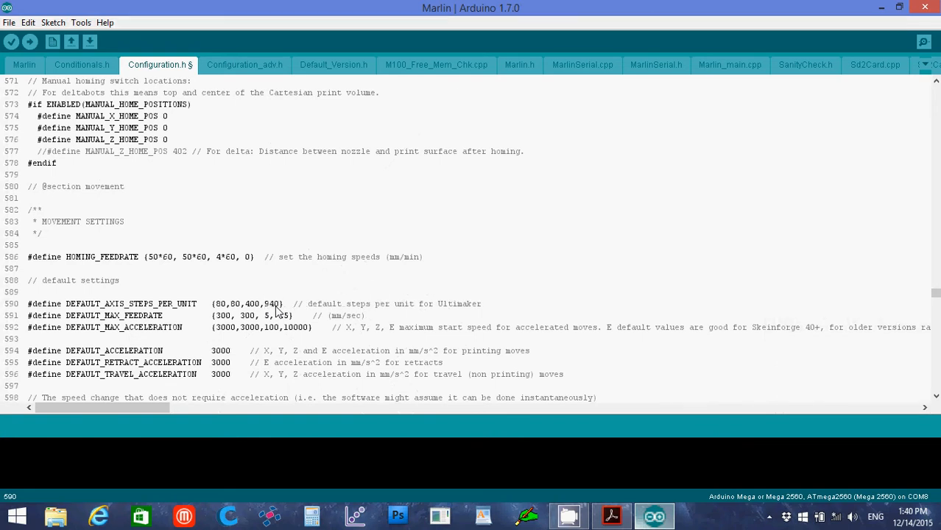
type(".5")
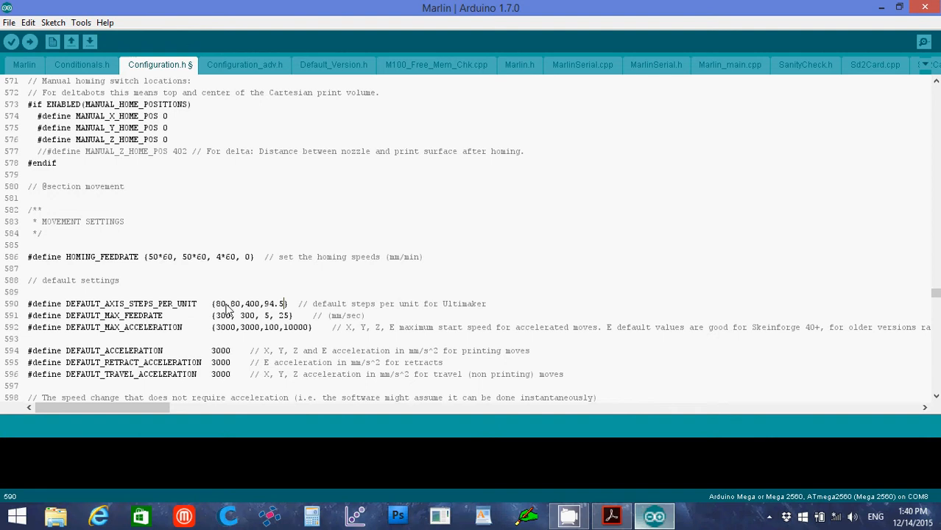
mouse_move(256, 307)
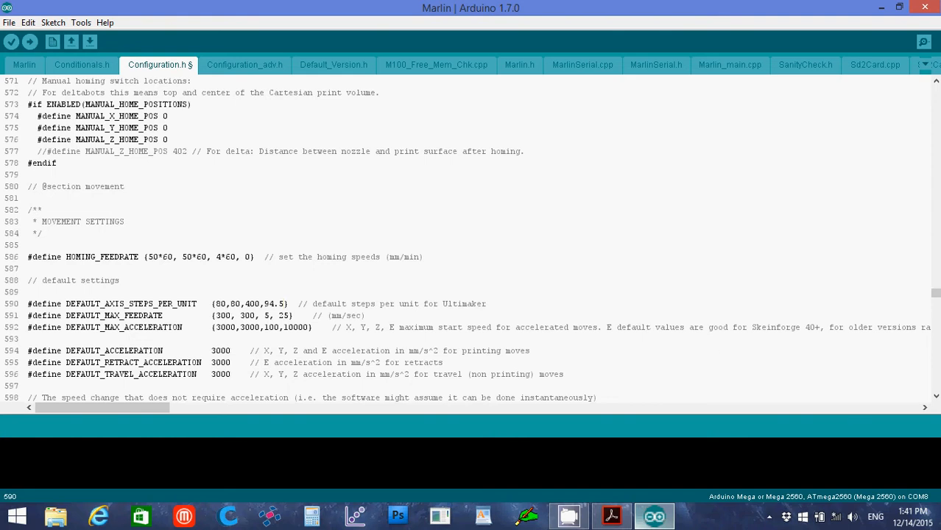
mouse_move(935, 397)
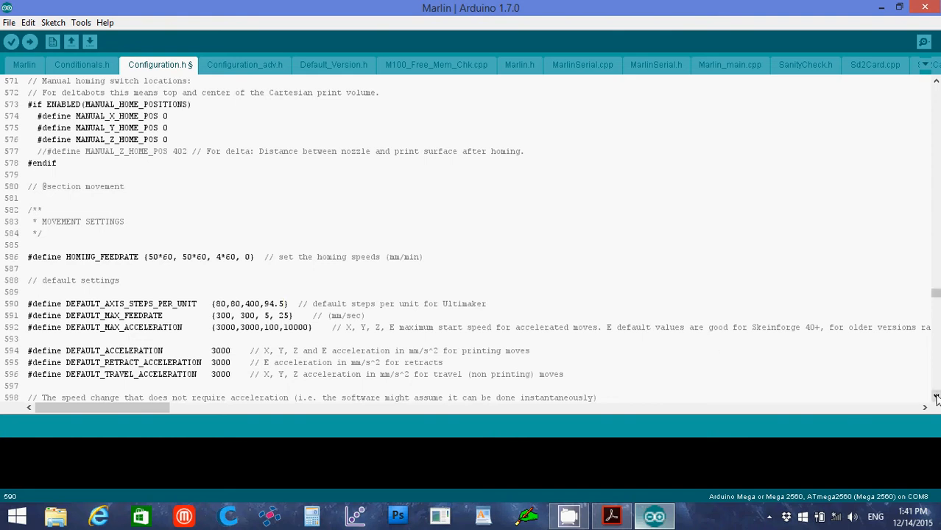
left_click(285, 303)
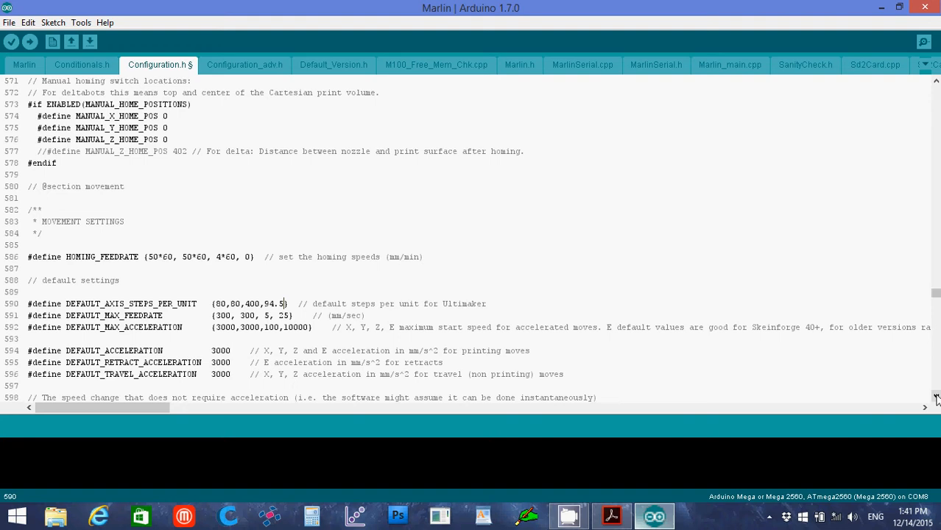
scroll("down", 3)
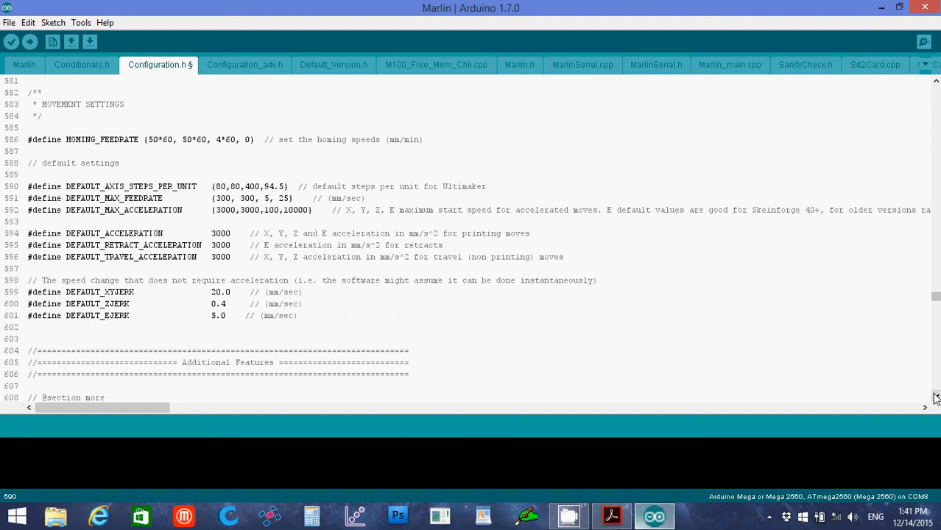
left_click(283, 185)
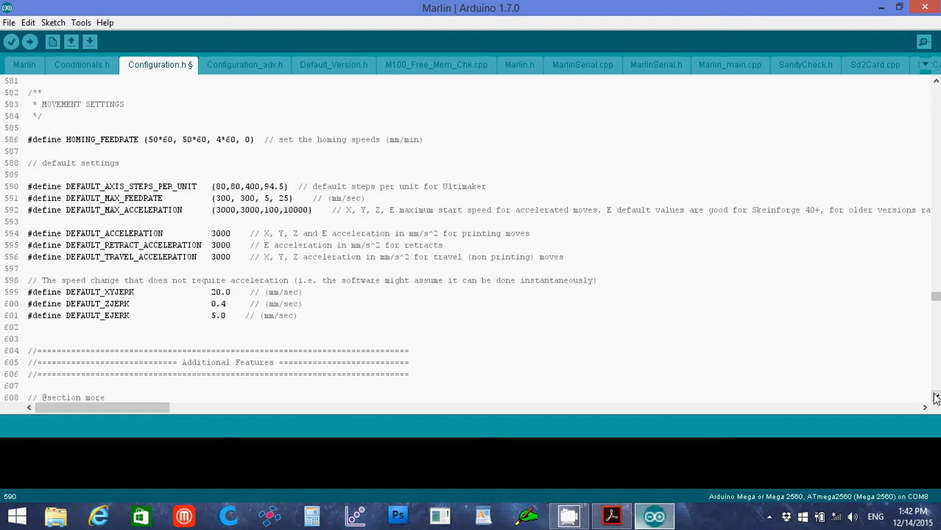
left_click(284, 185)
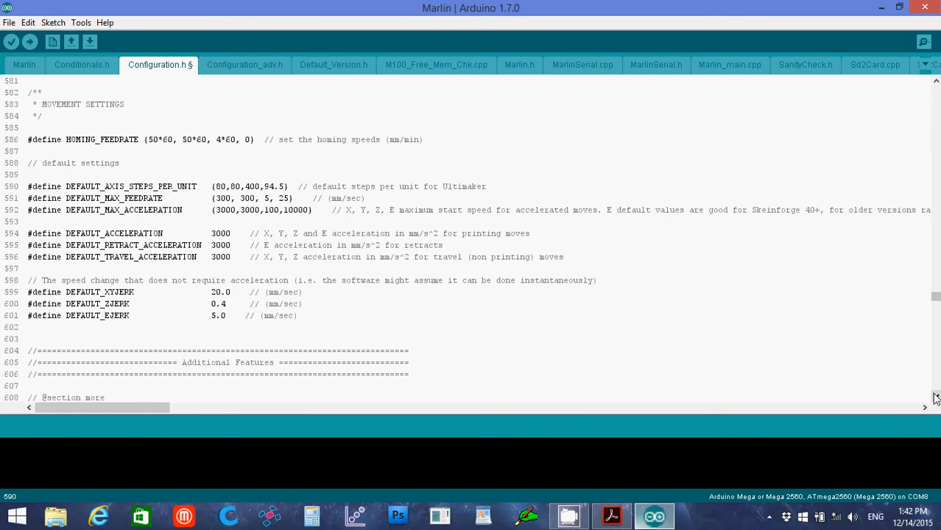
left_click(286, 186)
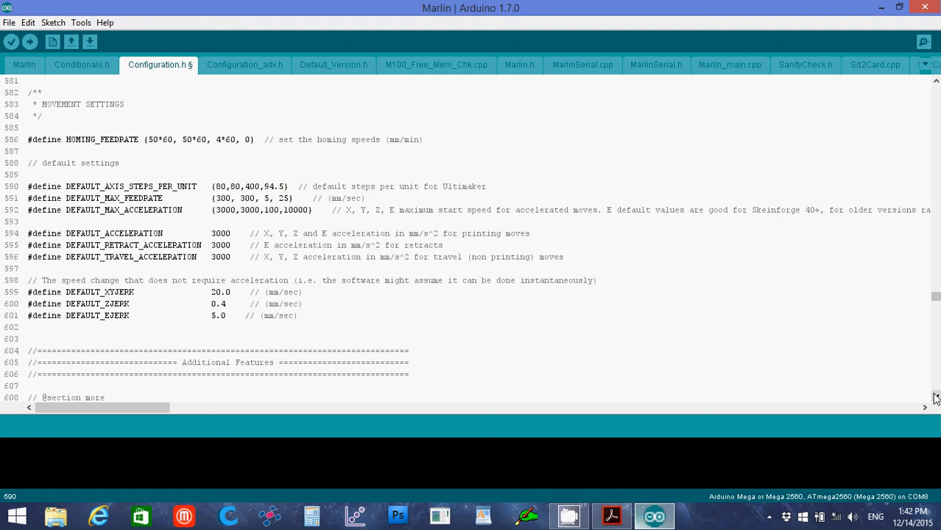
left_click(285, 186)
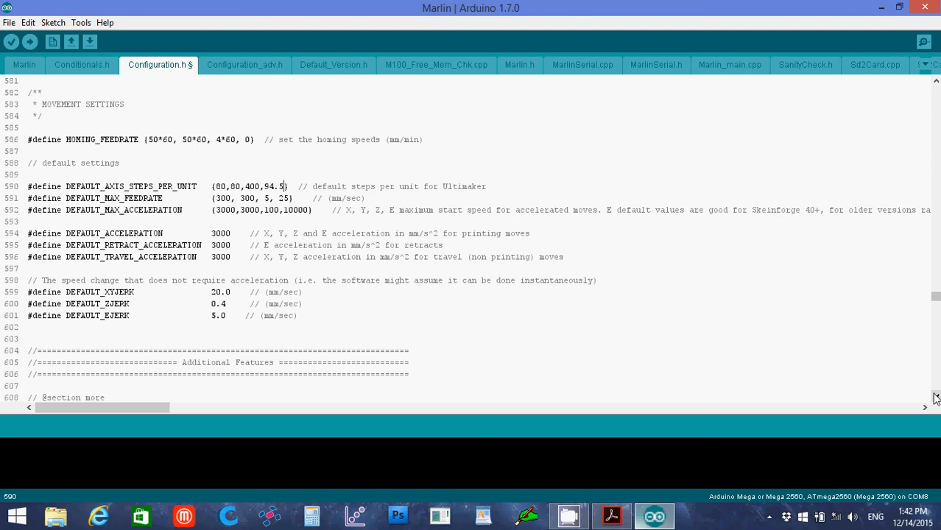
Step: Scroll to Preheat Constants and change PLA_PREHEAT_HOTEND_TEMP from 180 to 220
scroll("down", 3)
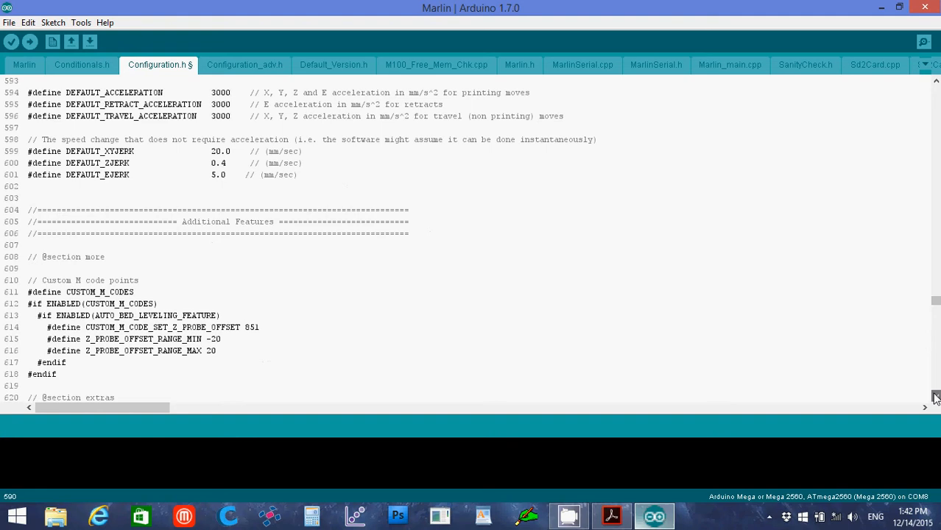
scroll("down", 3)
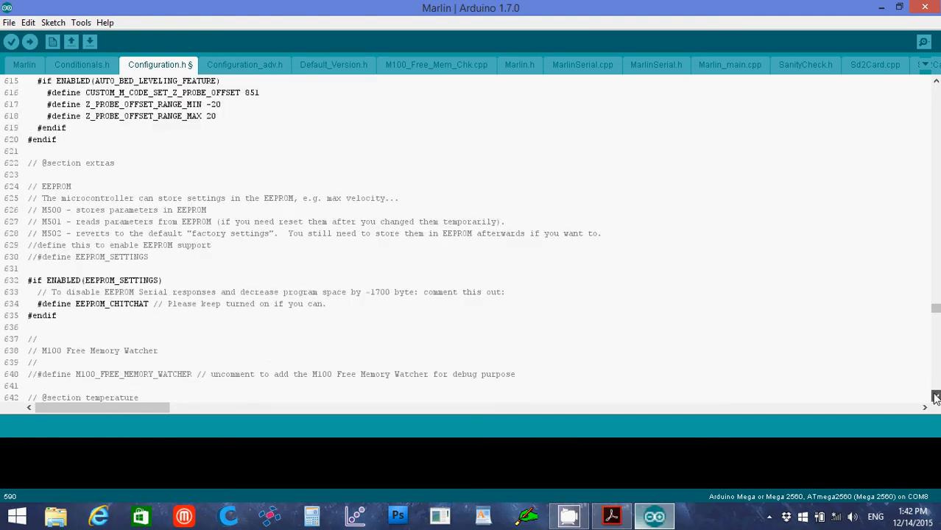
scroll("down", 3)
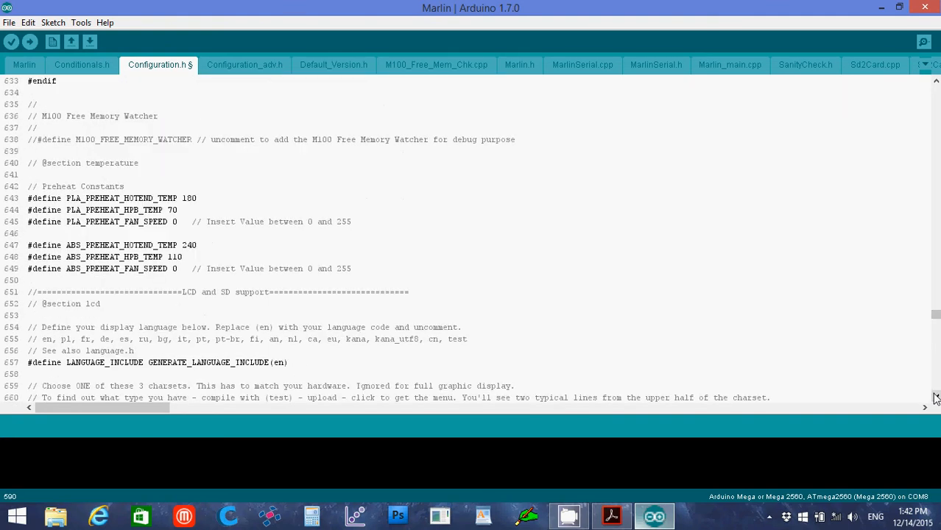
scroll("down", 3)
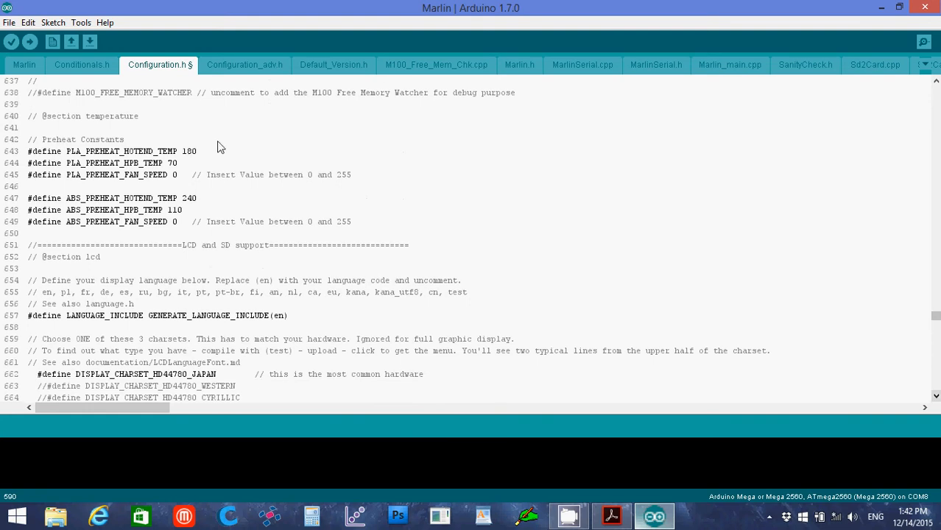
double_click(190, 150)
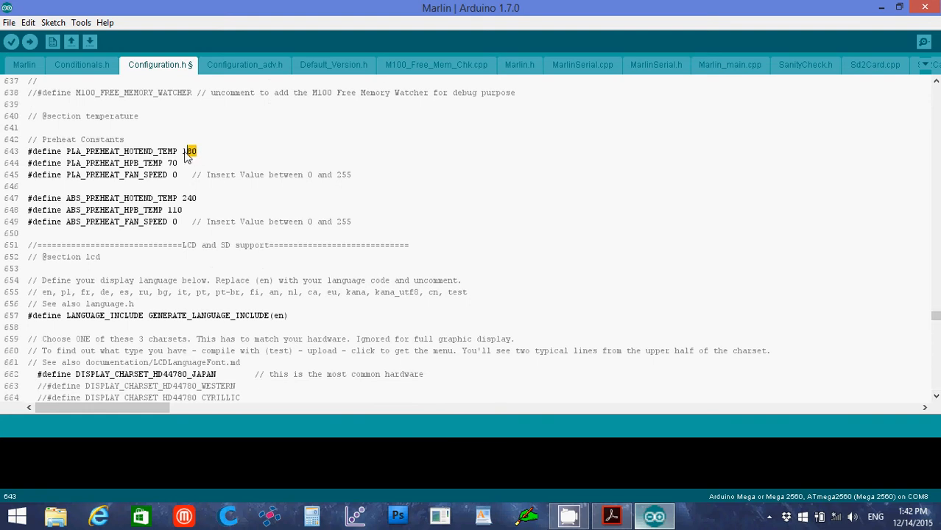
type("22")
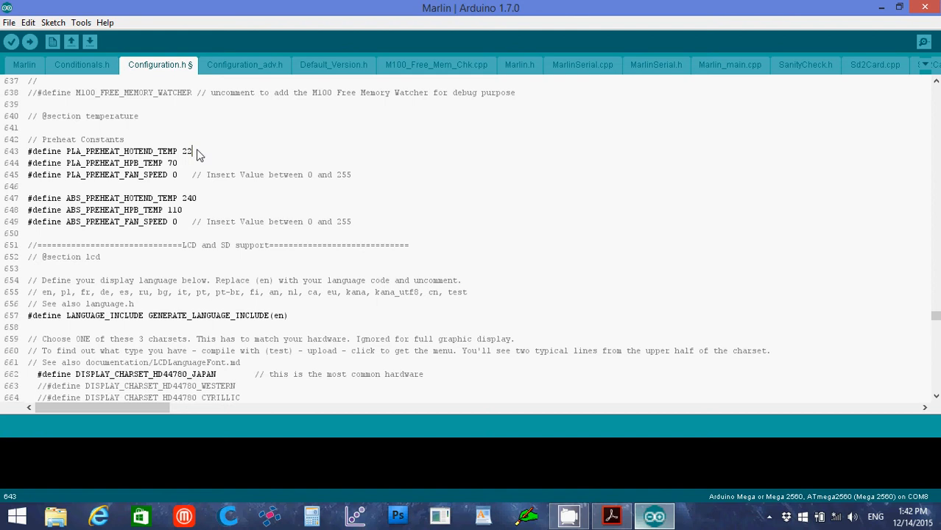
type("0")
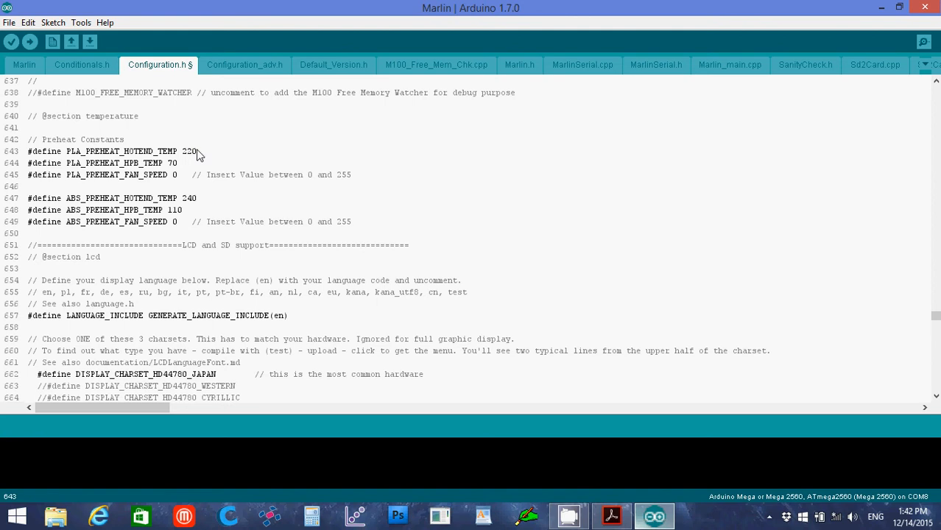
mouse_move(218, 185)
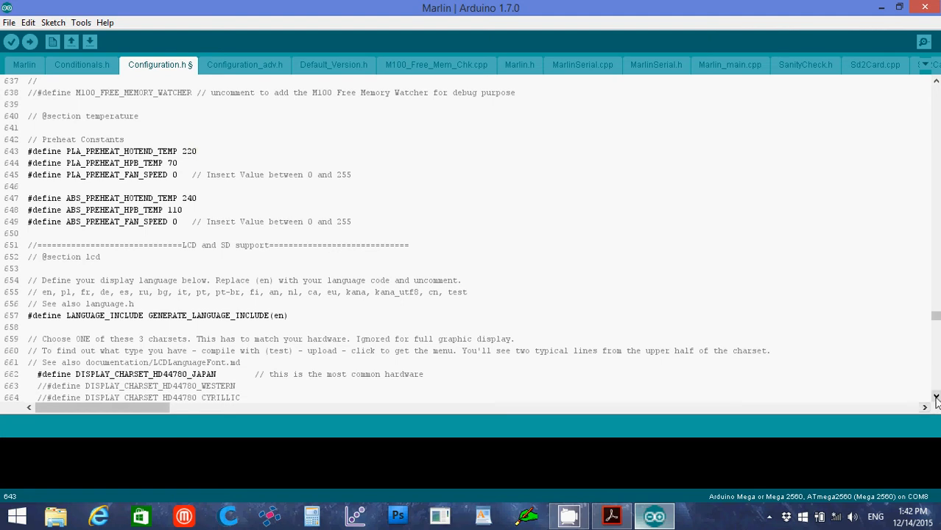
Step: Scroll to the LCD section and uncomment #define REPRAP_DISCOUNT_FULL_GRAPHIC_SMART_CONTROLLER
scroll("down", 3)
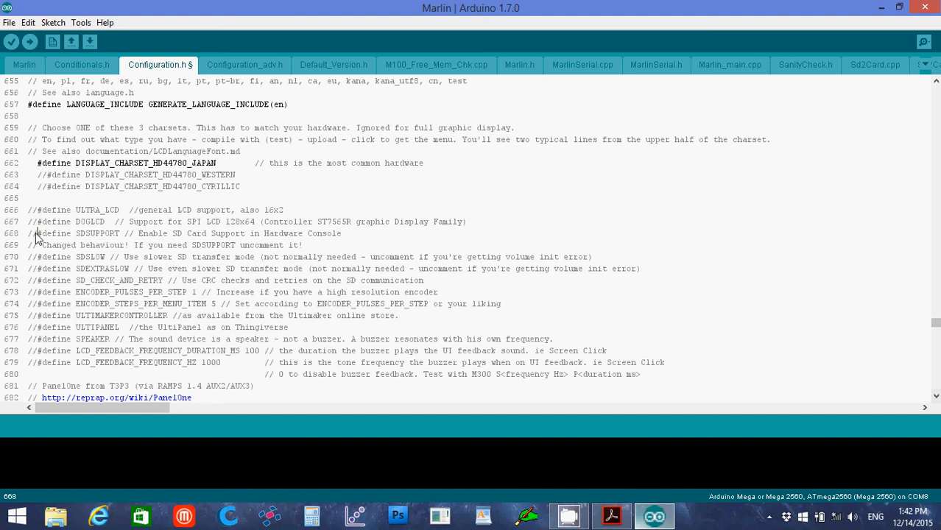
mouse_move(41, 251)
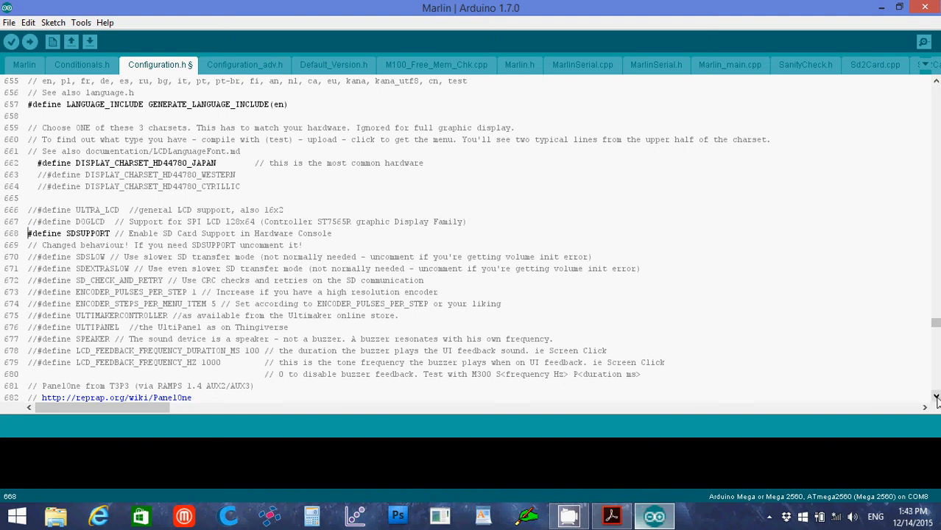
scroll("down", 3)
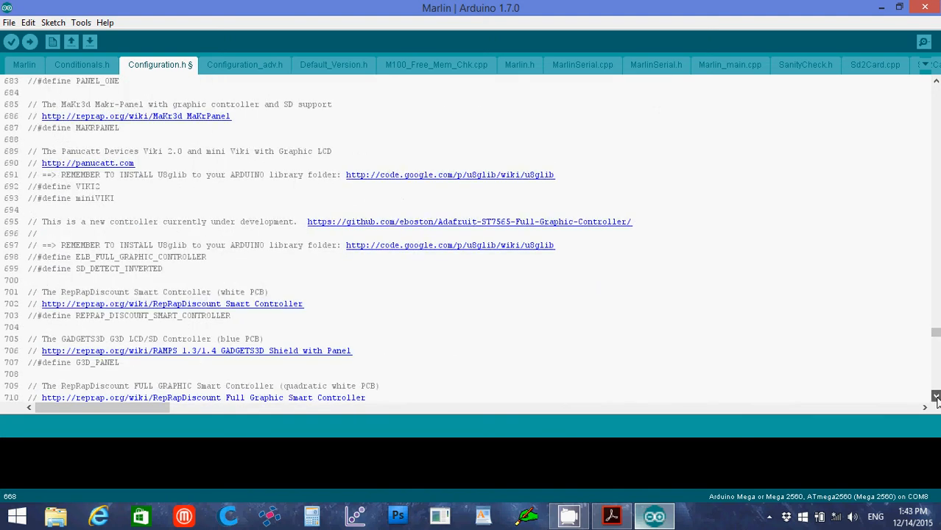
scroll("down", 3)
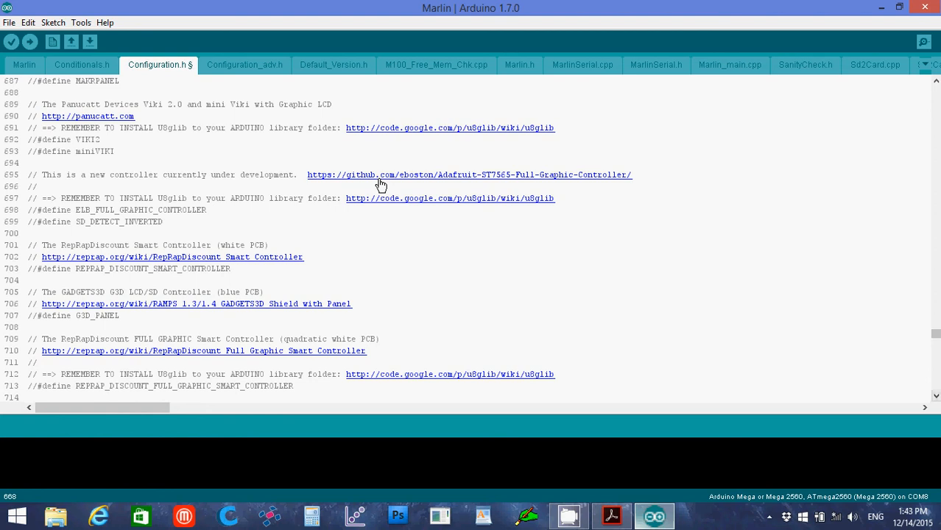
mouse_move(620, 183)
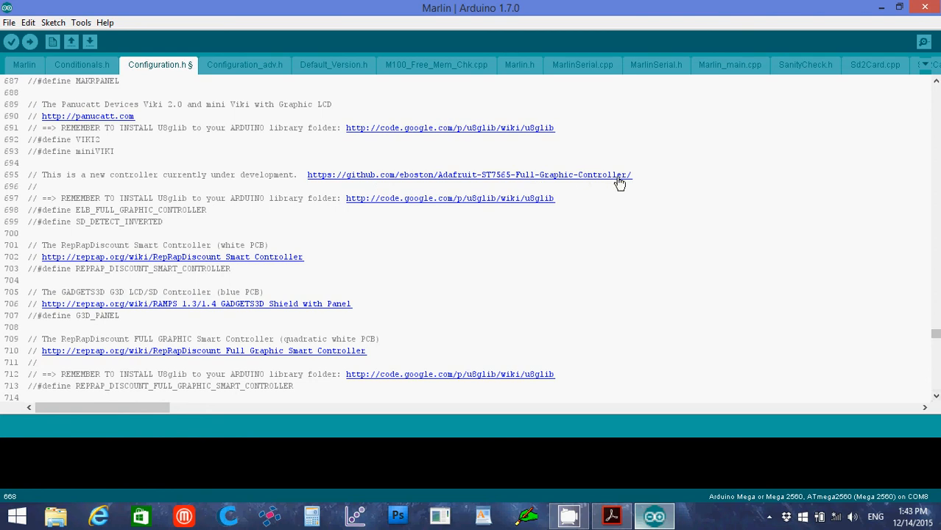
mouse_move(182, 207)
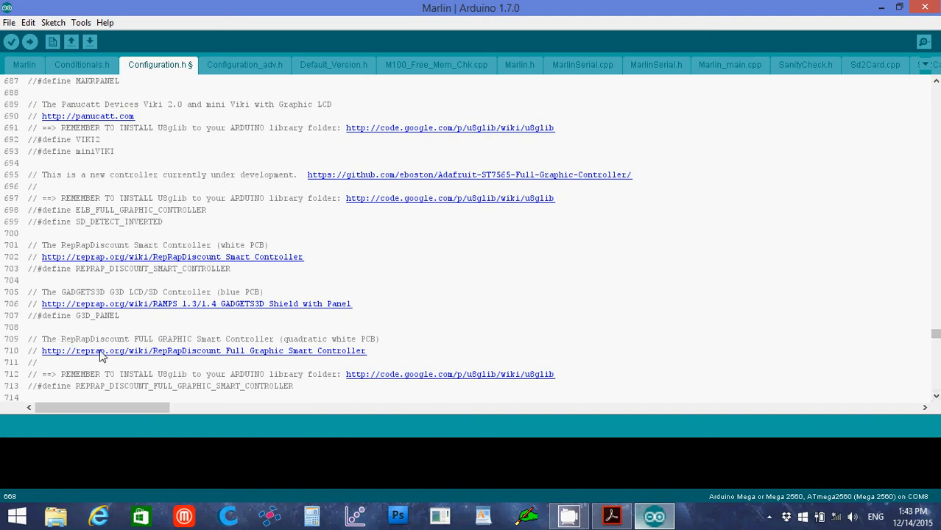
mouse_move(212, 346)
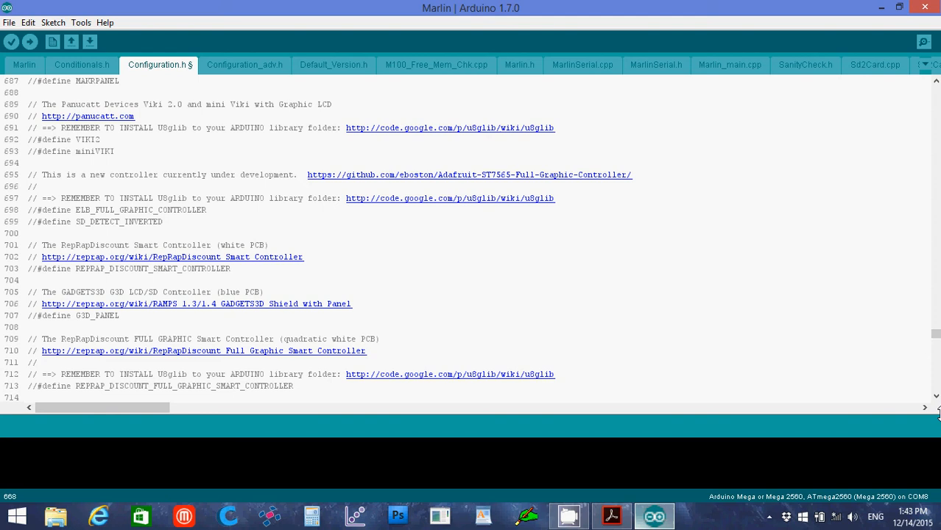
scroll("down", 3)
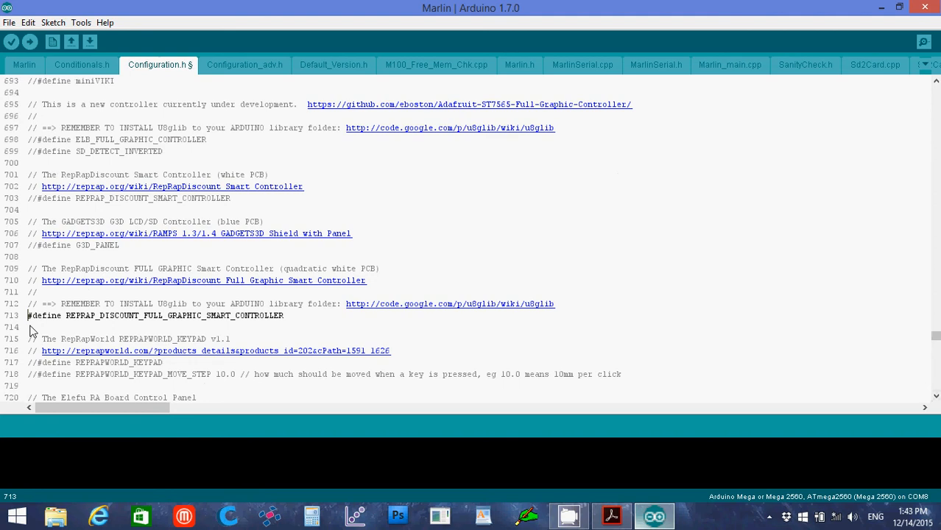
mouse_move(895, 372)
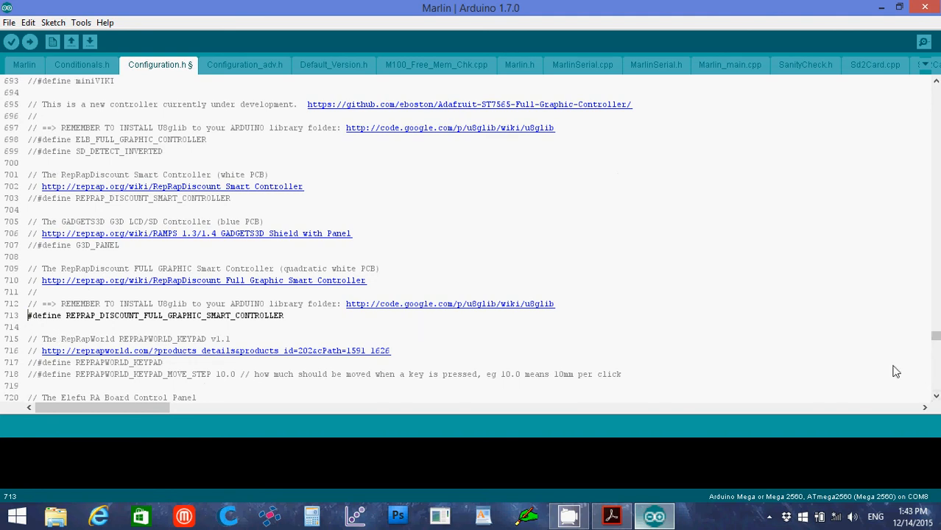
scroll("down", 3)
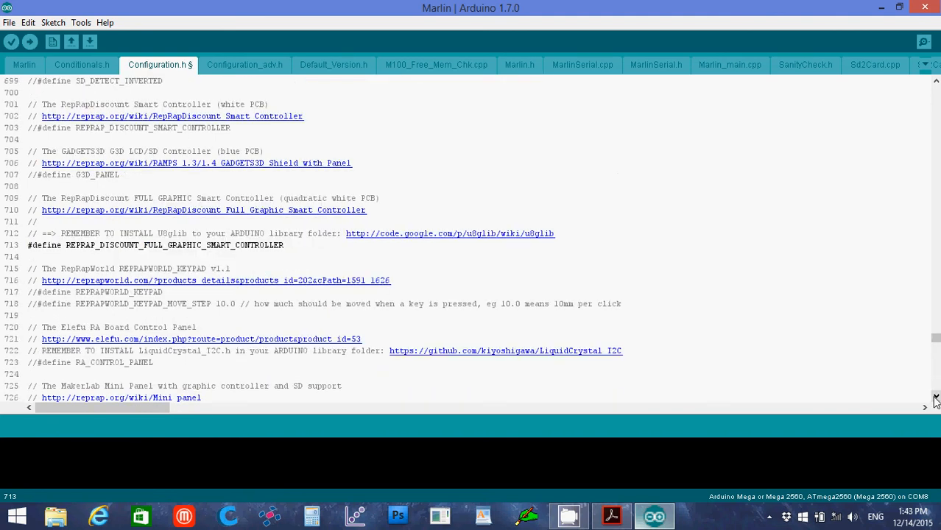
Step: Scroll to the filament sensor settings with DEFAULT_NOMINAL_FILAMENT_DIA at the end of the file
scroll("down", 3)
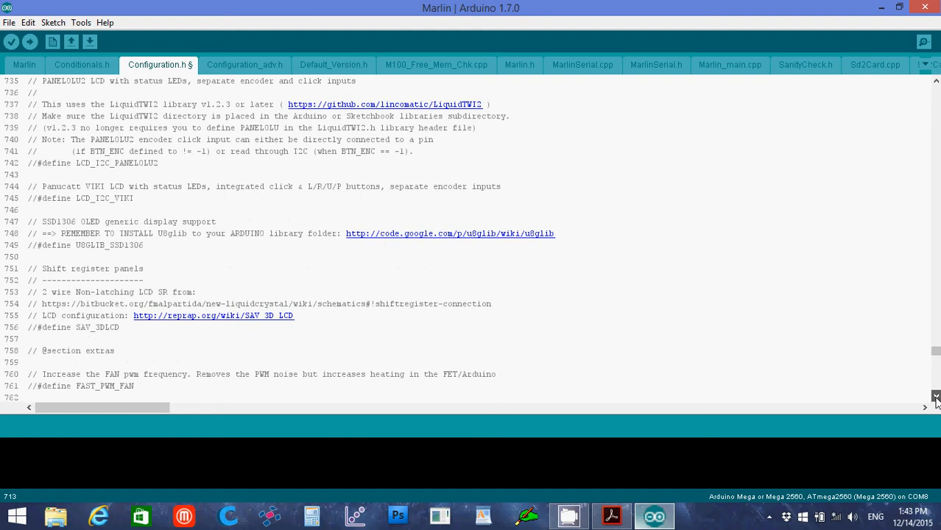
scroll("down", 3)
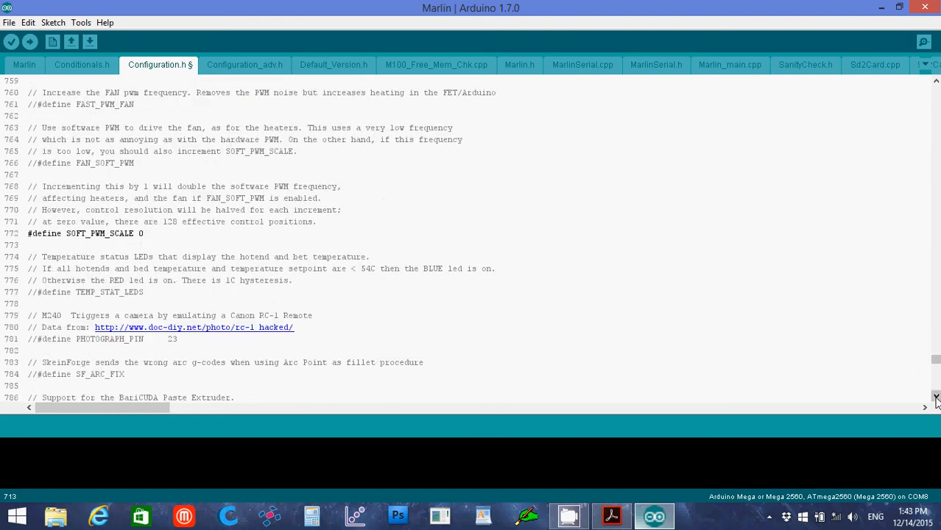
scroll("down", 3)
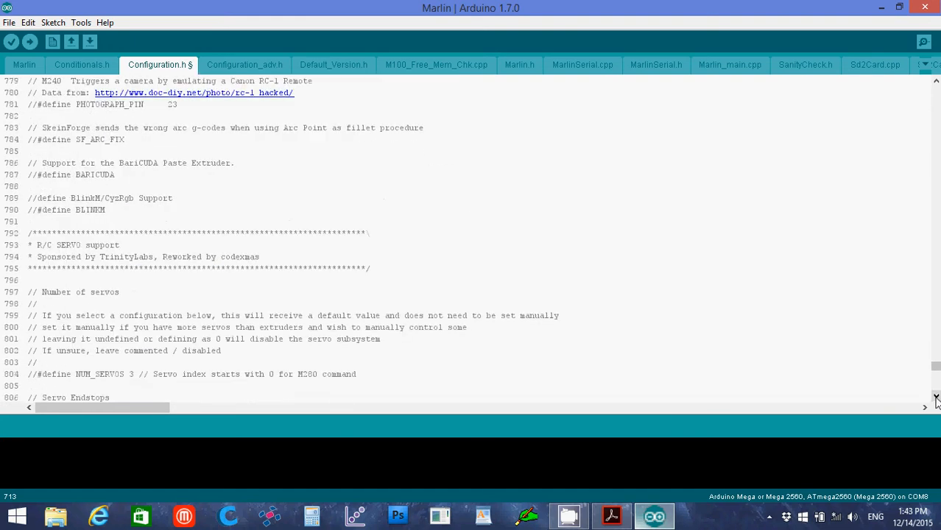
scroll("down", 3)
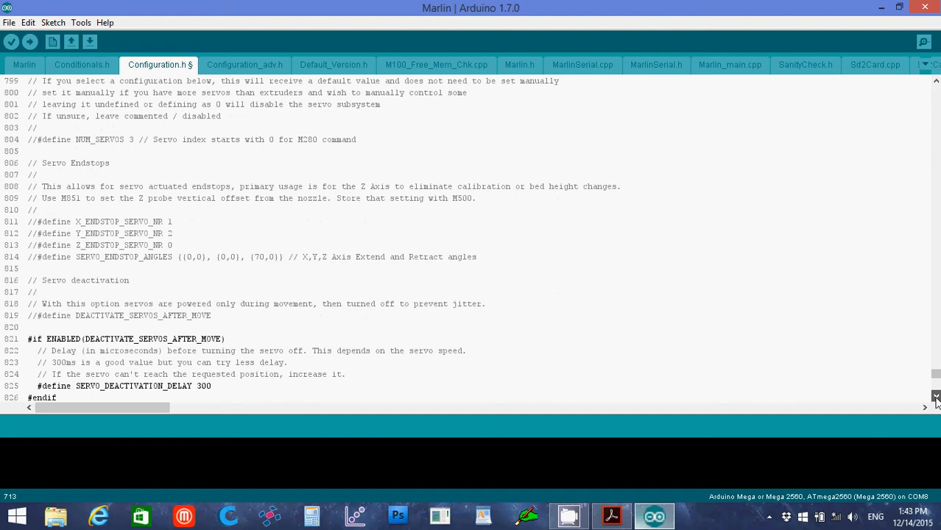
scroll("down", 3)
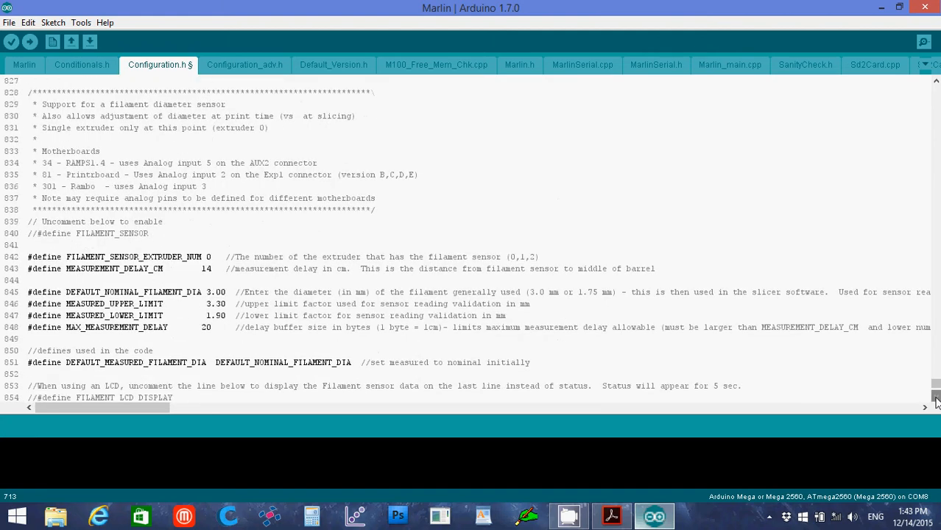
scroll("down", 3)
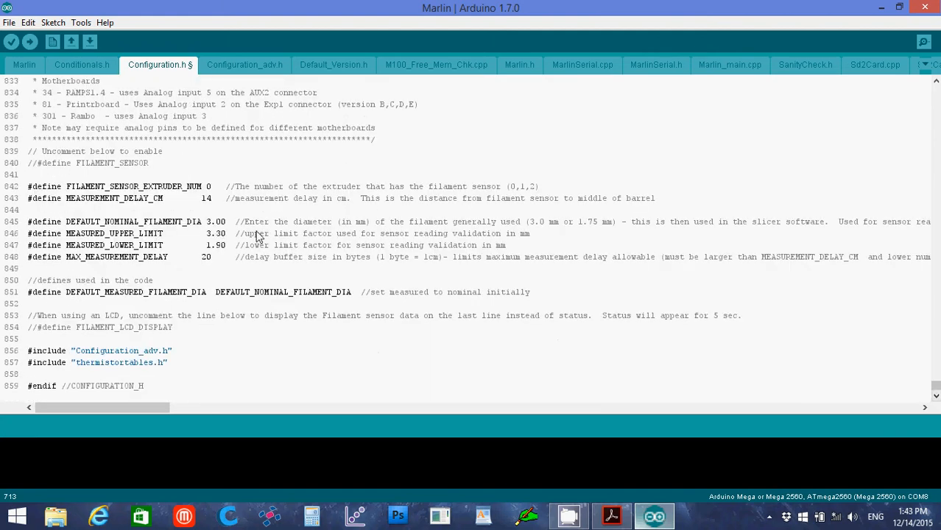
mouse_move(56, 164)
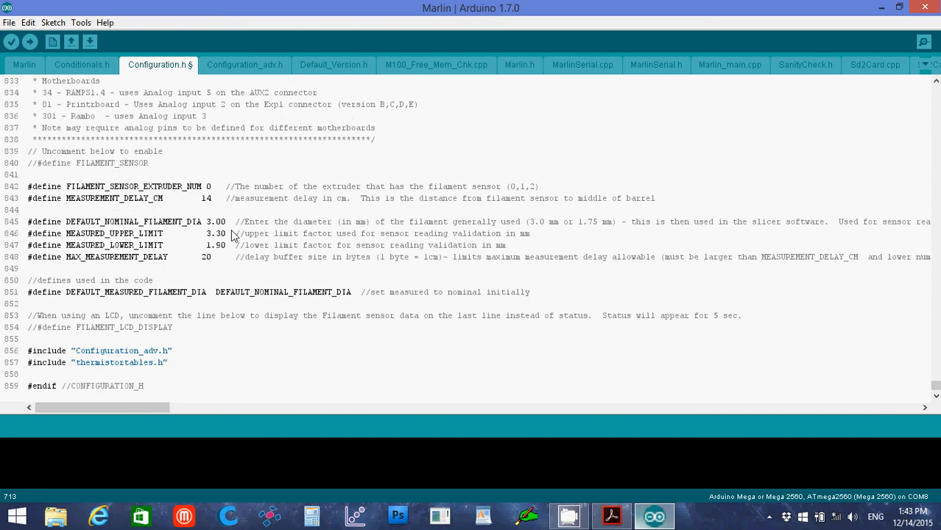
mouse_move(235, 242)
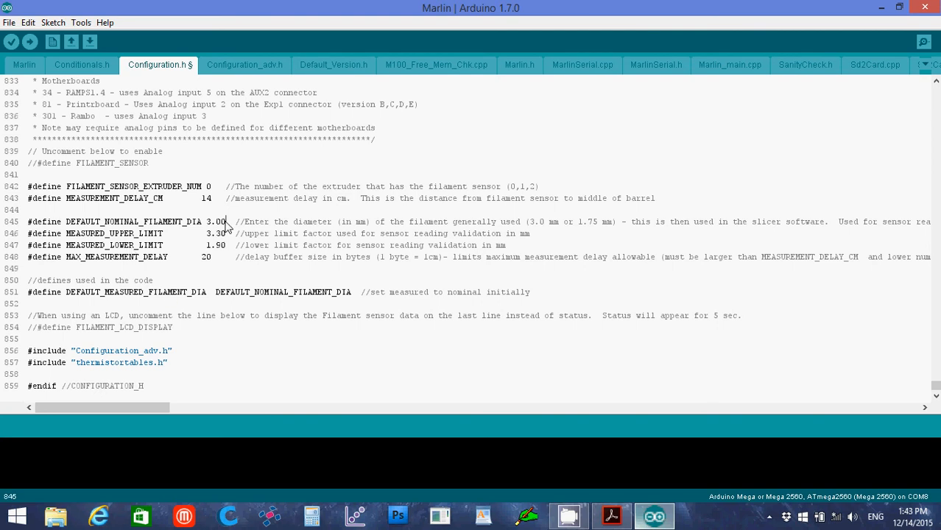
Step: Set nominal filament diameter 1.75 and measured upper limit 1.8, then select the lower limit value
double_click(217, 221)
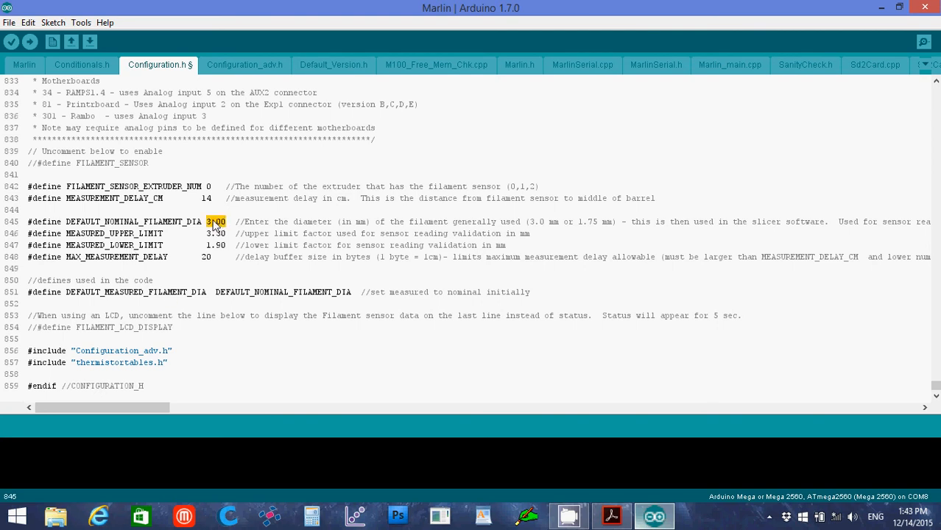
type("1.75")
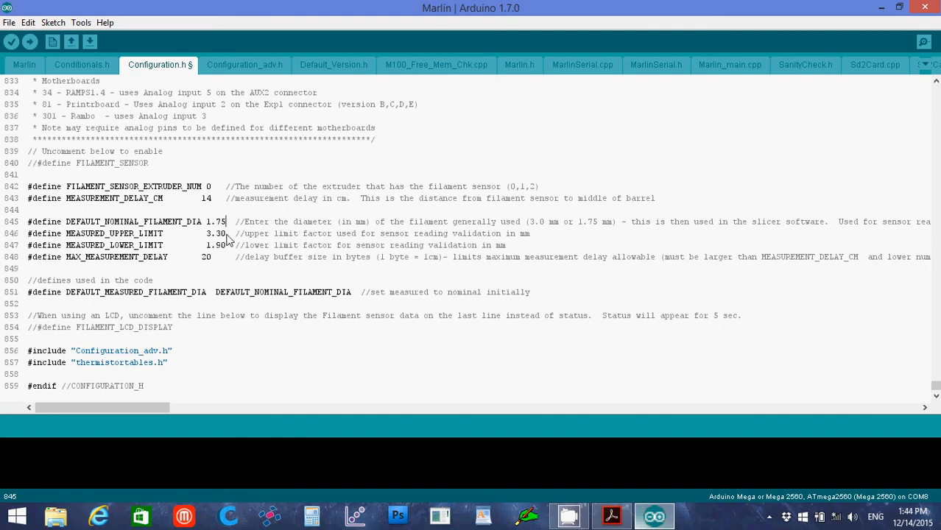
double_click(215, 233)
type("1")
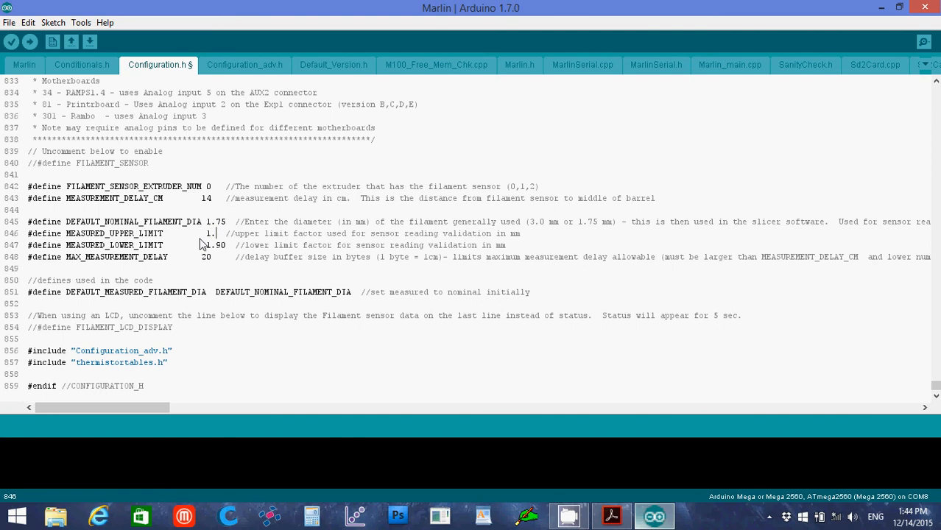
type("8")
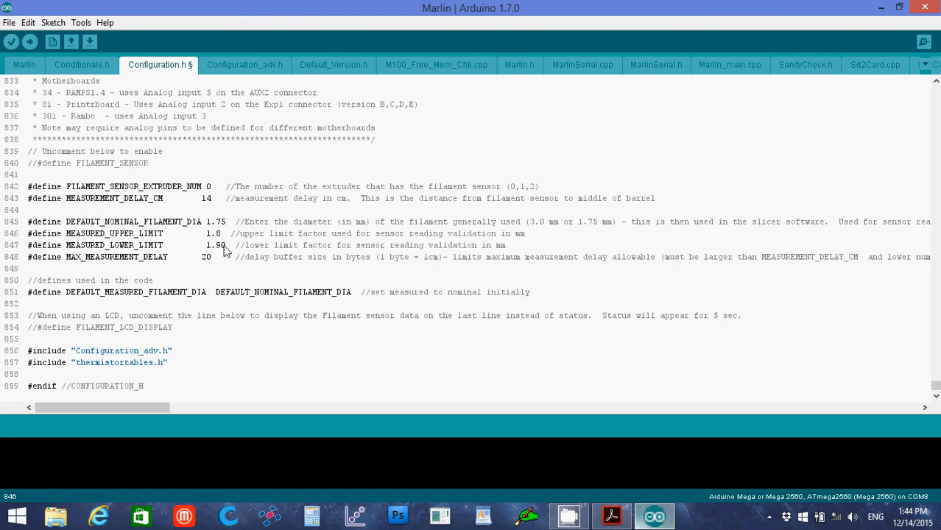
double_click(220, 244)
type("5")
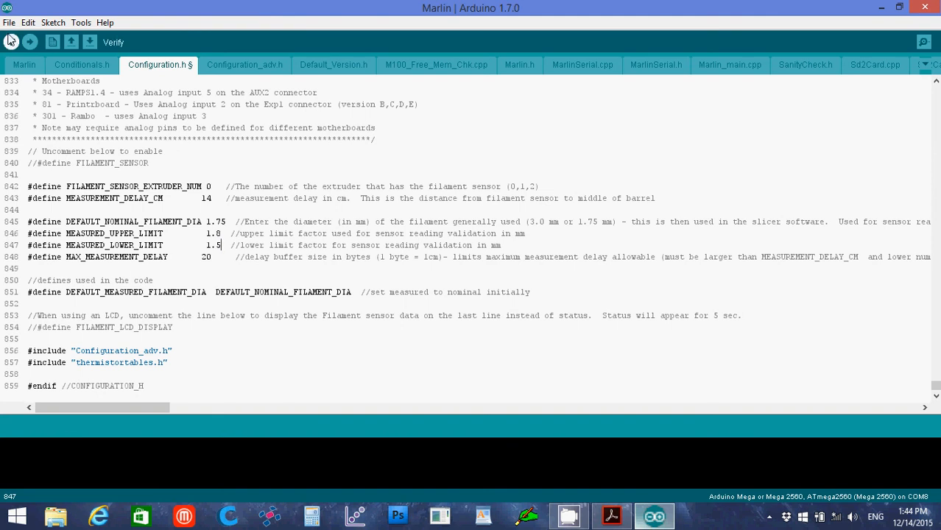
Step: Save Configuration.h via File > Save and upload the Marlin sketch to the Mega board
left_click(9, 22)
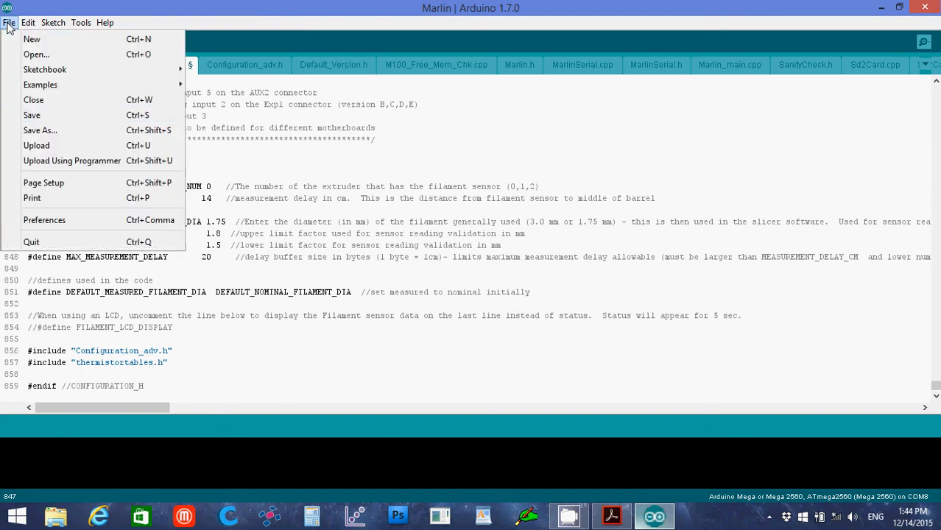
left_click(32, 115)
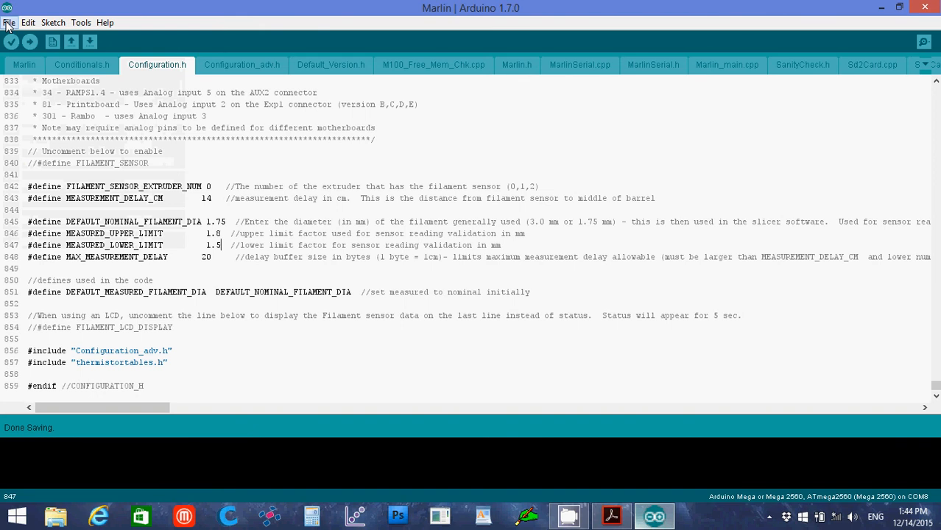
left_click(9, 22)
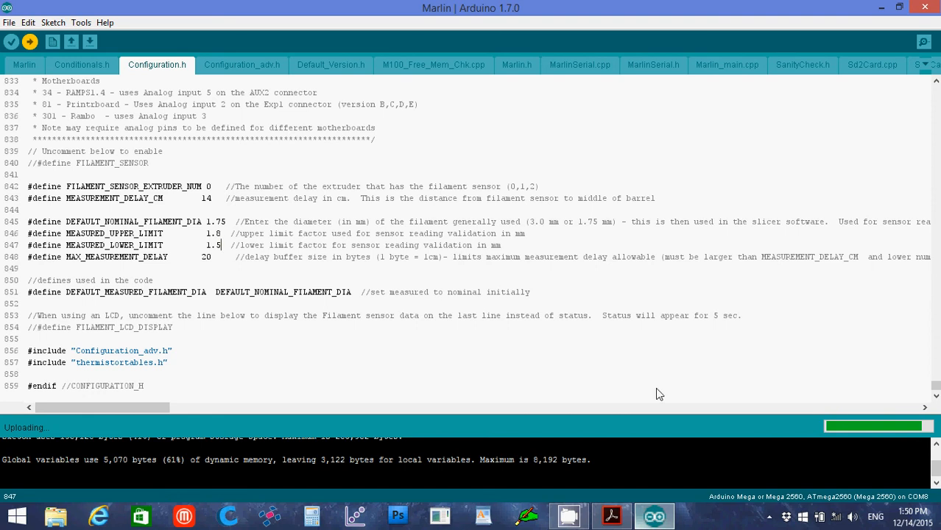
mouse_move(639, 395)
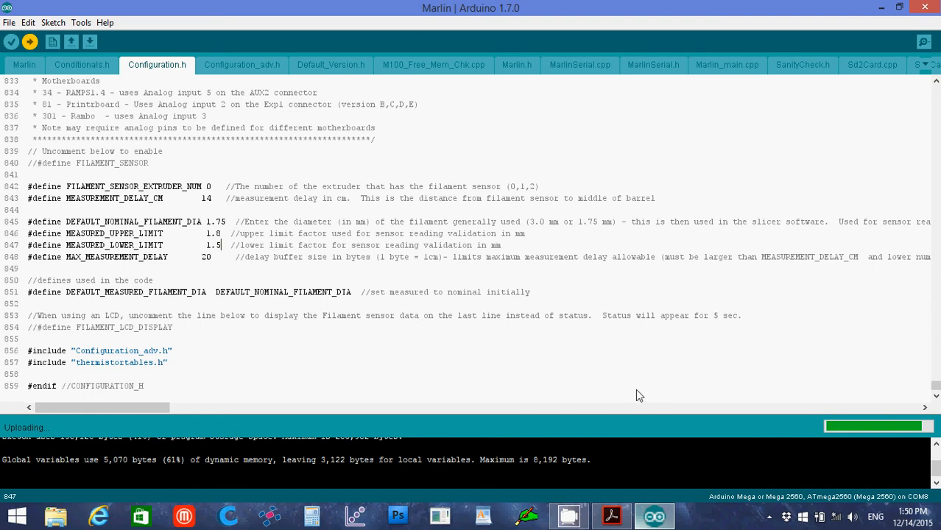
mouse_move(94, 483)
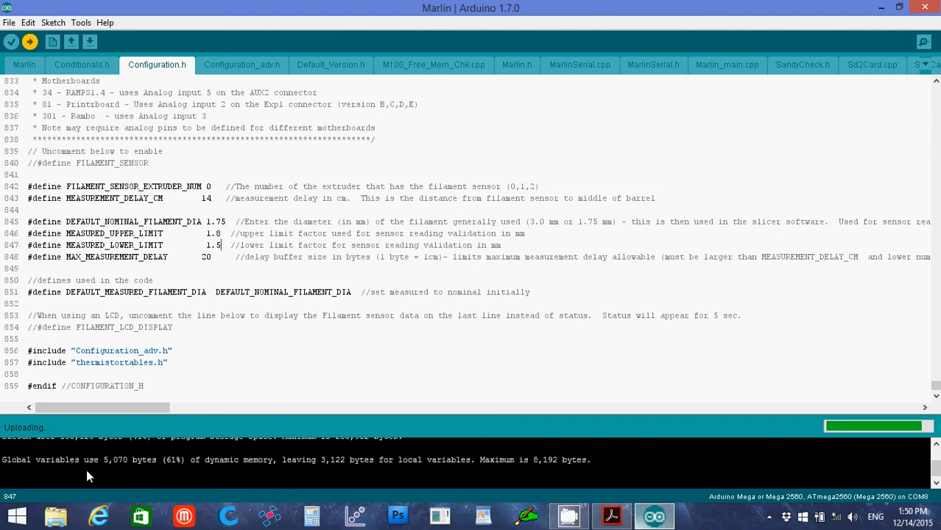
mouse_move(121, 486)
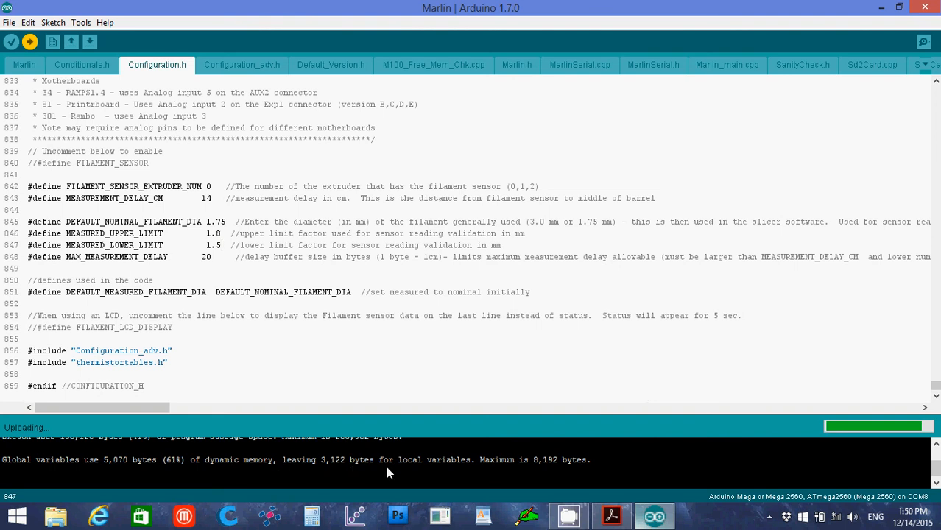
mouse_move(572, 471)
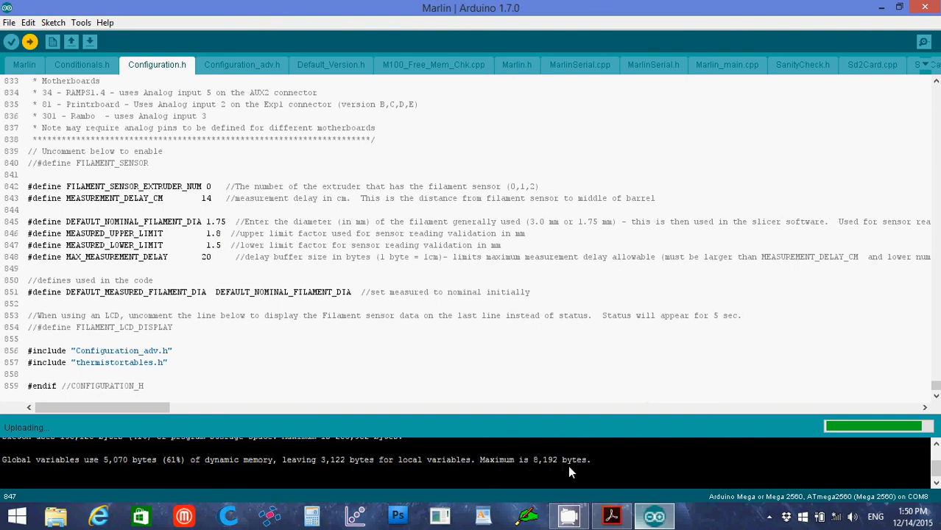
mouse_move(316, 483)
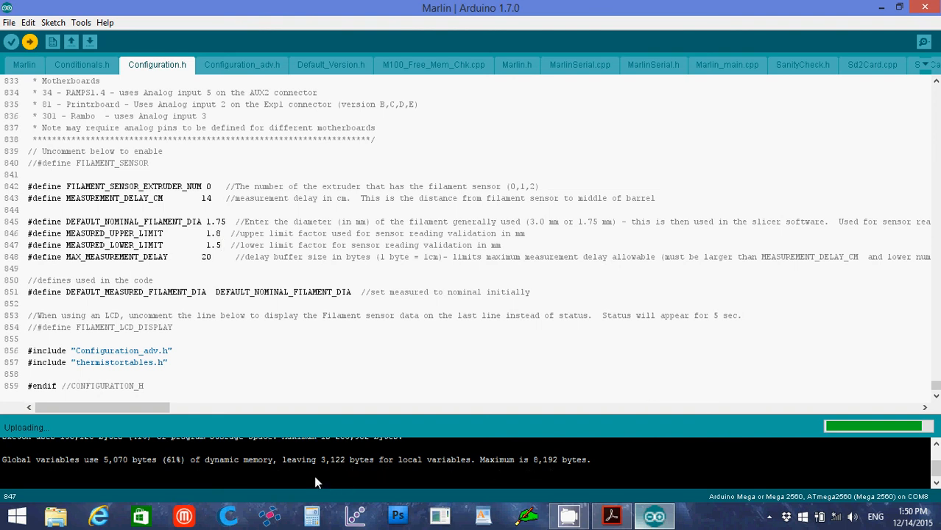
mouse_move(323, 460)
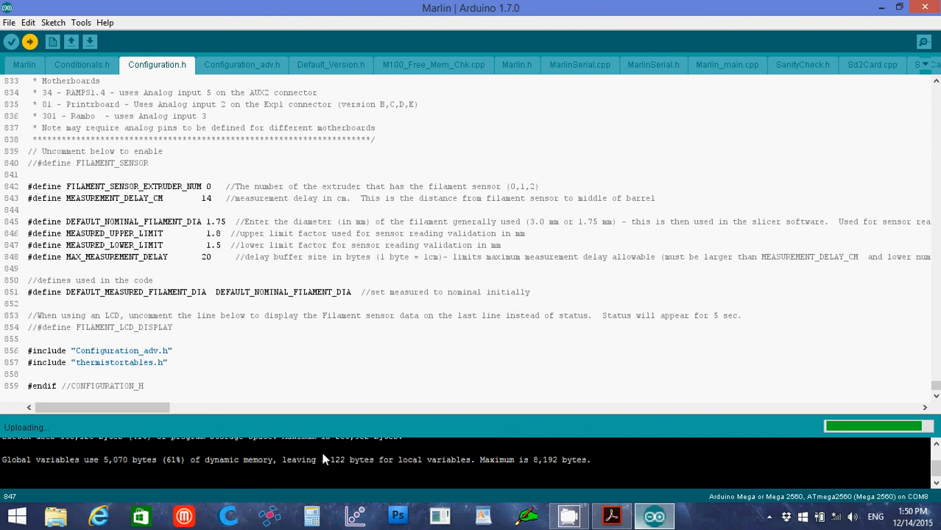
mouse_move(354, 466)
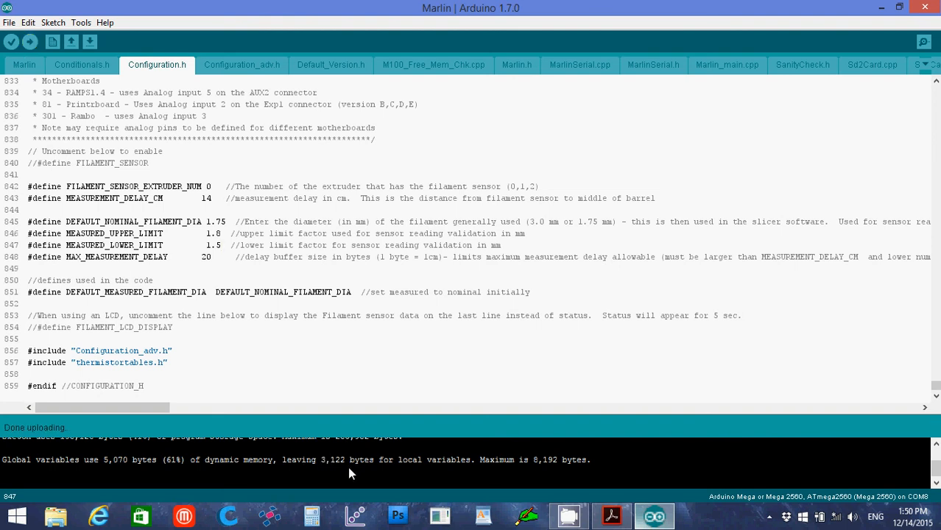
mouse_move(33, 439)
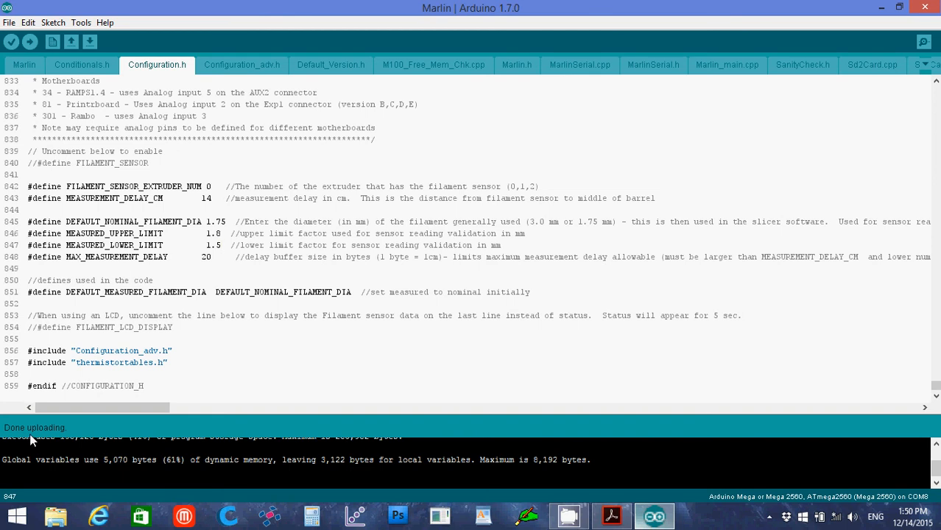
mouse_move(244, 440)
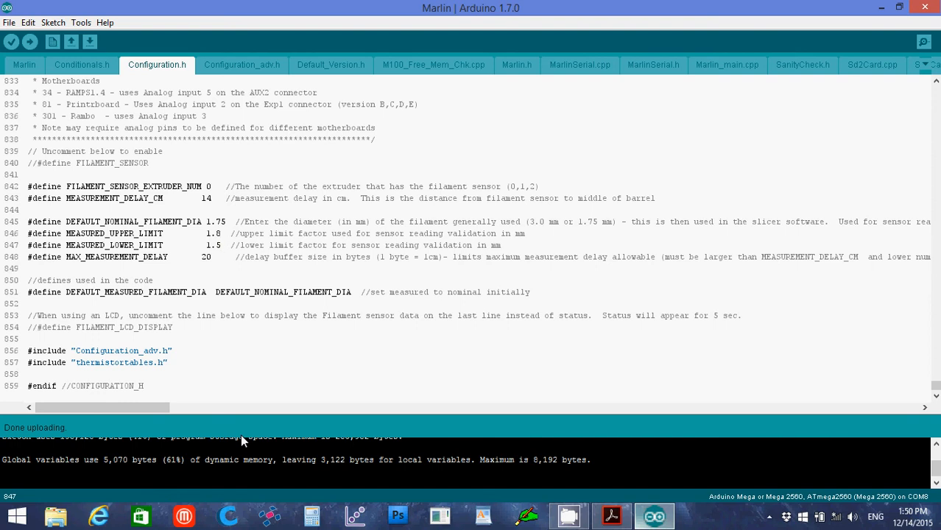
Step: Wait in the editor until the status bar reports Done uploading to the Mega 2560
left_click(220, 244)
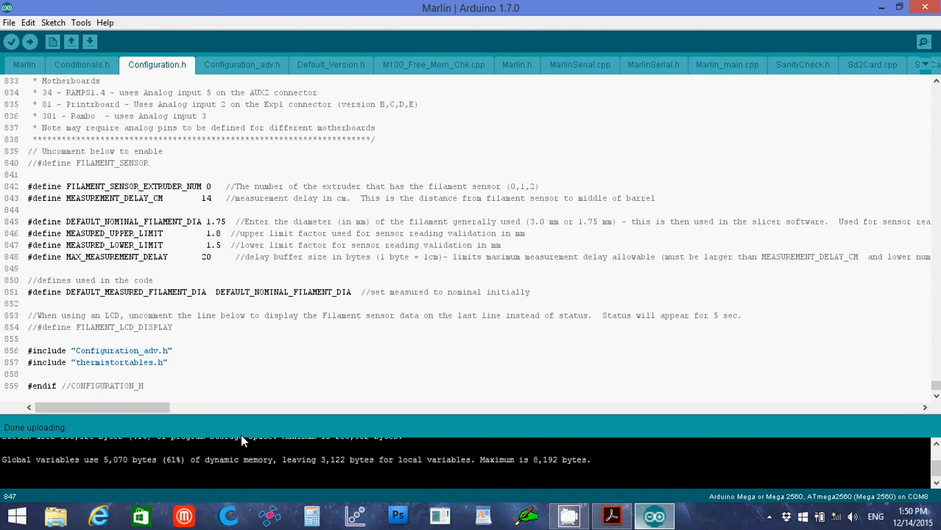
left_click(220, 244)
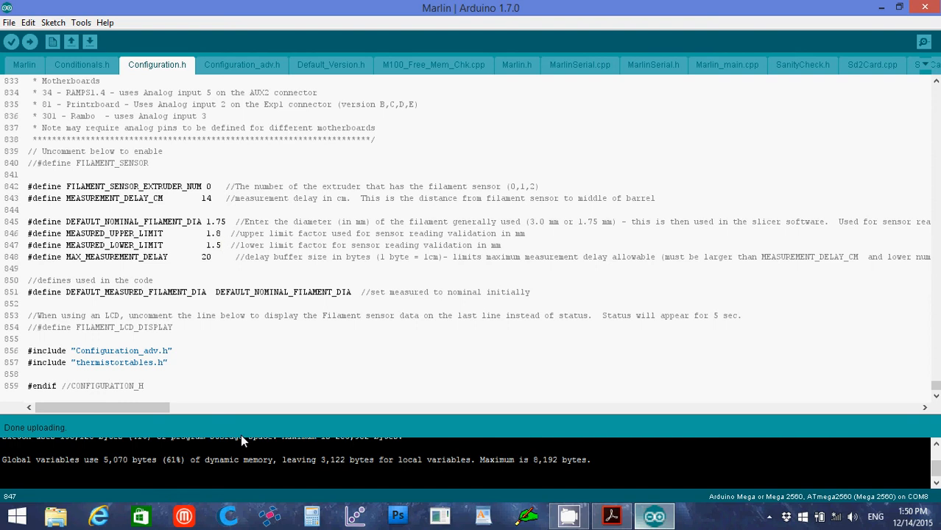
left_click(221, 244)
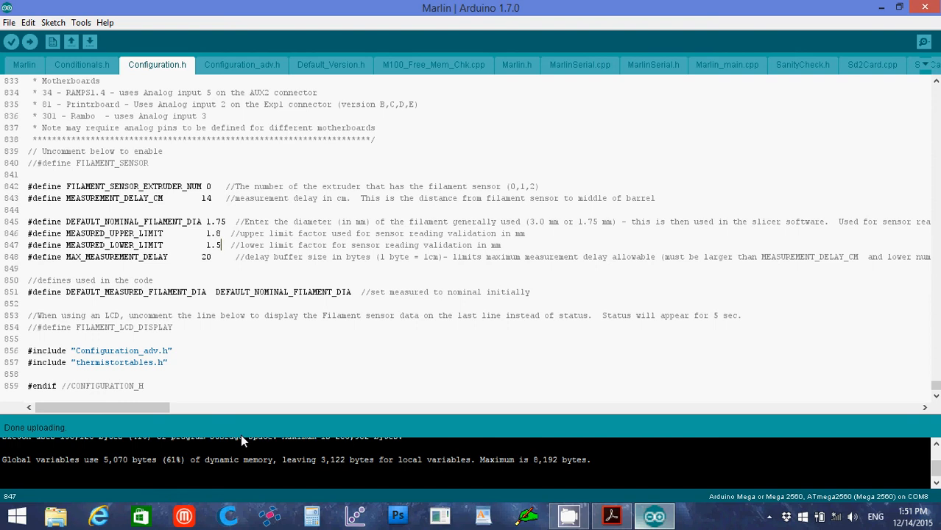
mouse_move(897, 381)
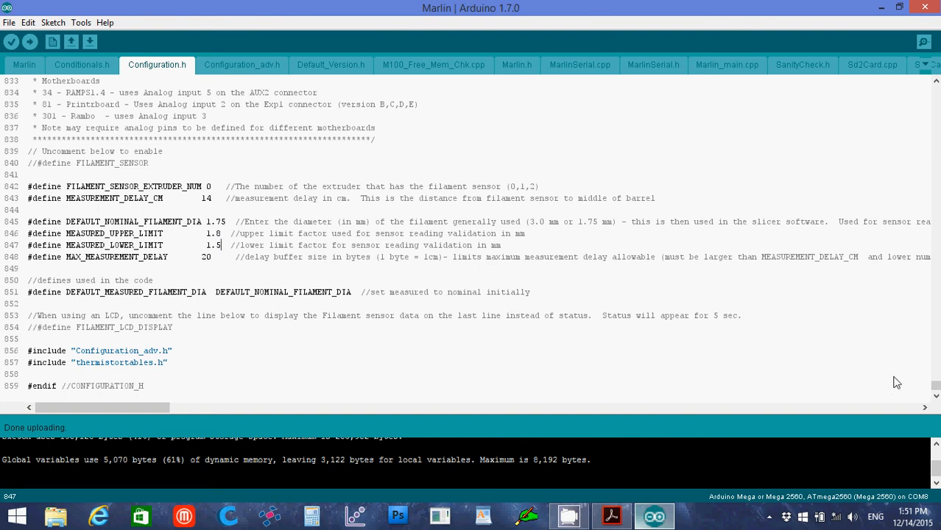
Step: Scroll Configuration.h to the #define CUSTOM_MACHINE_NAME "3D Printer" line
scroll("up", 3)
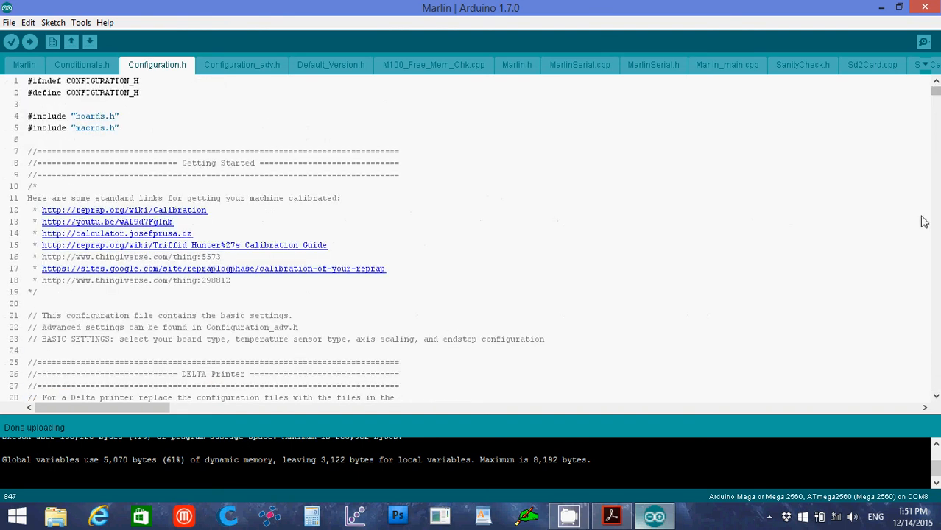
scroll("down", 3)
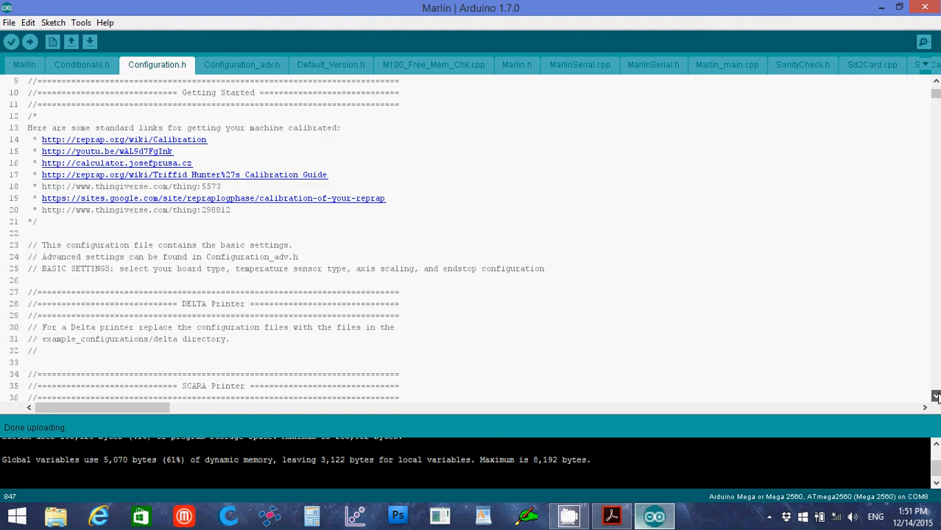
scroll("down", 3)
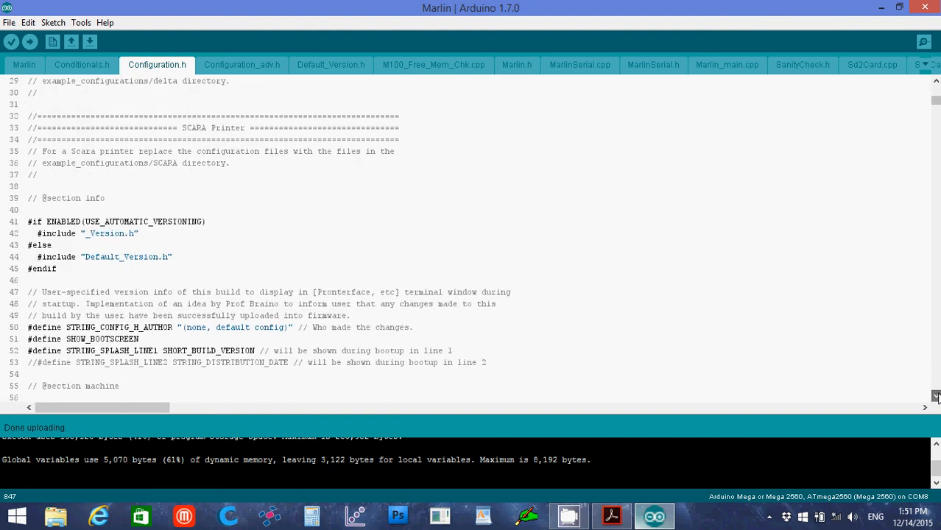
scroll("down", 3)
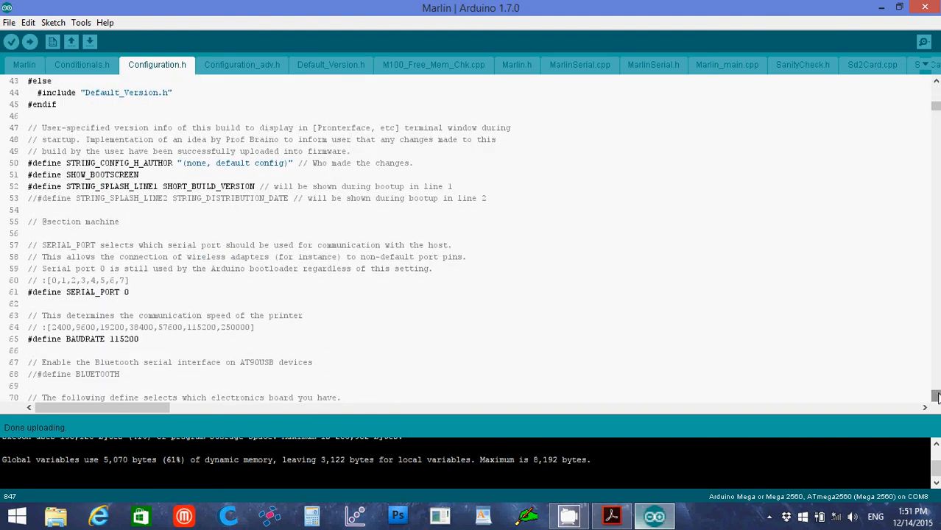
scroll("down", 3)
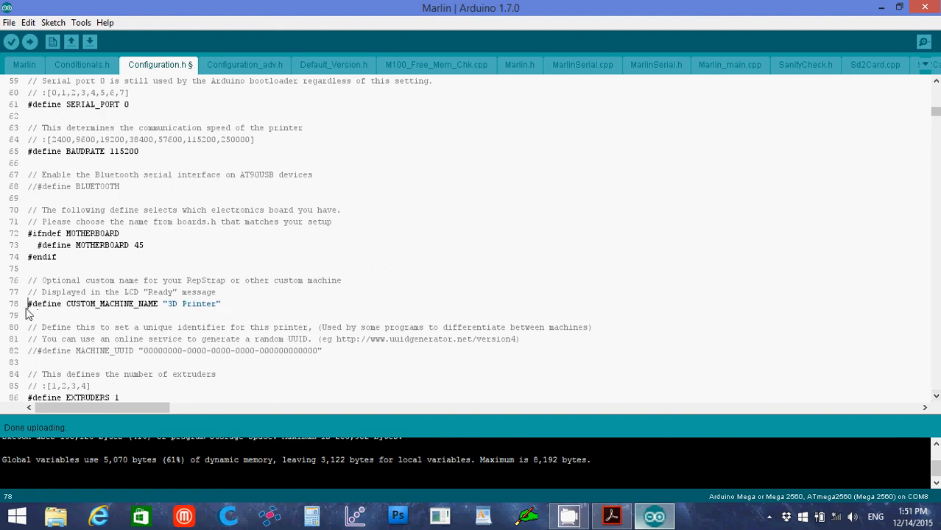
mouse_move(215, 308)
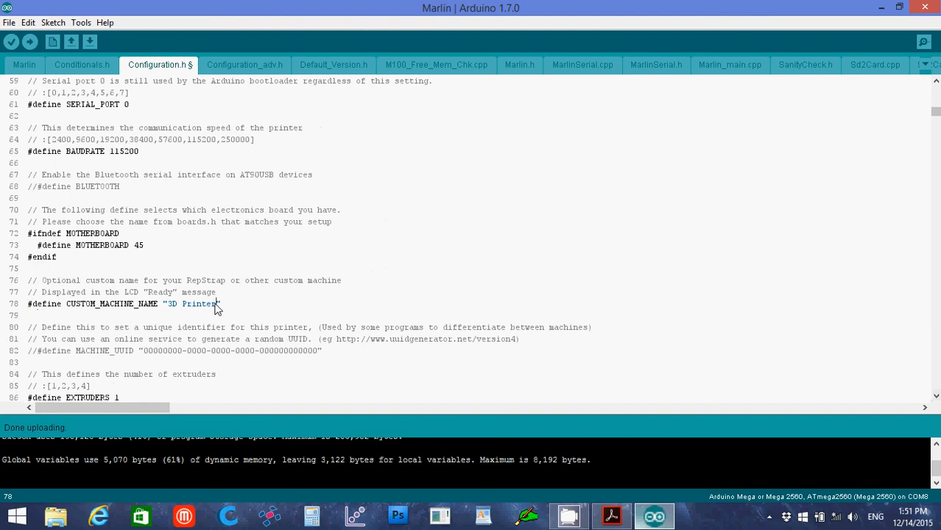
Step: Replace the machine name 3D Printer with CobblebotLM in CUSTOM_MACHINE_NAME
double_click(195, 304)
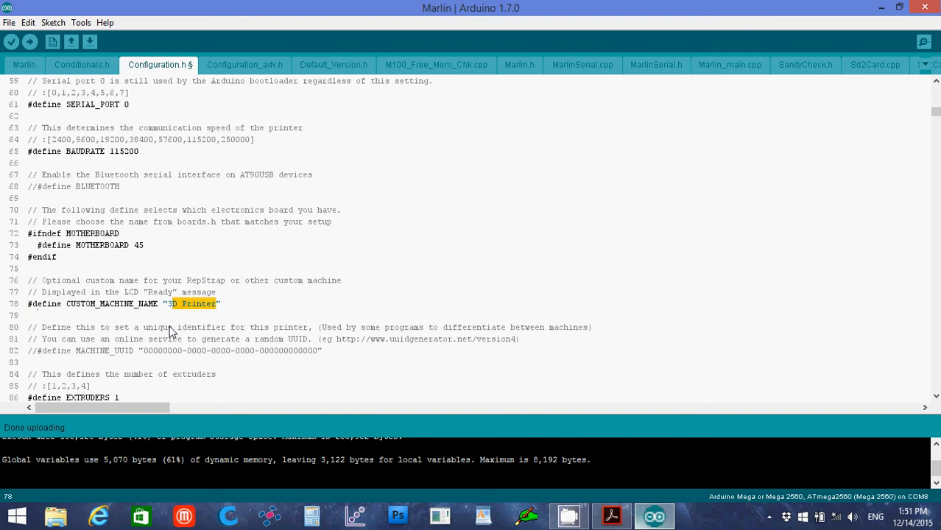
type("CobblebotL")
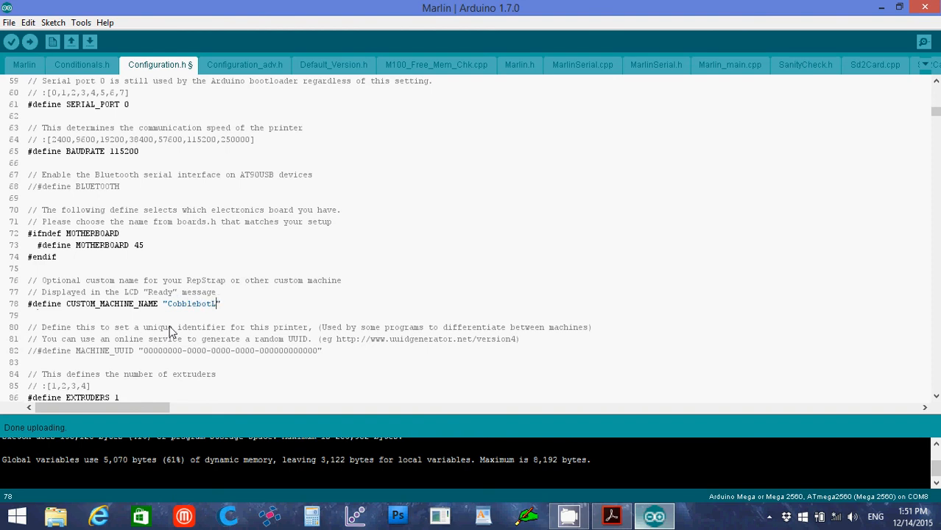
type("M")
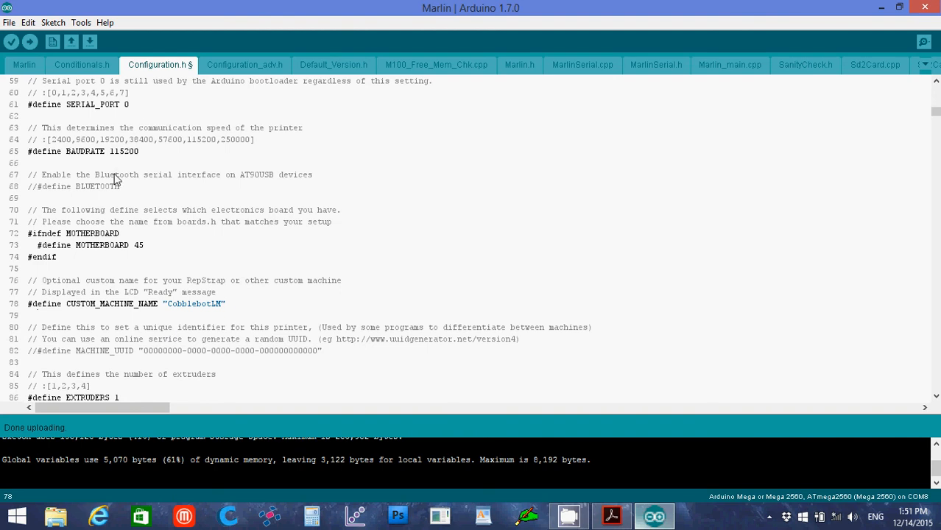
mouse_move(227, 317)
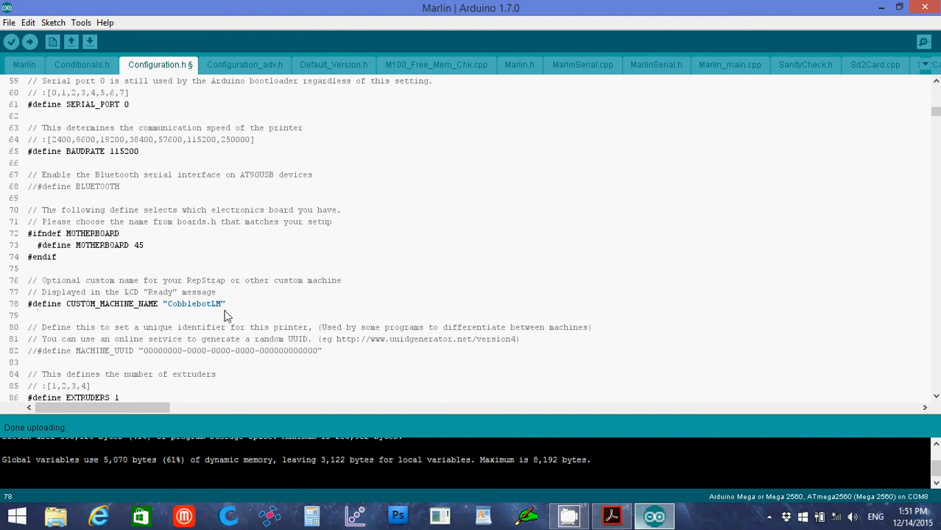
mouse_move(253, 315)
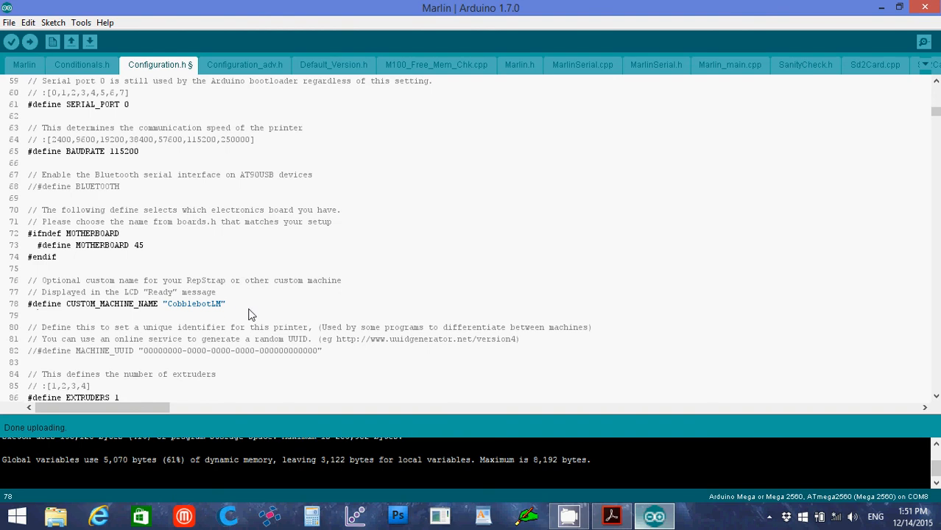
mouse_move(209, 310)
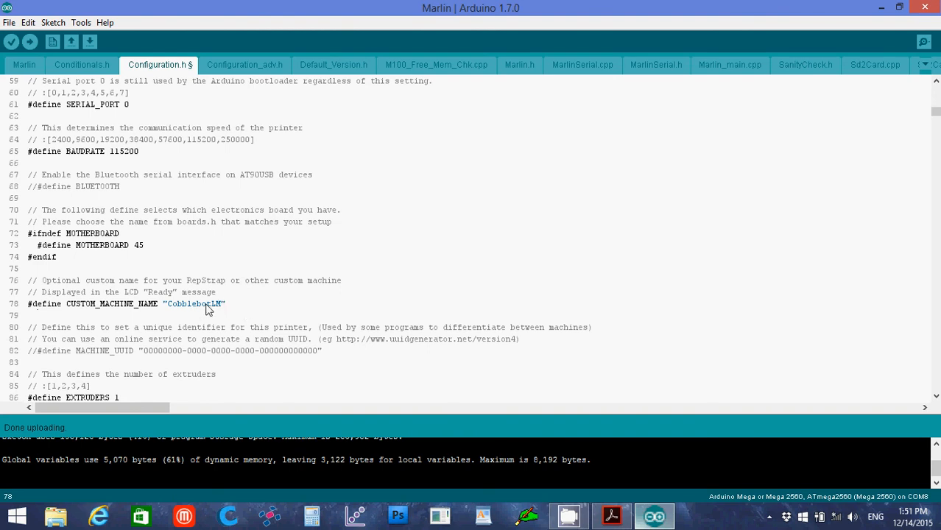
mouse_move(235, 309)
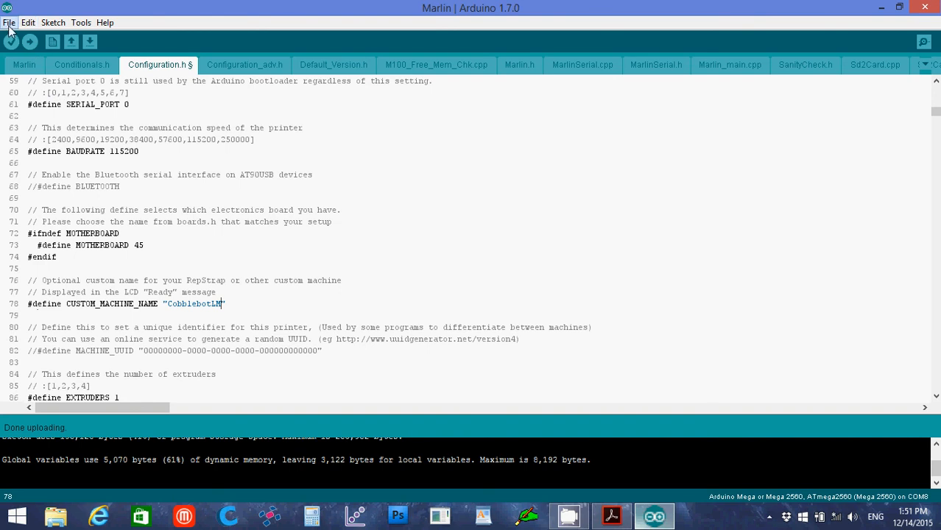
Step: Save Configuration.h with the CobblebotLM machine name via File > Save
left_click(9, 22)
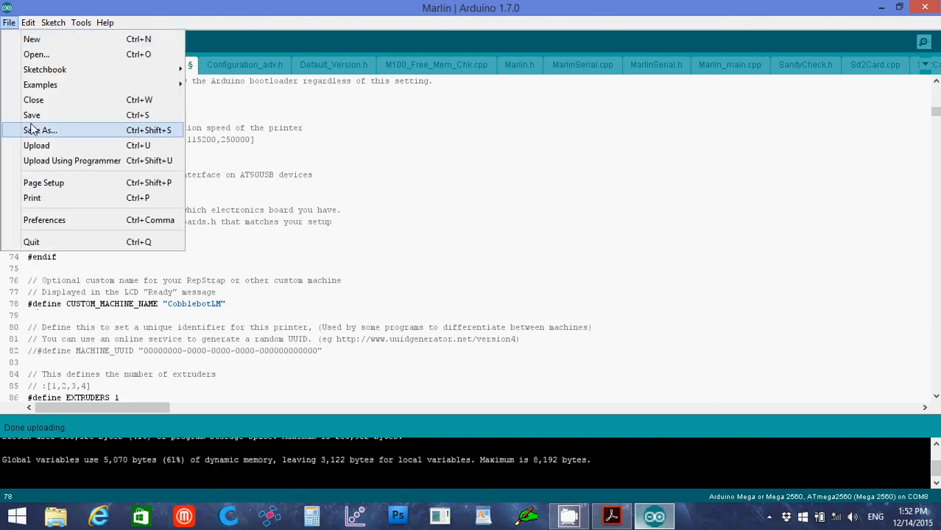
left_click(40, 129)
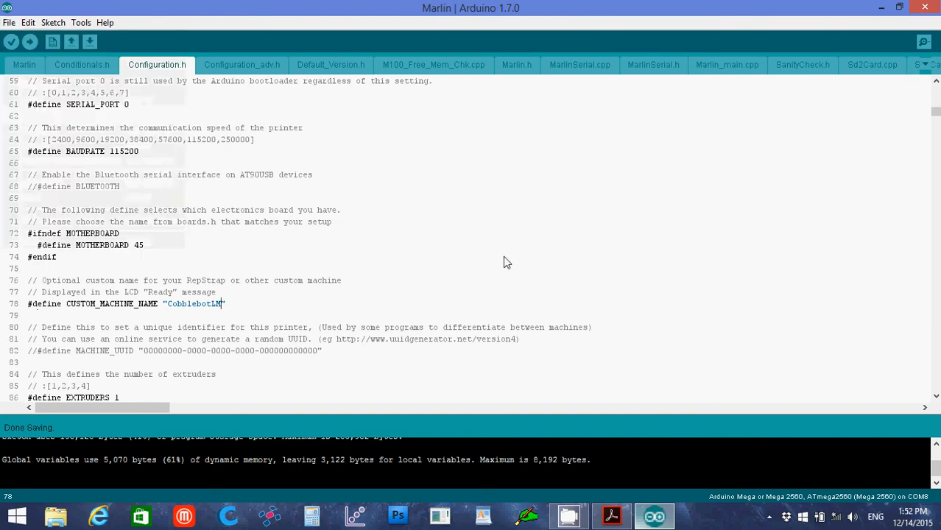
mouse_move(642, 258)
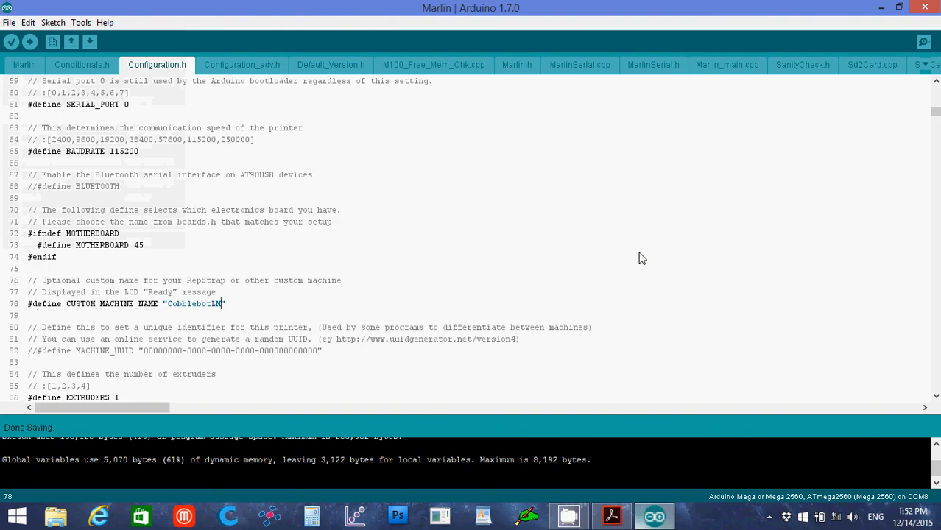